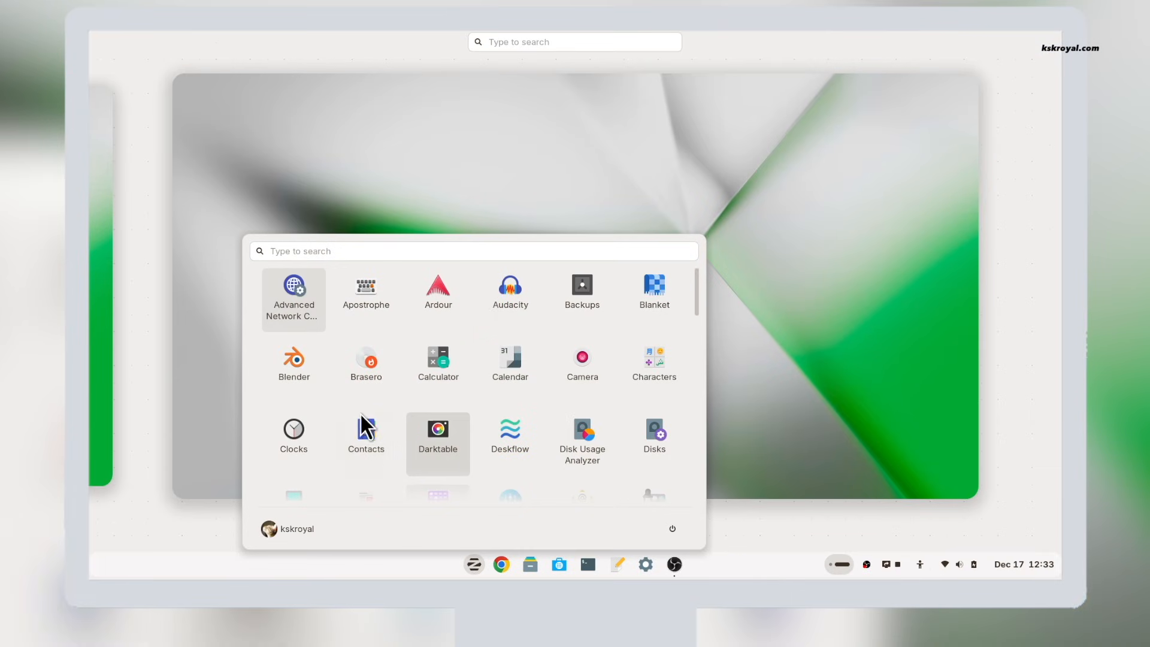
Step: Enable dark style in Zorin Appearance and apply the centred-taskbar layout with a full-screen app grid
{"action": "scroll", "scroll_direction": "down", "scroll_amount": 3}
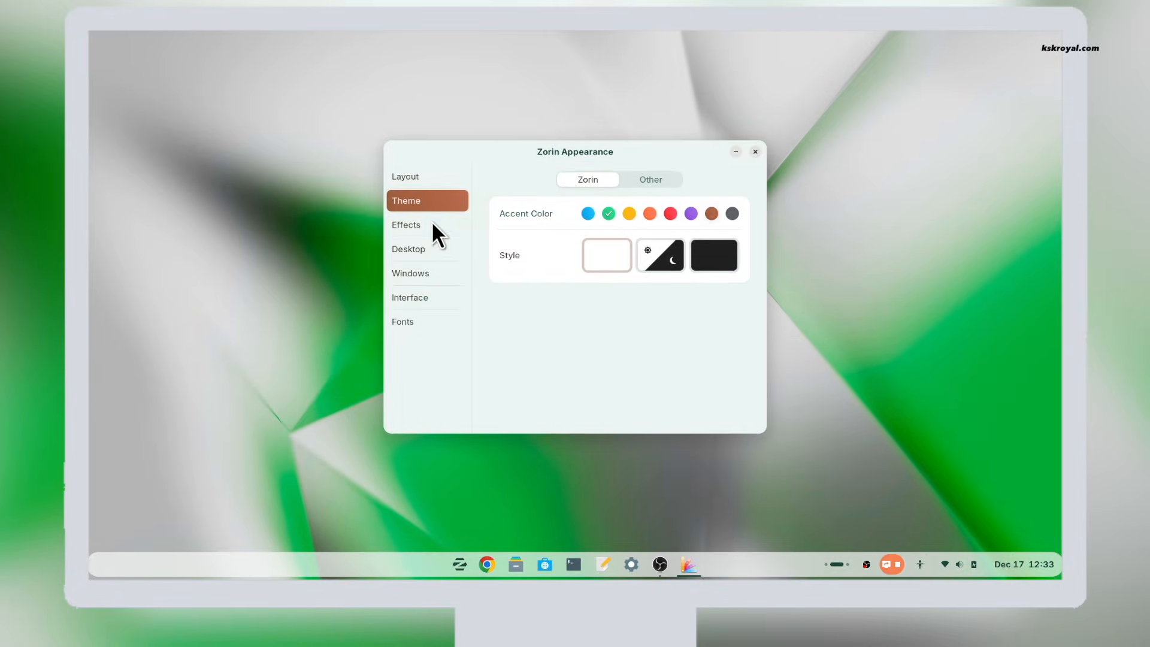
{"action": "left_click", "coordinate": [406, 224]}
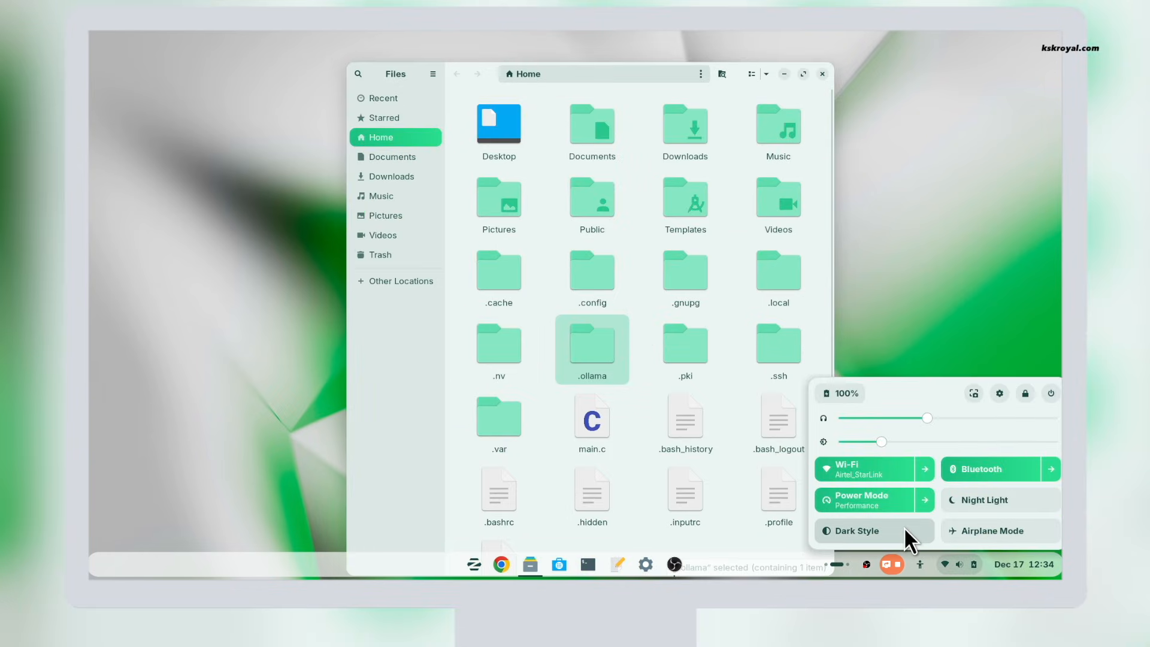
{"action": "left_click", "coordinate": [854, 531]}
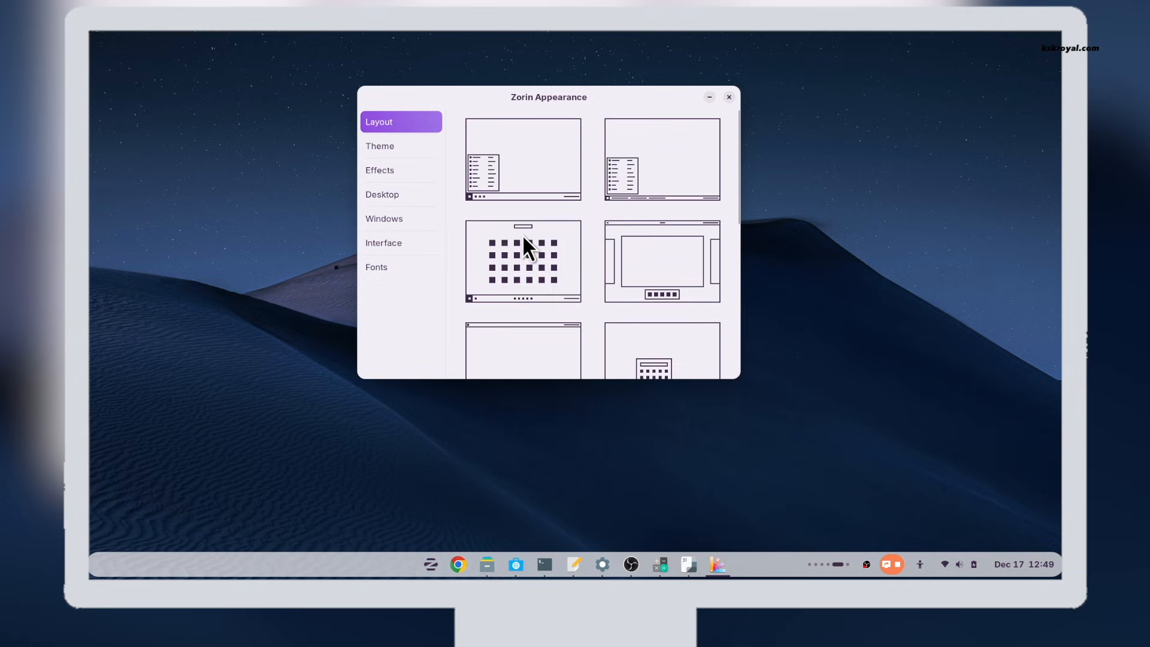
{"action": "left_click", "coordinate": [522, 262]}
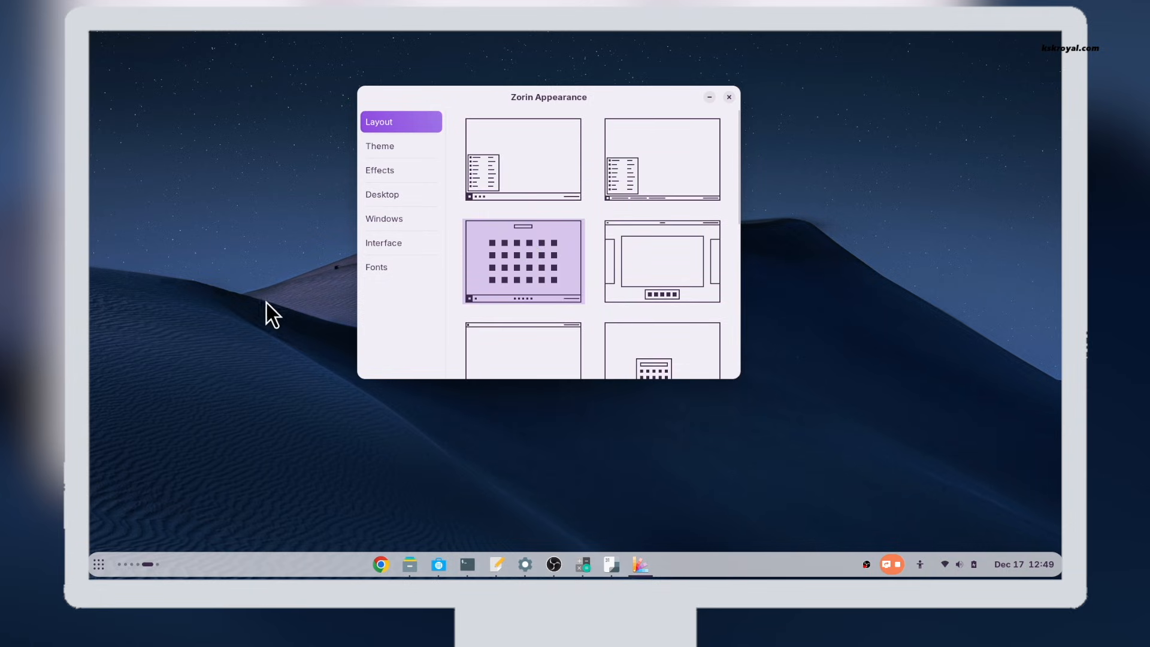
{"action": "left_click", "coordinate": [97, 564]}
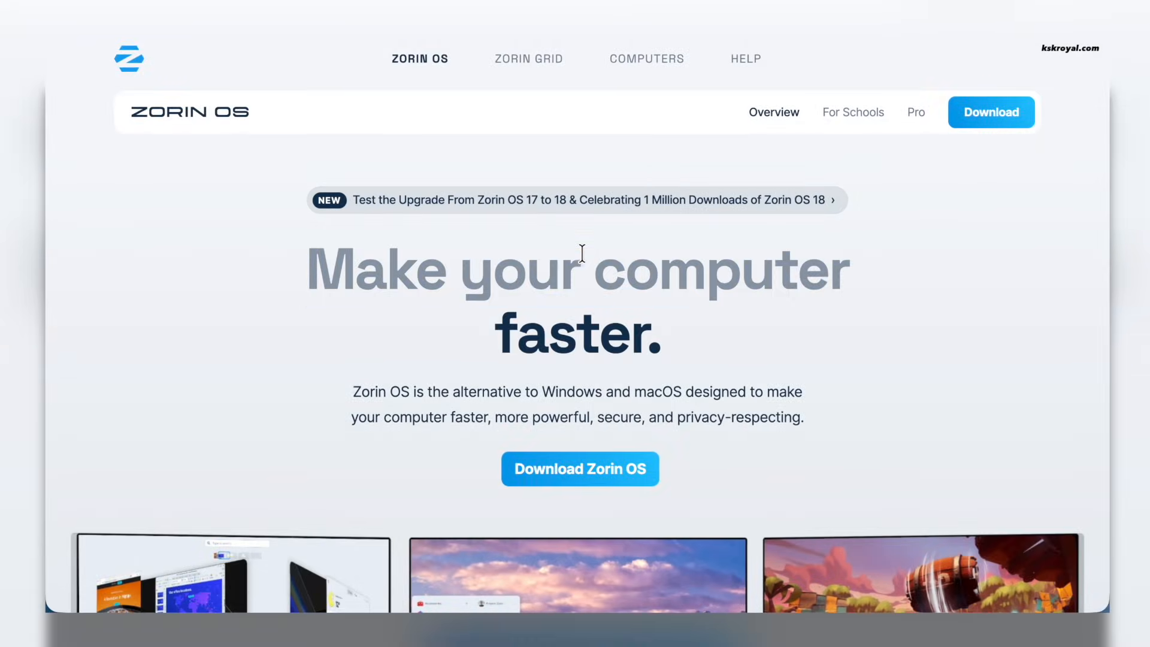
Step: Read the 'Test the Upgrade From Zorin OS 17 to 18' and 1 million downloads blog post
{"action": "left_click", "coordinate": [576, 200]}
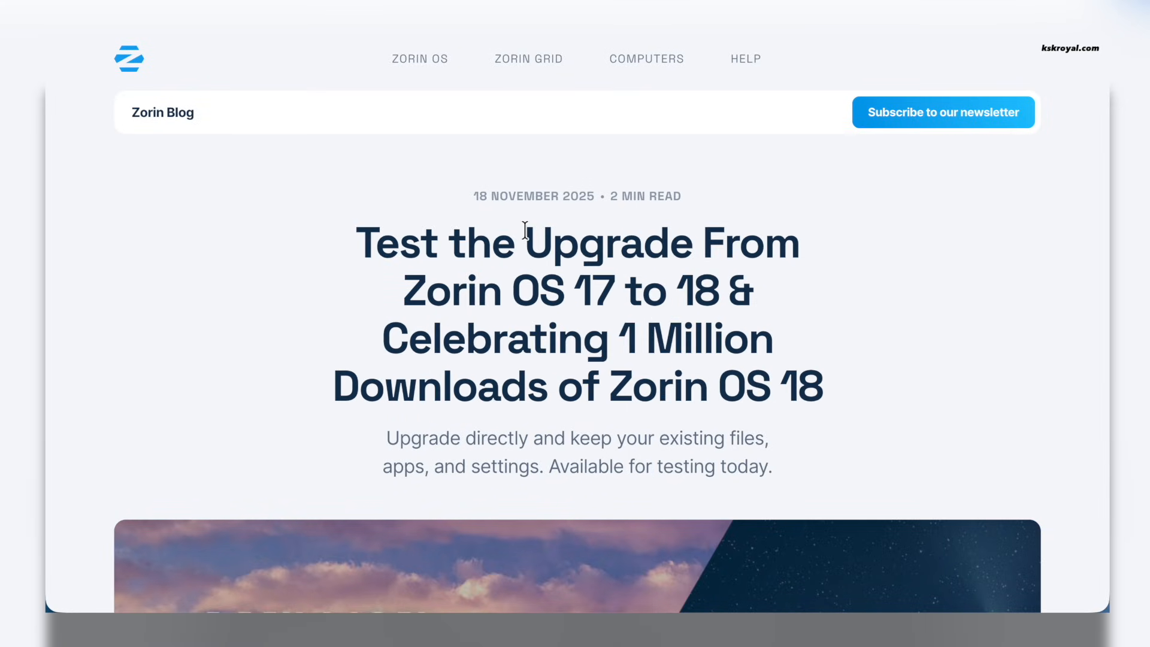
{"action": "scroll", "scroll_direction": "down", "scroll_amount": 3}
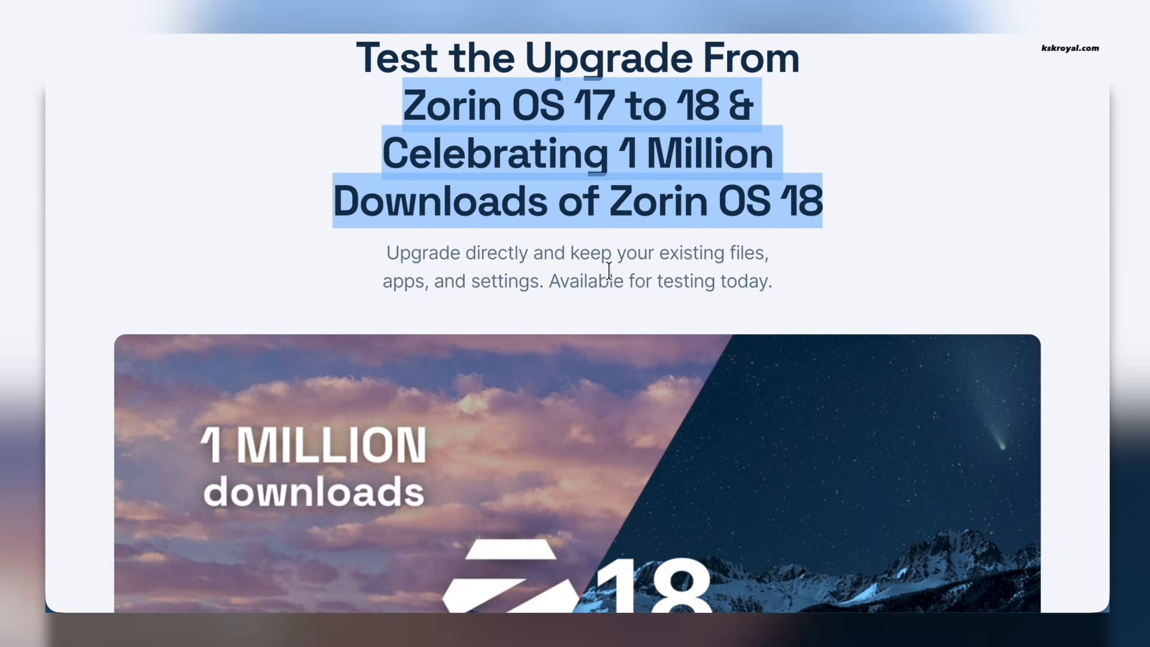
{"action": "scroll", "scroll_direction": "down", "scroll_amount": 3}
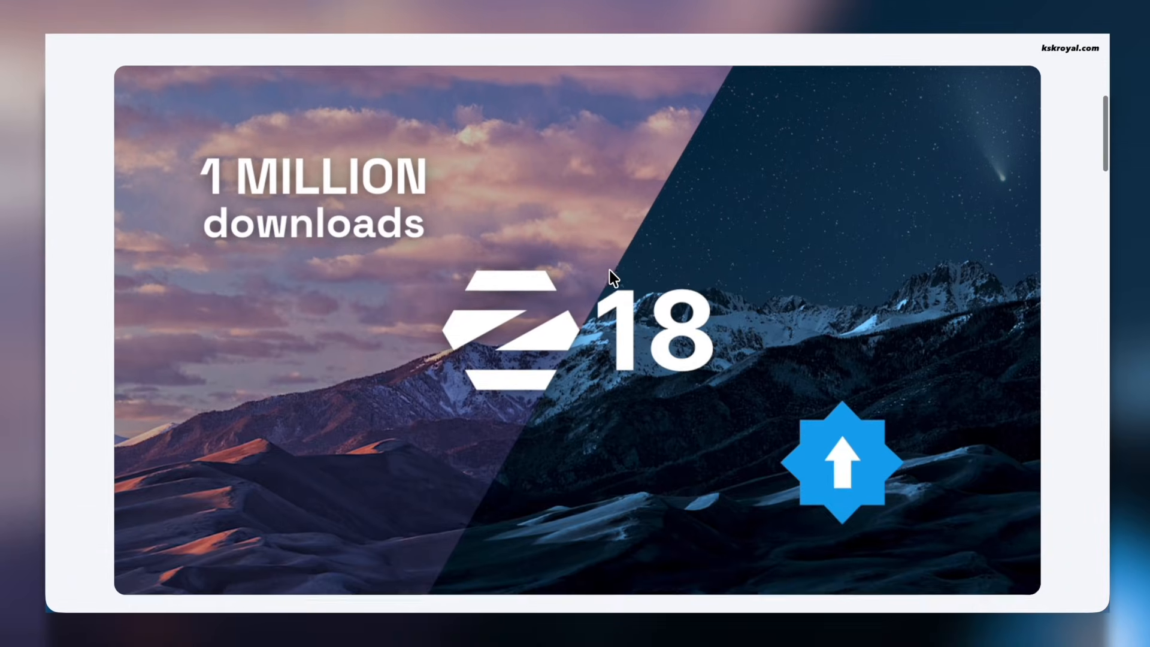
{"action": "scroll", "scroll_direction": "down", "scroll_amount": 3}
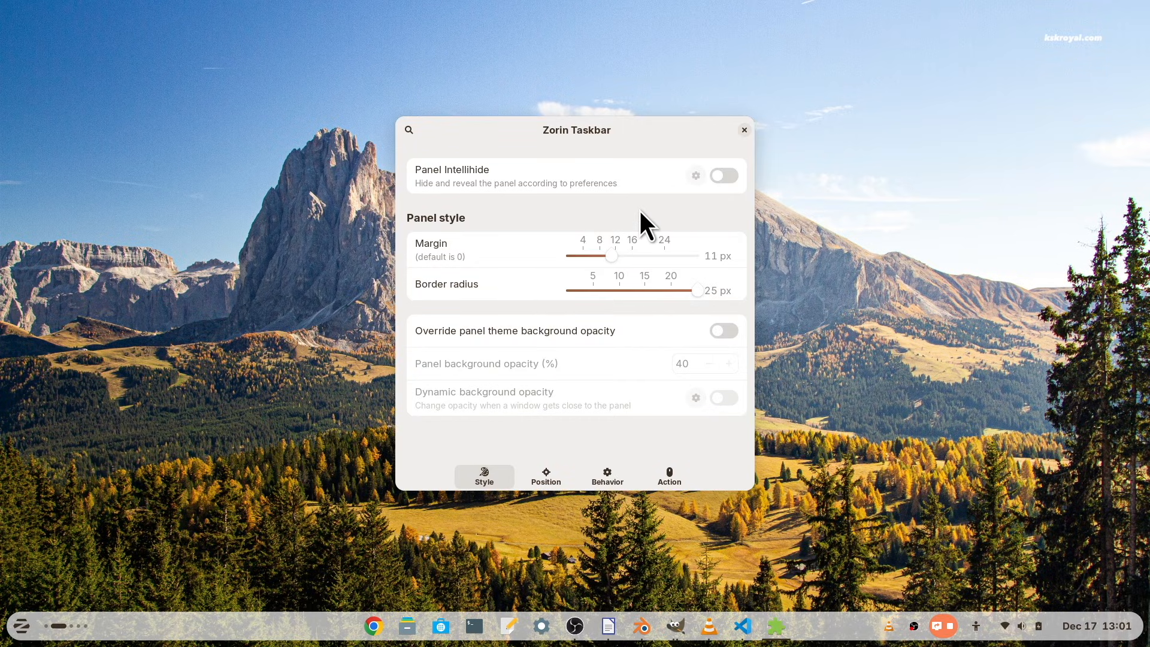
{"action": "mouse_move", "coordinate": [748, 142]}
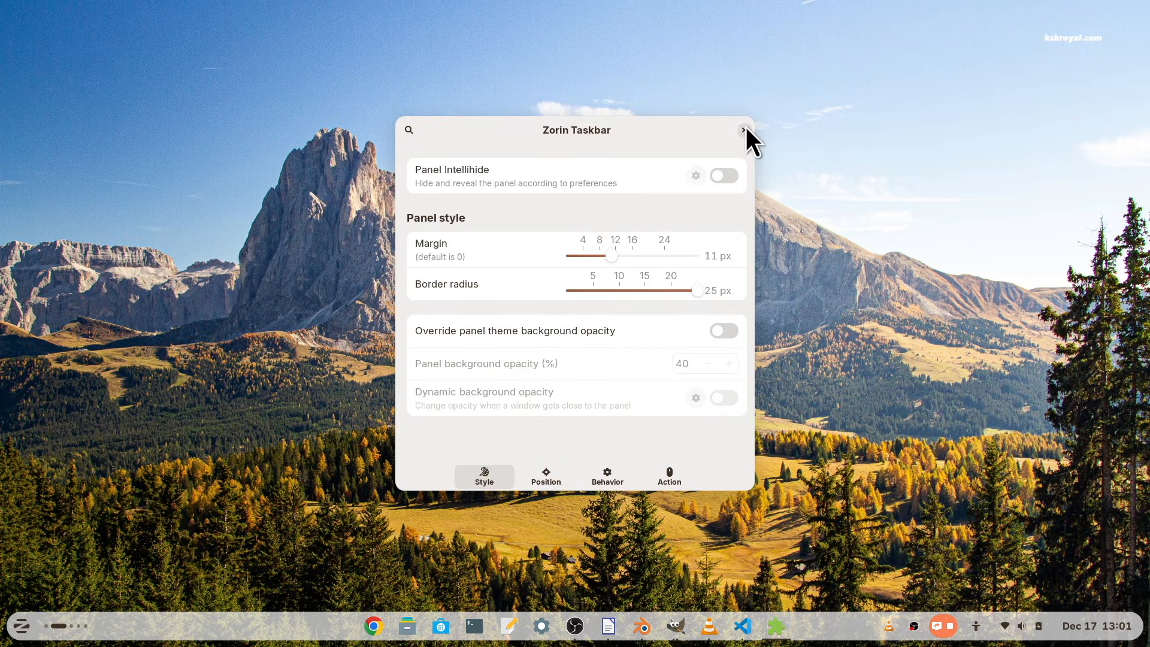
Step: Show the Position settings for panel position, thickness and length in Zorin Taskbar
{"action": "left_click", "coordinate": [547, 475]}
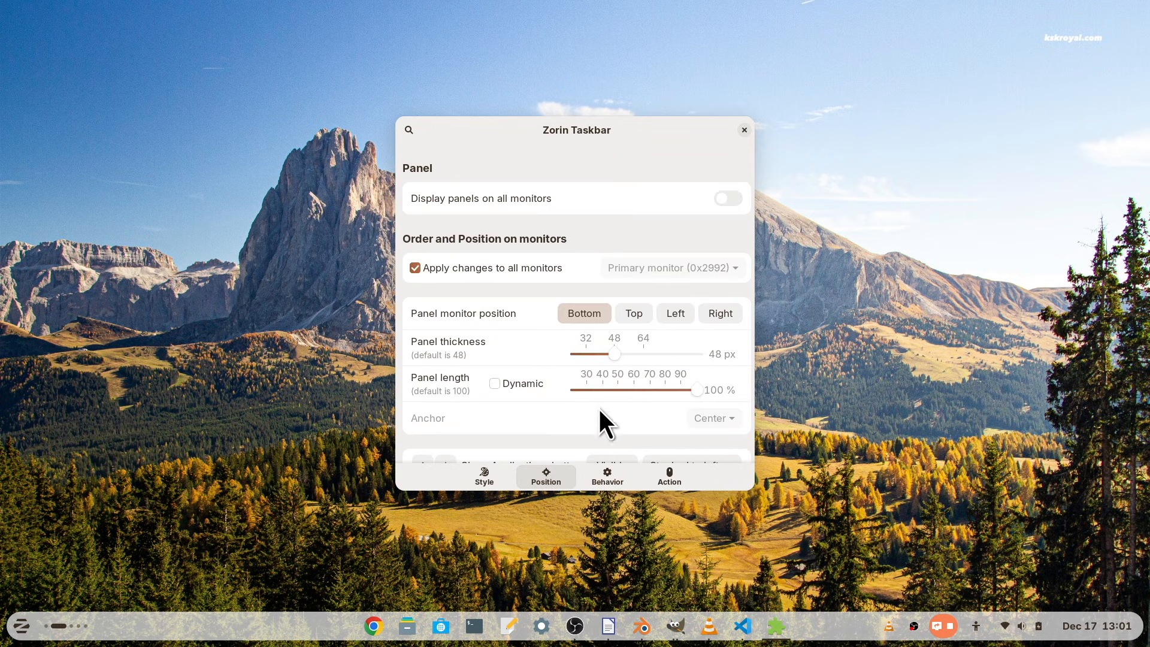
{"action": "scroll", "scroll_direction": "down", "scroll_amount": 3}
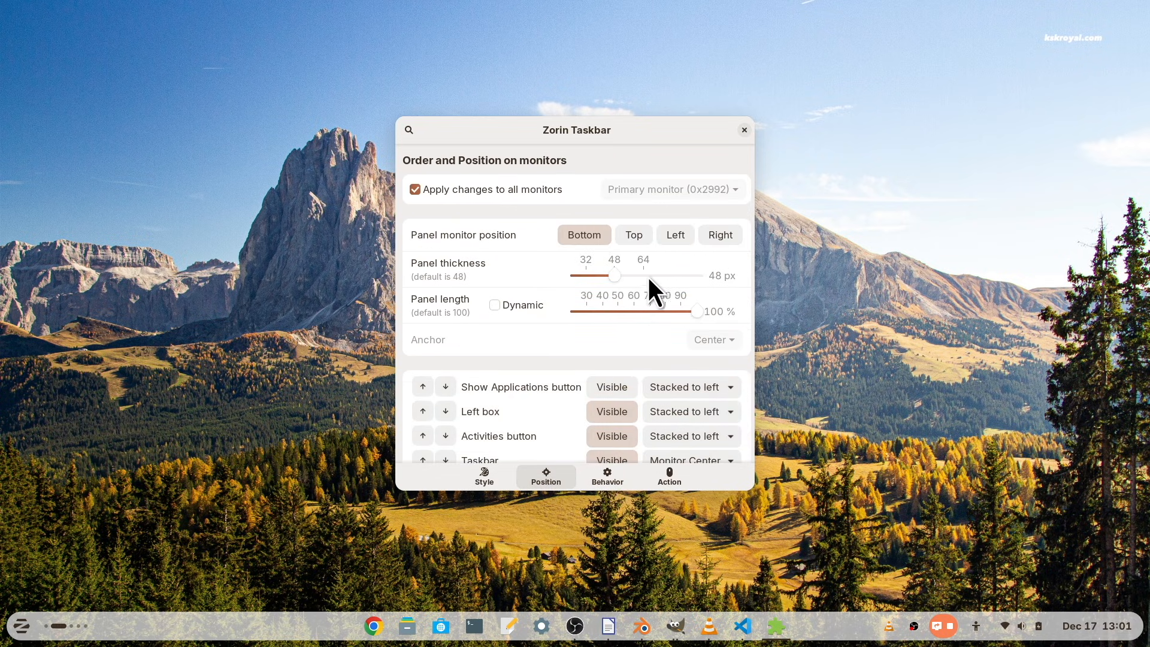
{"action": "left_click", "coordinate": [632, 234]}
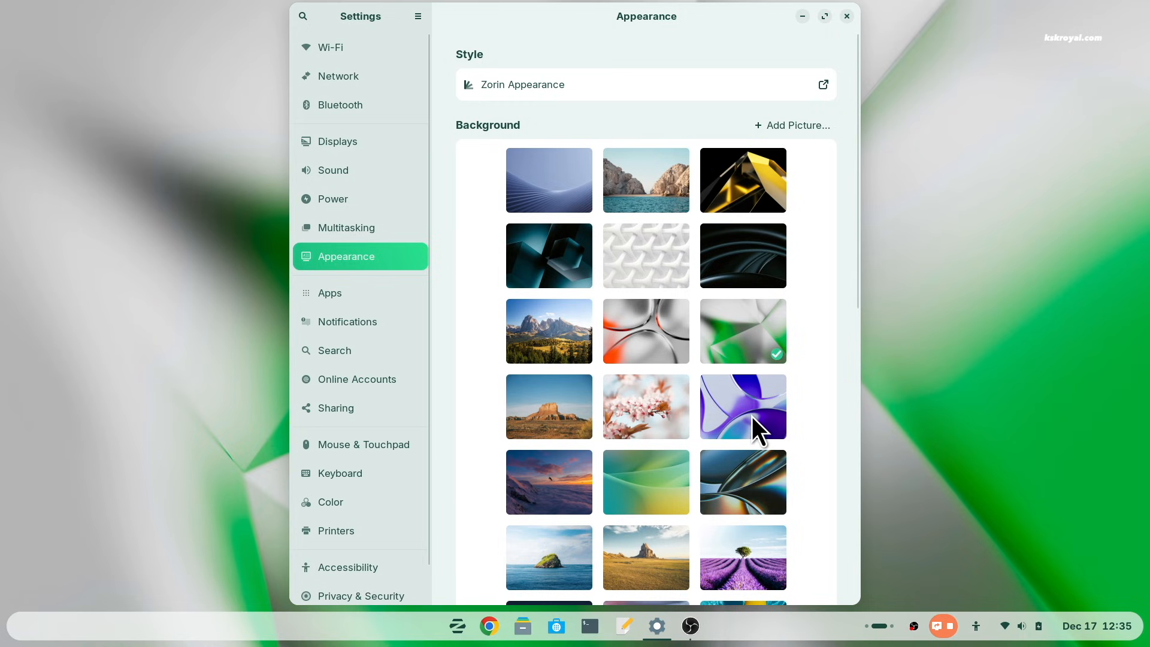
Step: Set the purple abstract wallpaper as background and browse the home folder's Templates
{"action": "left_click", "coordinate": [742, 406]}
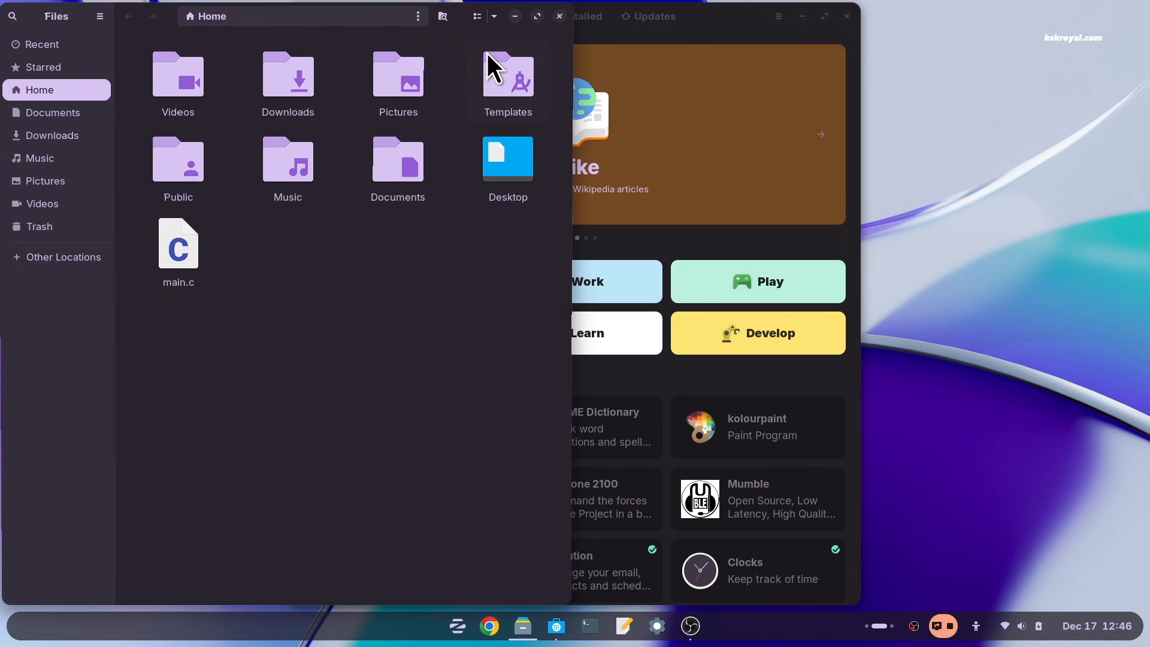
{"action": "left_click", "coordinate": [559, 16]}
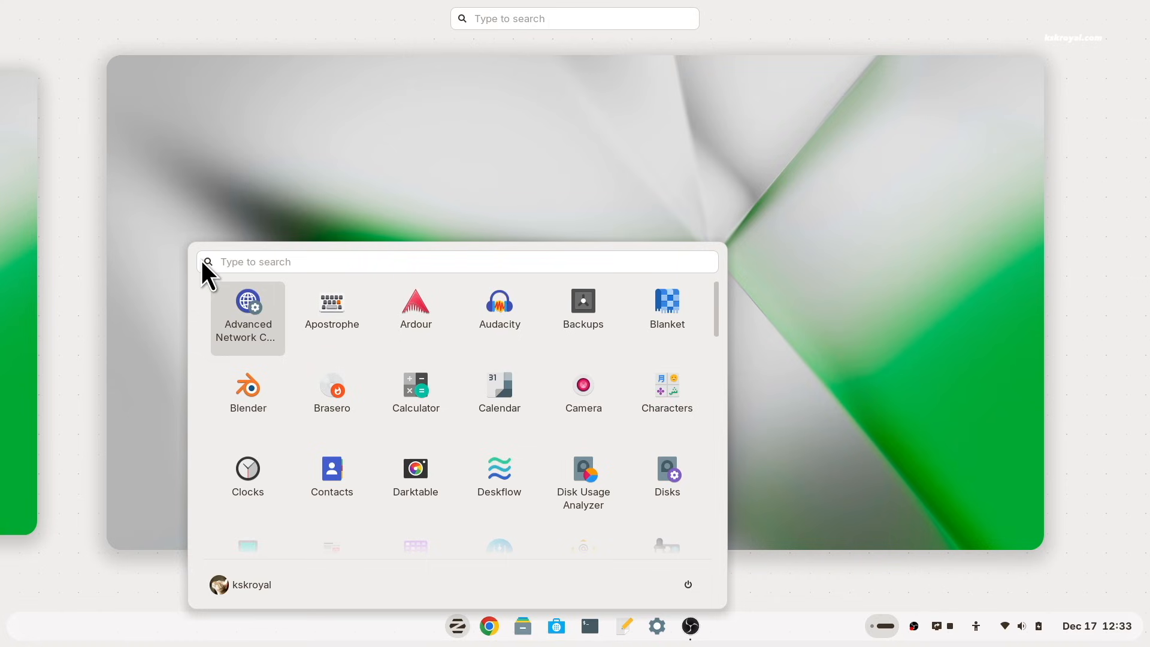
{"action": "mouse_move", "coordinate": [723, 301]}
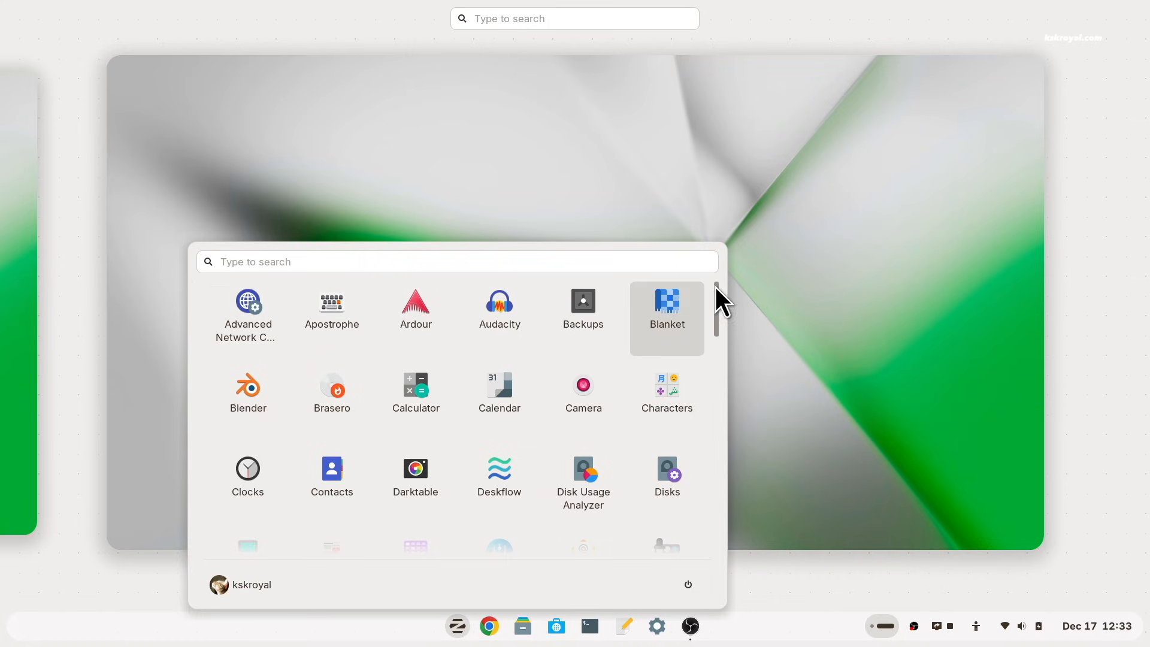
Step: Scroll through the full grid of installed applications
{"action": "scroll", "scroll_direction": "down", "scroll_amount": 3}
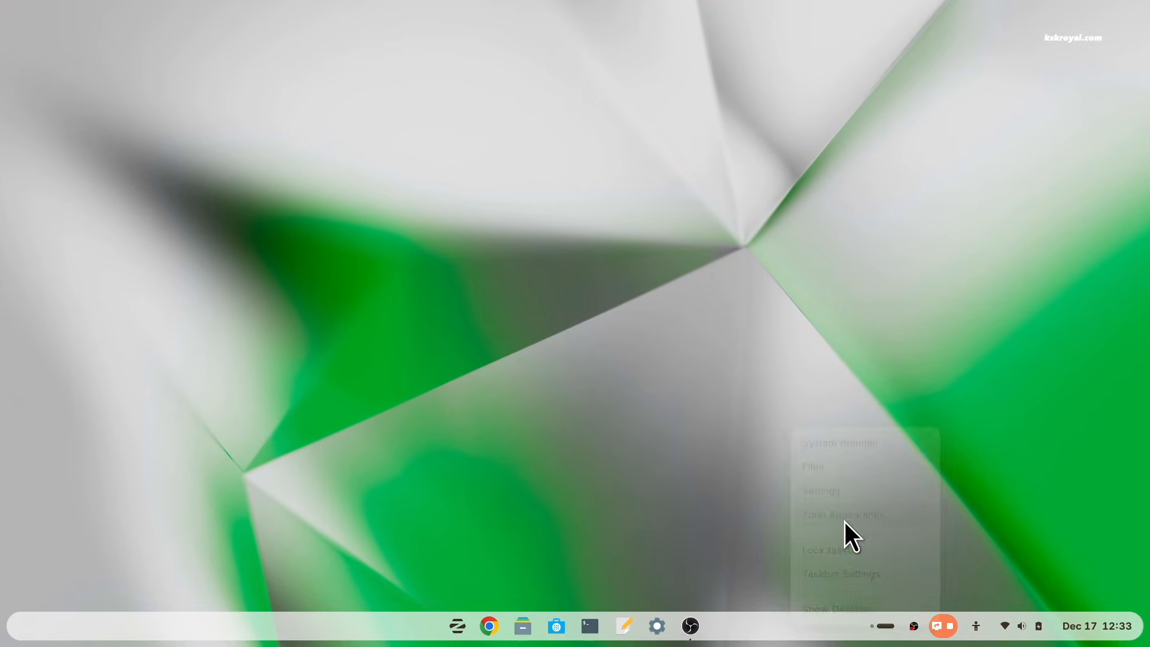
Step: Set the accent colour to green under Theme in Zorin Appearance and review the Desktop settings
{"action": "left_click", "coordinate": [842, 514]}
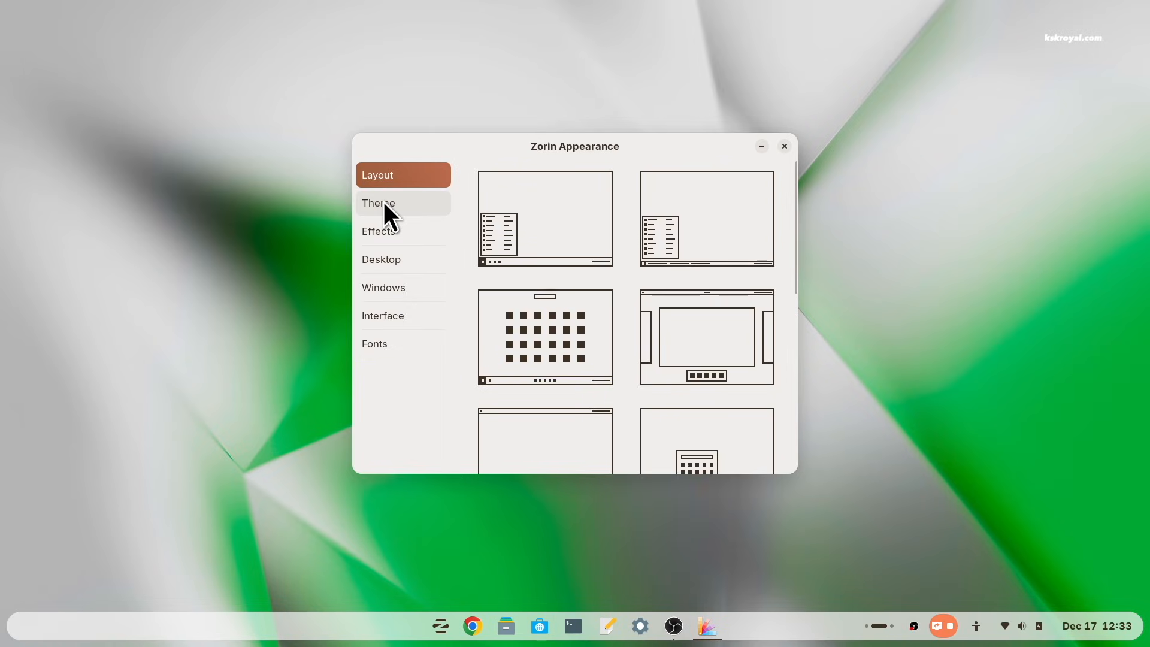
{"action": "left_click", "coordinate": [377, 204]}
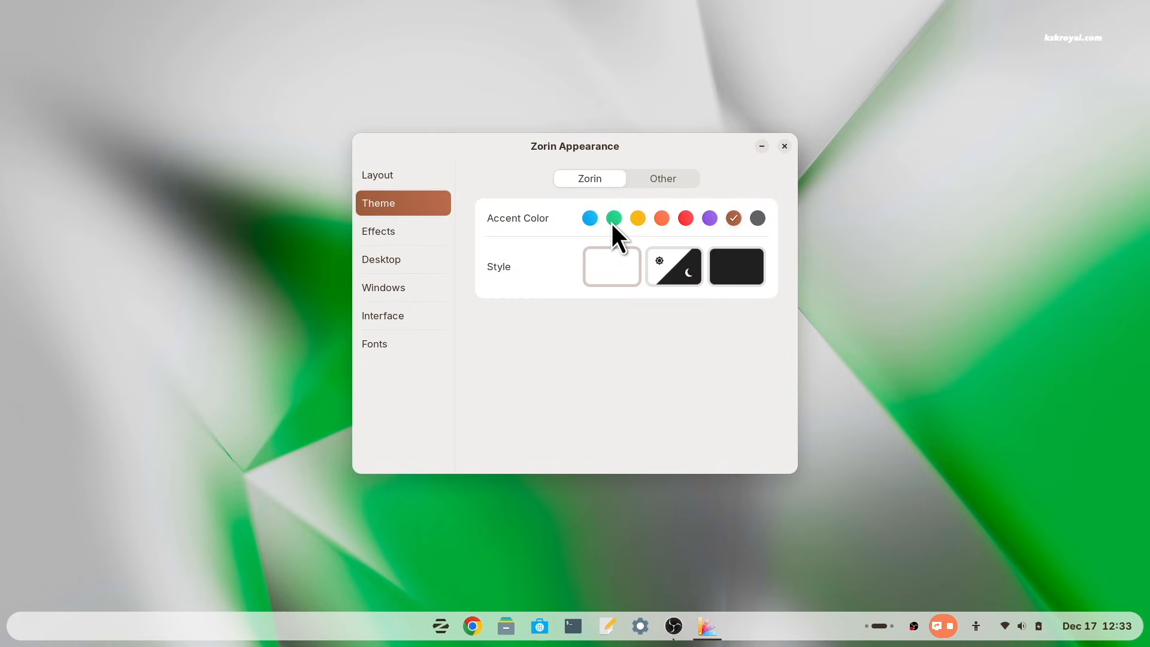
{"action": "left_click", "coordinate": [403, 232]}
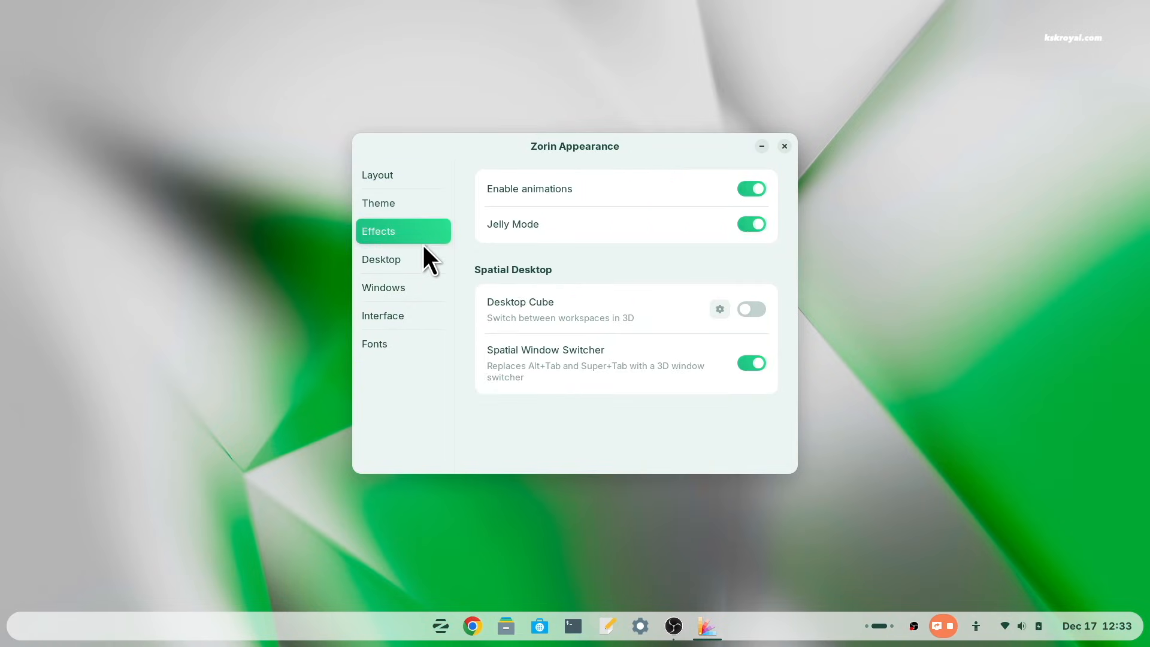
{"action": "left_click", "coordinate": [380, 259]}
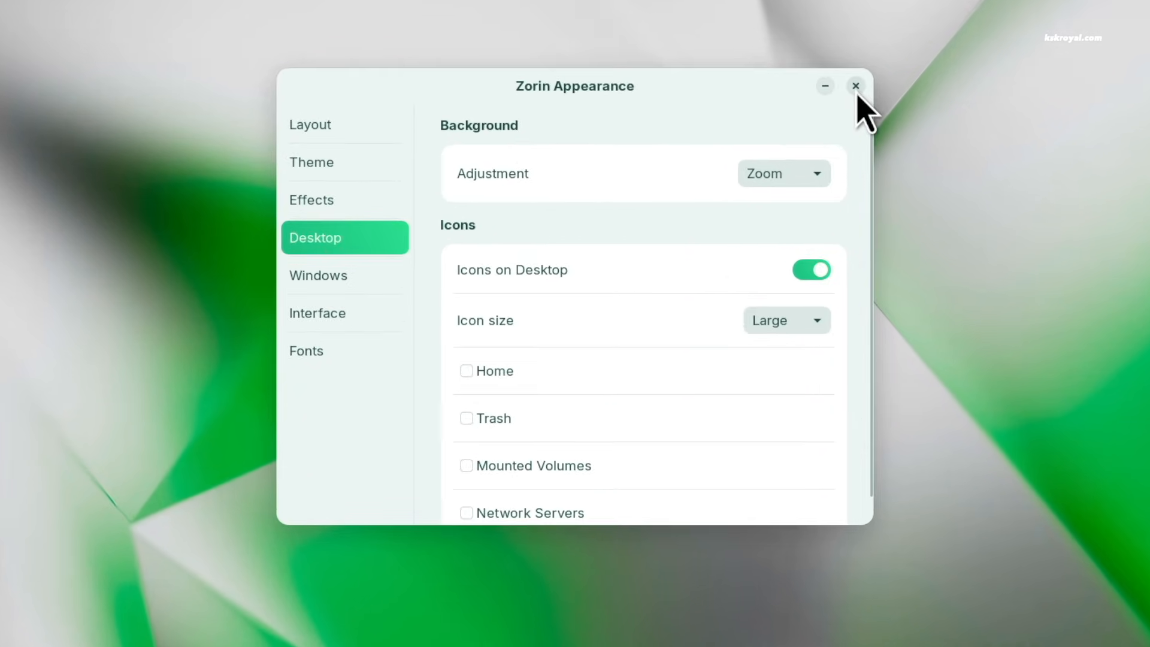
{"action": "left_click", "coordinate": [812, 270]}
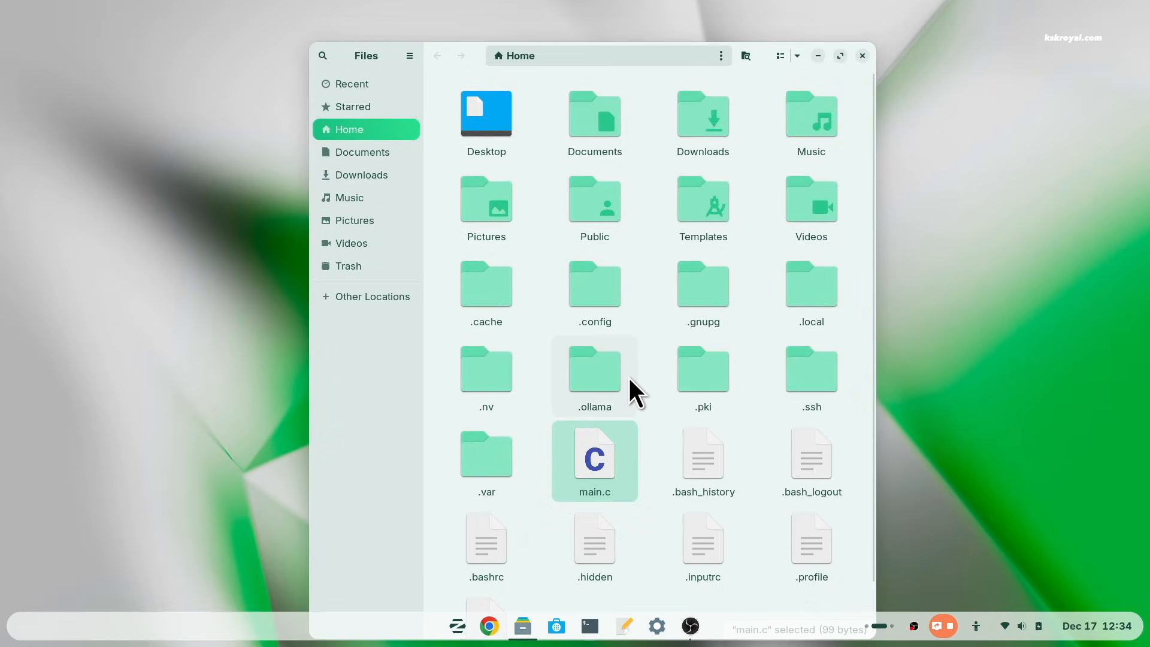
Step: Select the hidden .ollama folder in the home folder
{"action": "left_click", "coordinate": [1022, 625]}
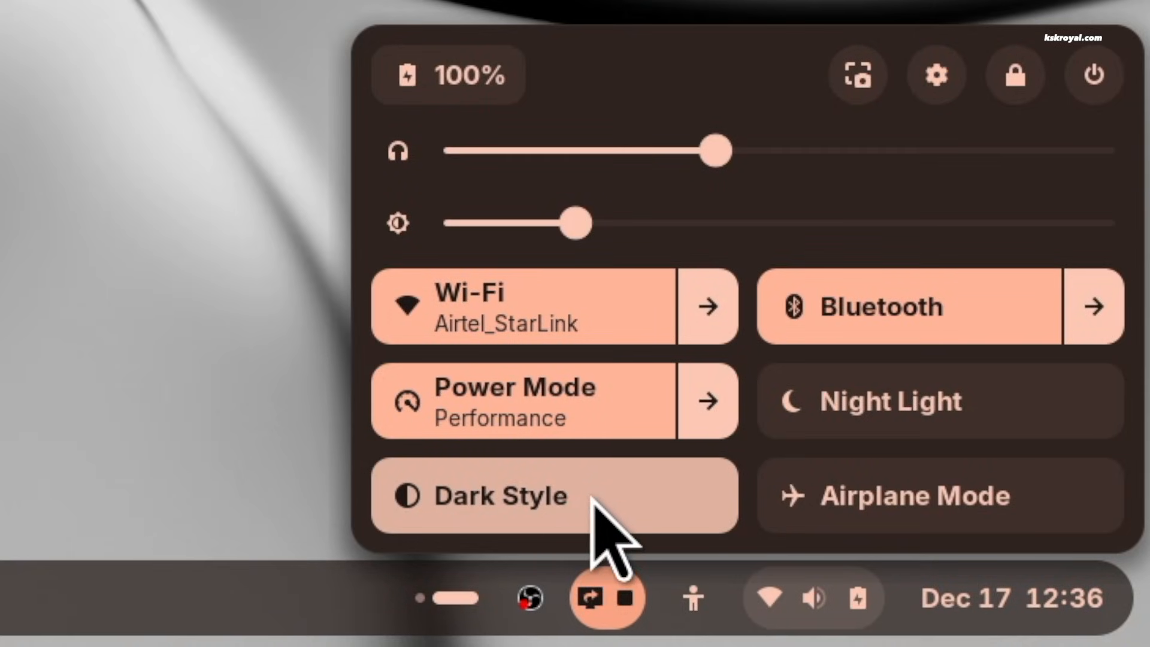
Step: Switch back to light style and start stepping through the open workspaces
{"action": "left_click", "coordinate": [501, 496]}
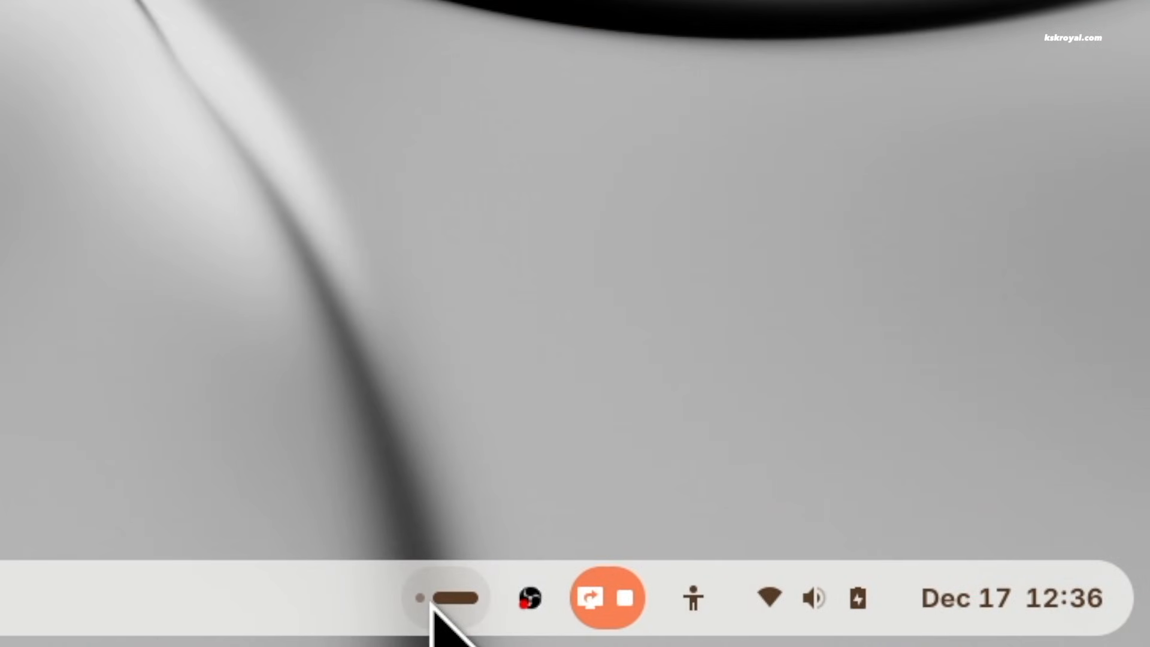
{"action": "left_click", "coordinate": [447, 598]}
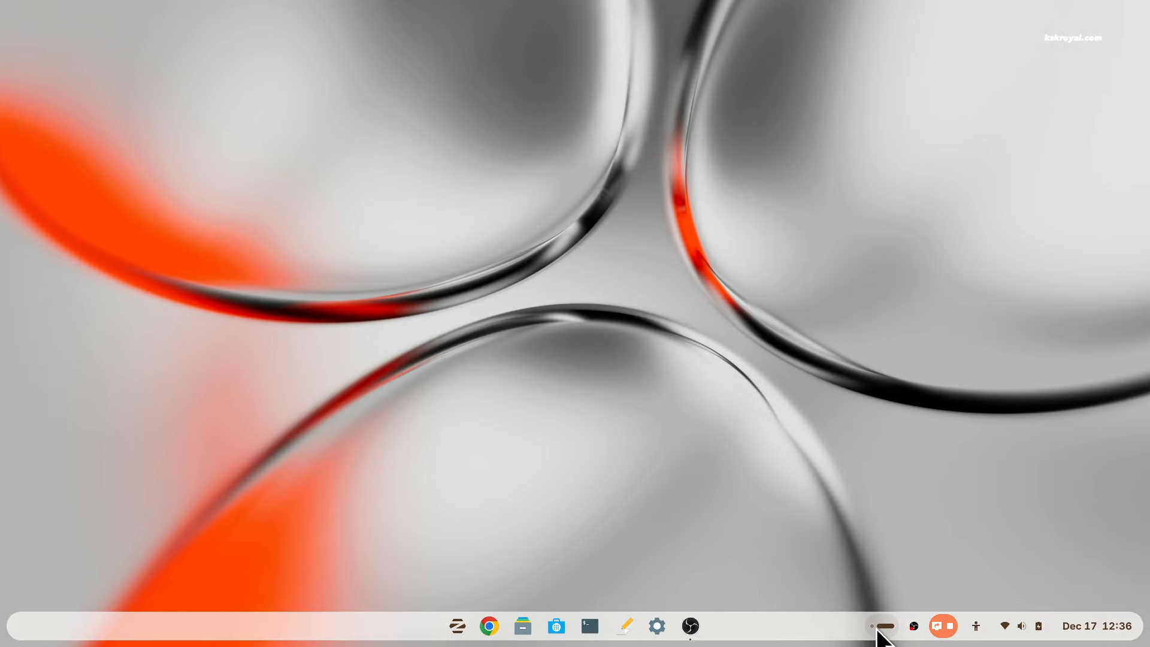
{"action": "left_click", "coordinate": [690, 625]}
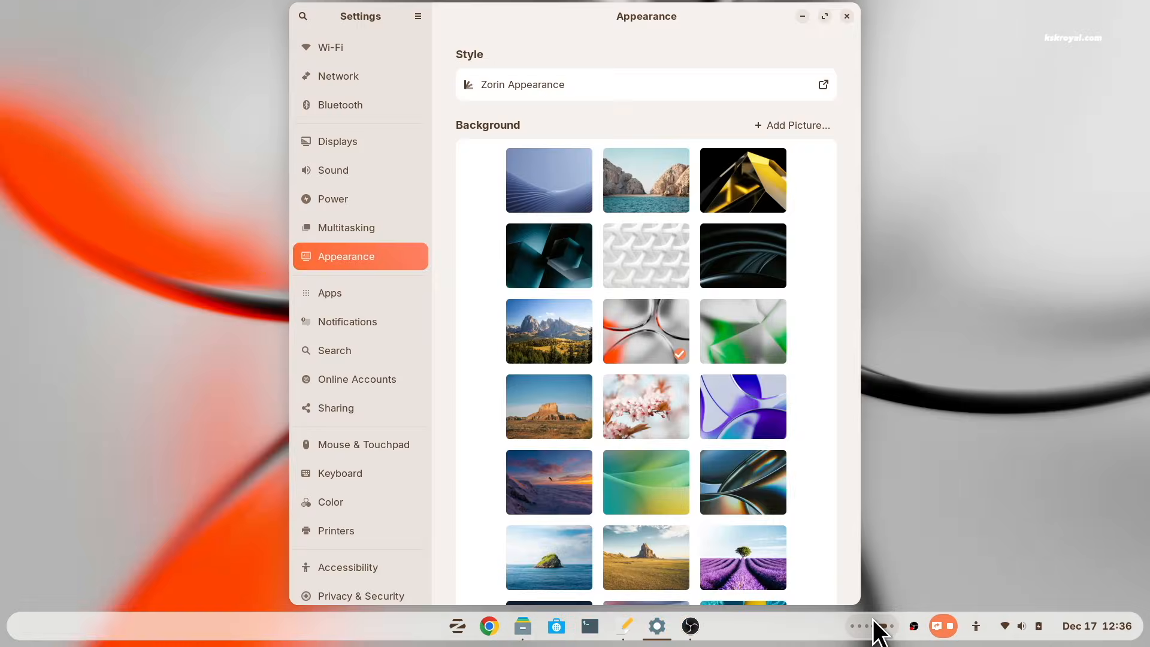
{"action": "left_click", "coordinate": [623, 626]}
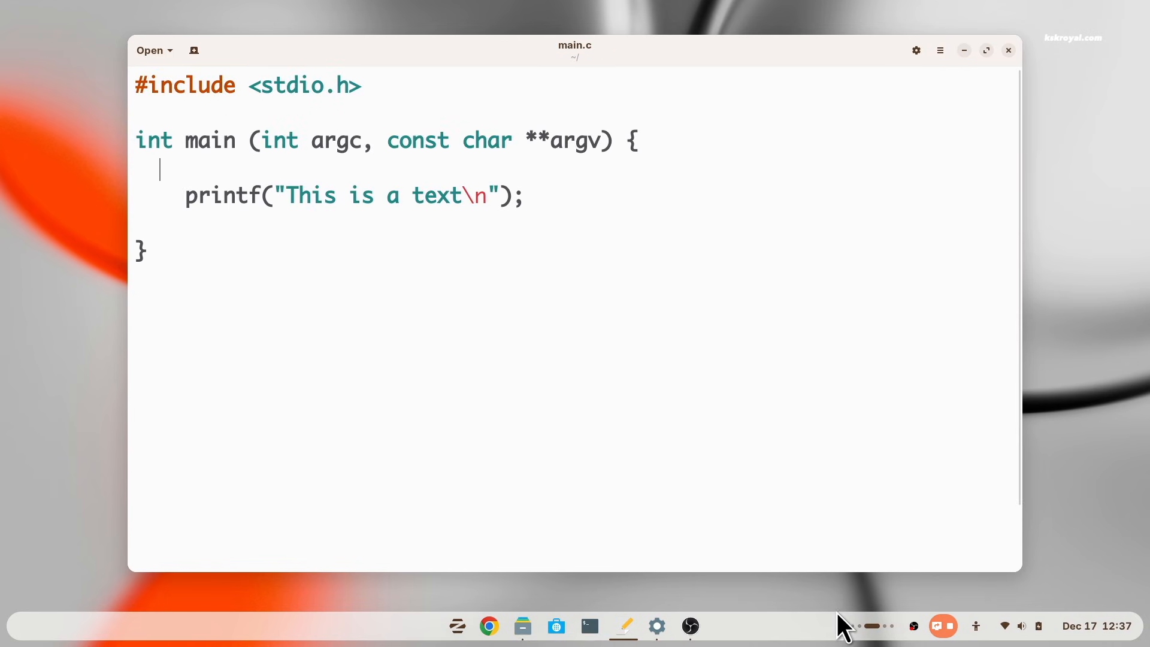
Step: Move through the recorder, file manager and settings workspaces to reach the empty desktop
{"action": "left_click", "coordinate": [690, 625]}
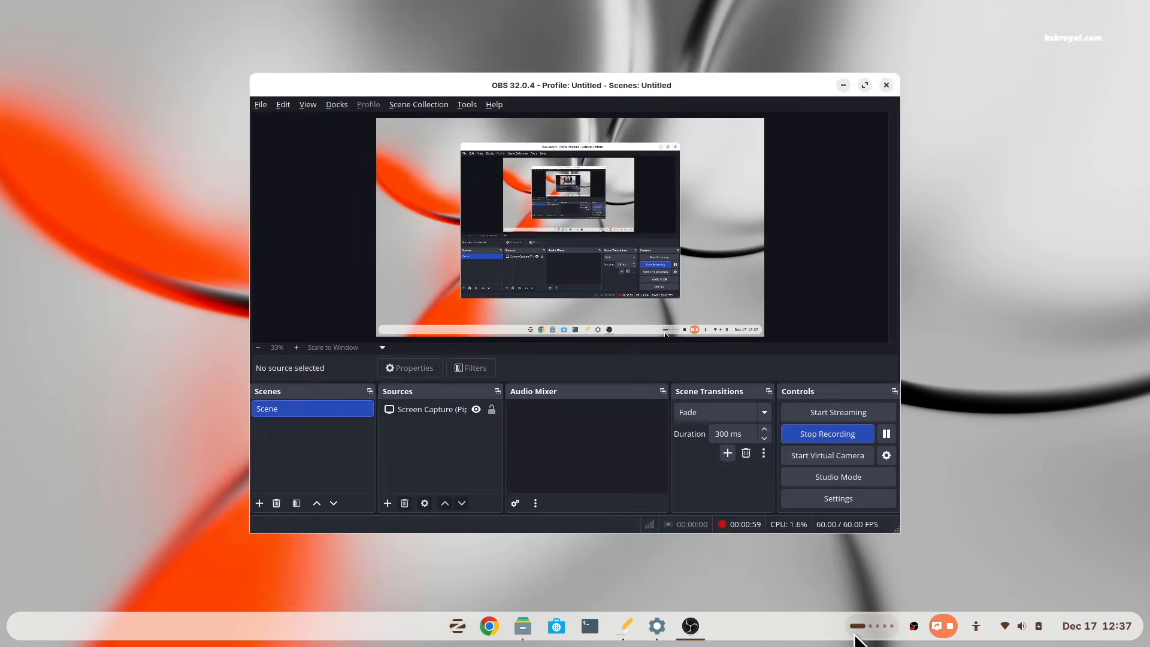
{"action": "left_click", "coordinate": [521, 625]}
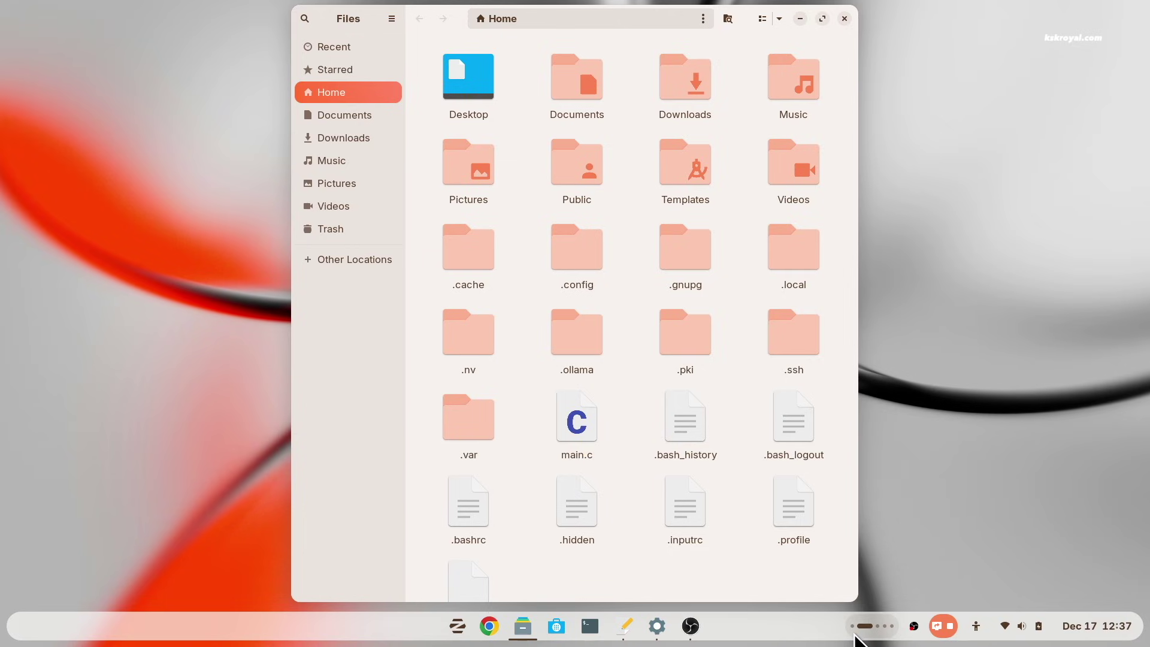
{"action": "left_click", "coordinate": [655, 626]}
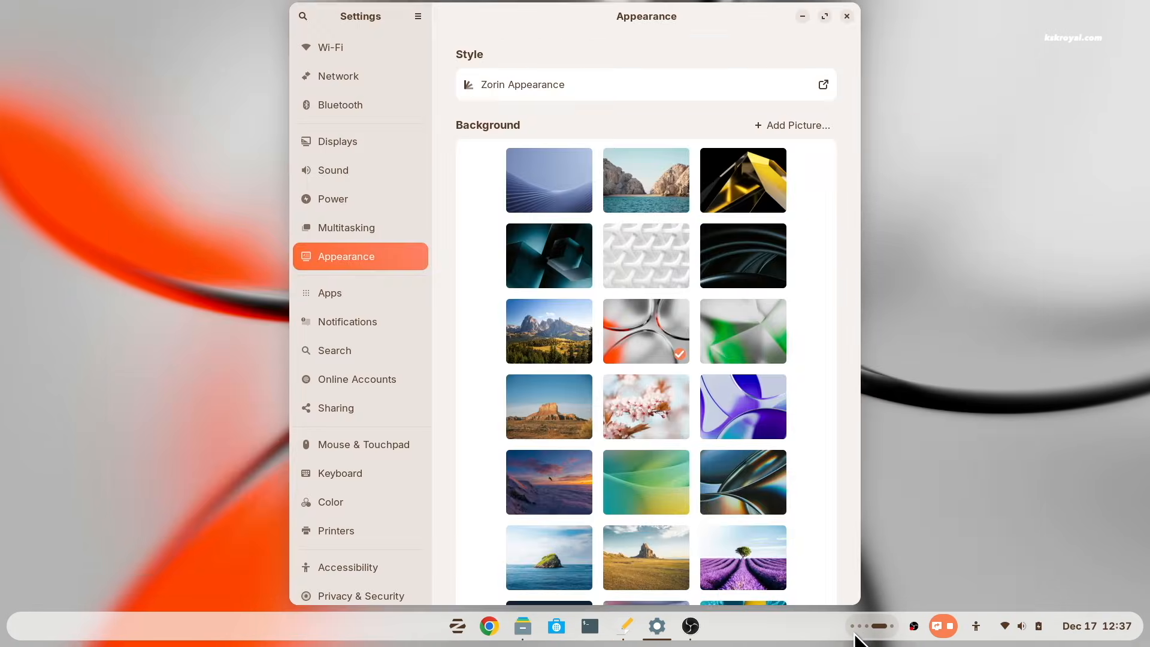
{"action": "left_click", "coordinate": [846, 15]}
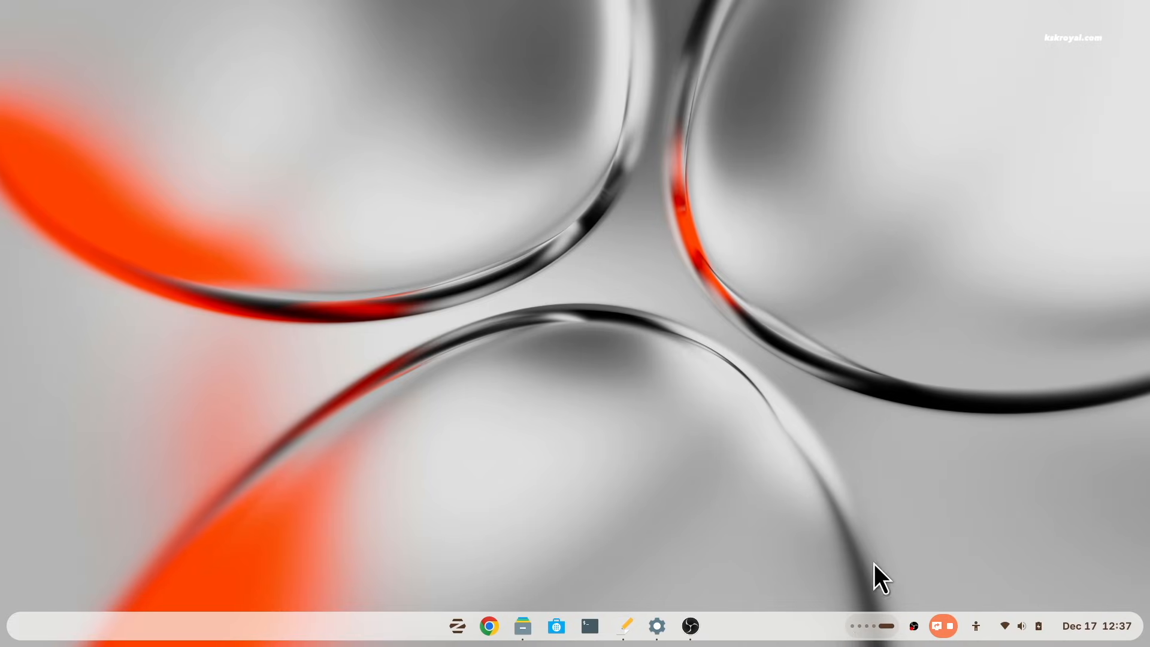
{"action": "left_click", "coordinate": [656, 625]}
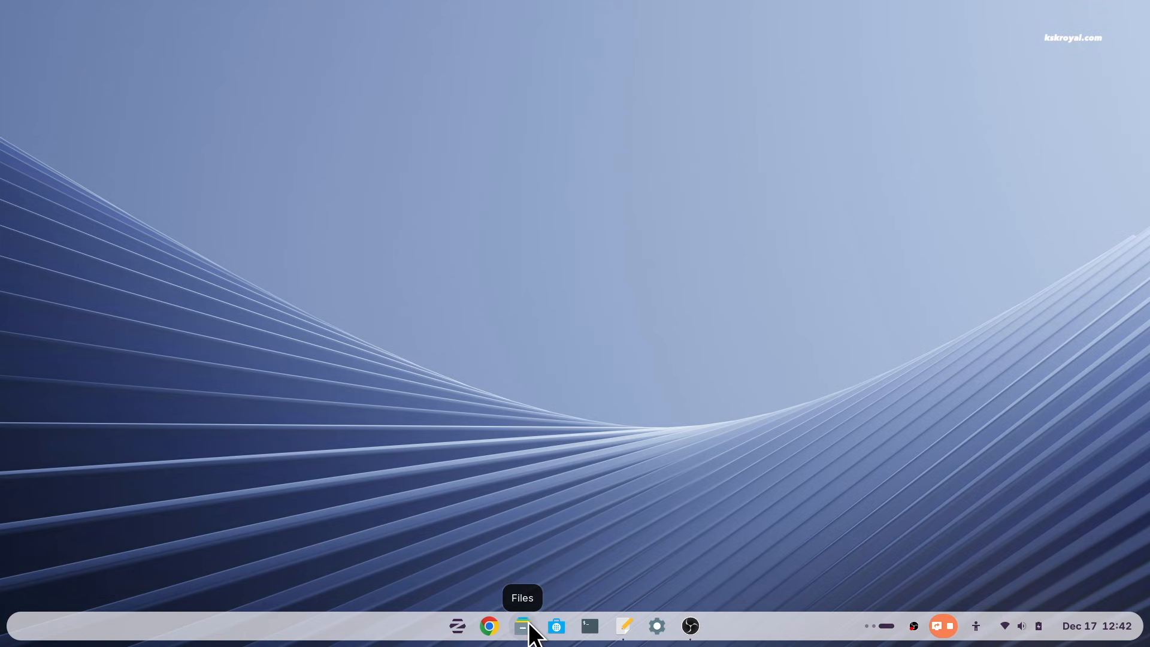
Step: Browse the Pictures and Trash folders in Files and return to Home
{"action": "left_click", "coordinate": [521, 626]}
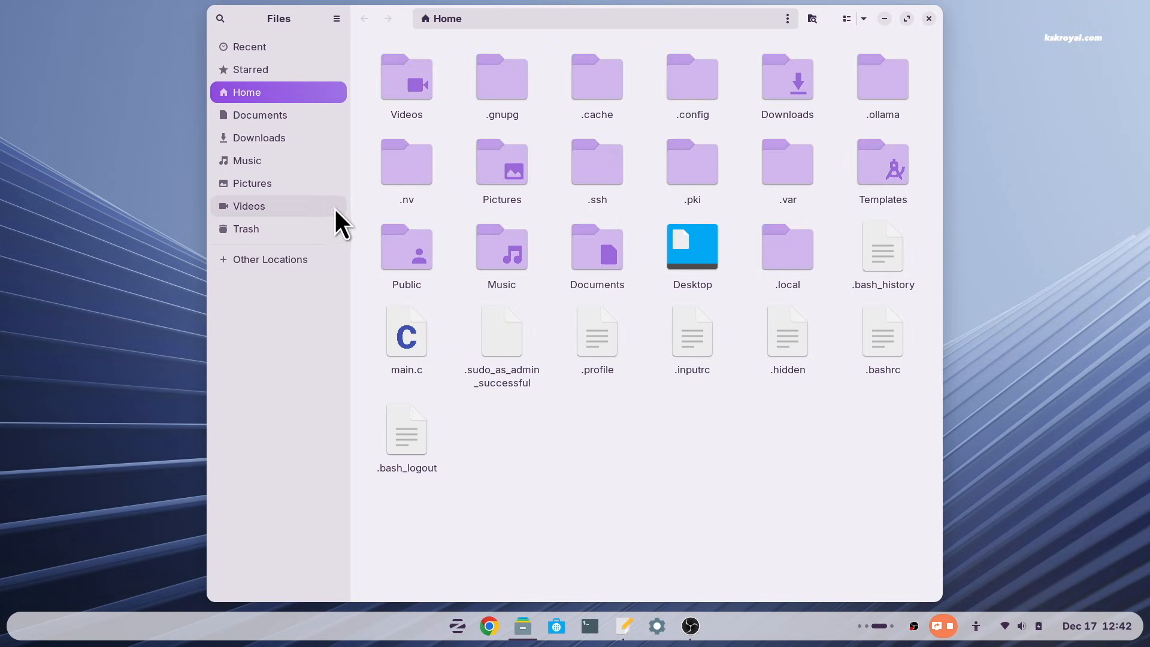
{"action": "mouse_move", "coordinate": [325, 122]}
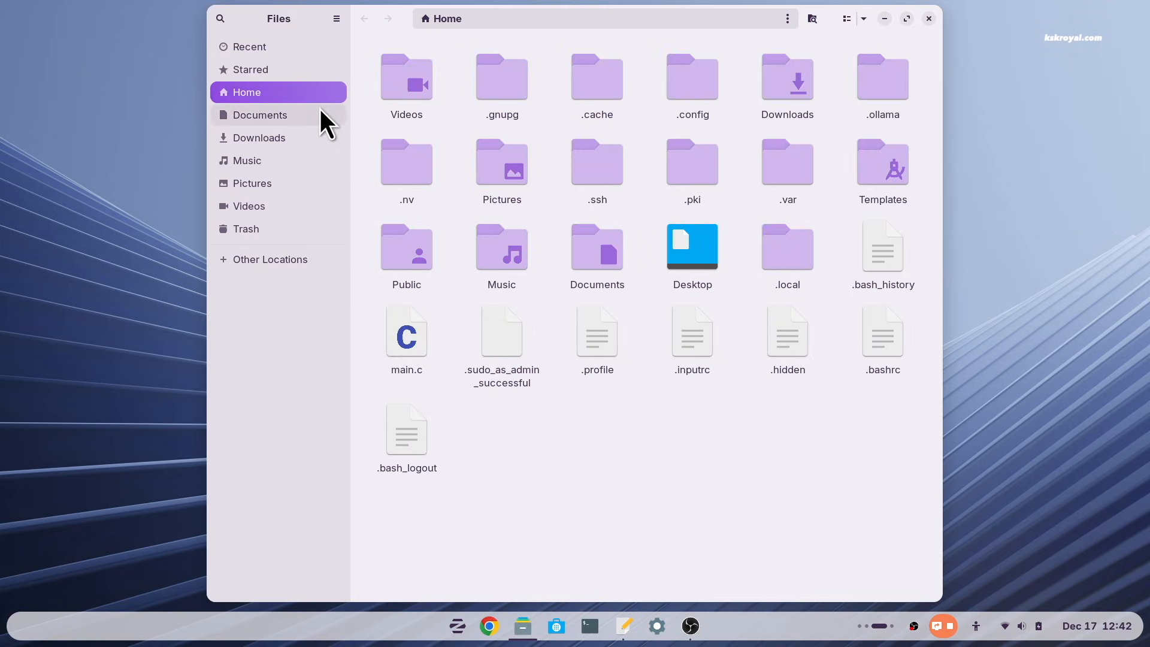
{"action": "left_click", "coordinate": [258, 137]}
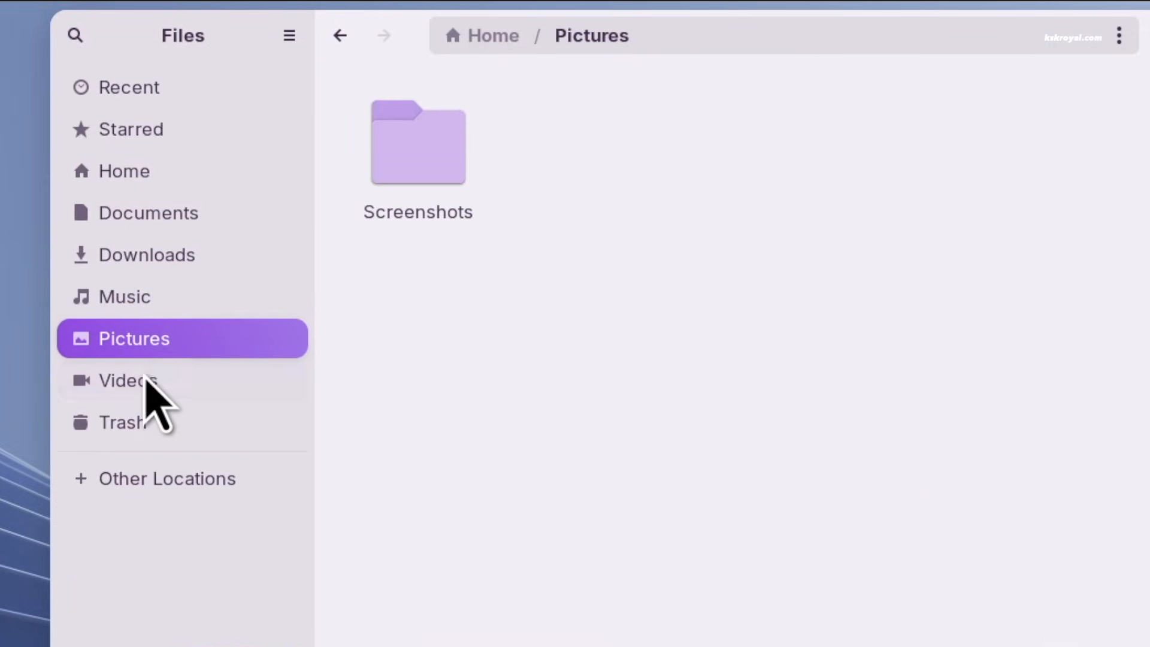
{"action": "left_click", "coordinate": [146, 422]}
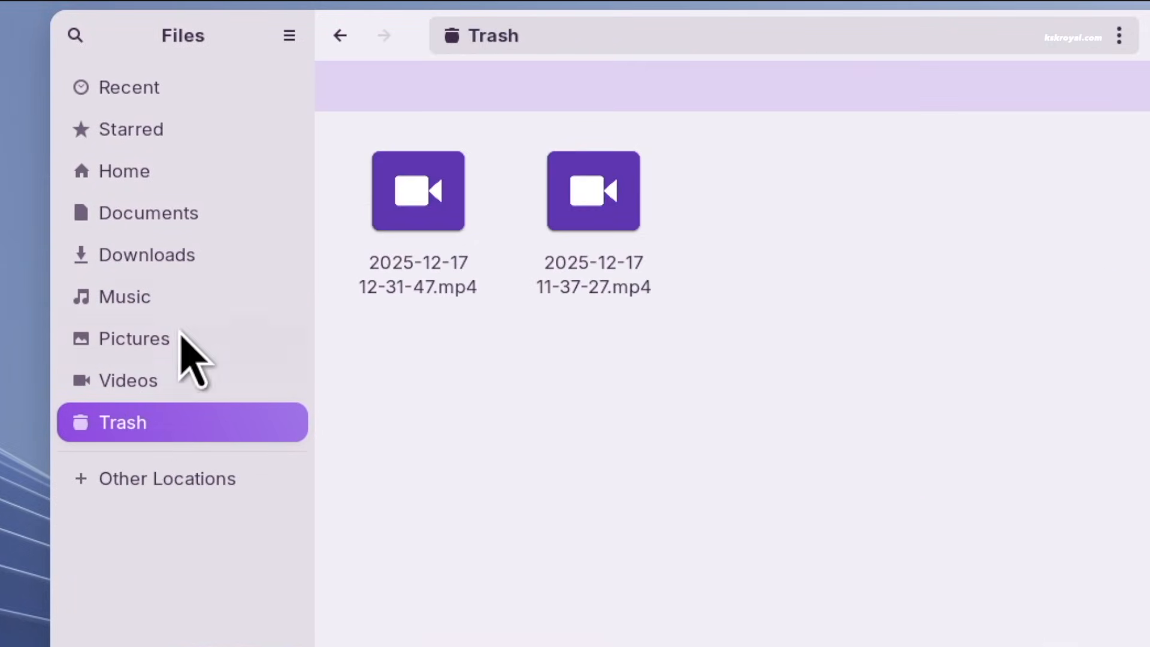
{"action": "left_click", "coordinate": [123, 171]}
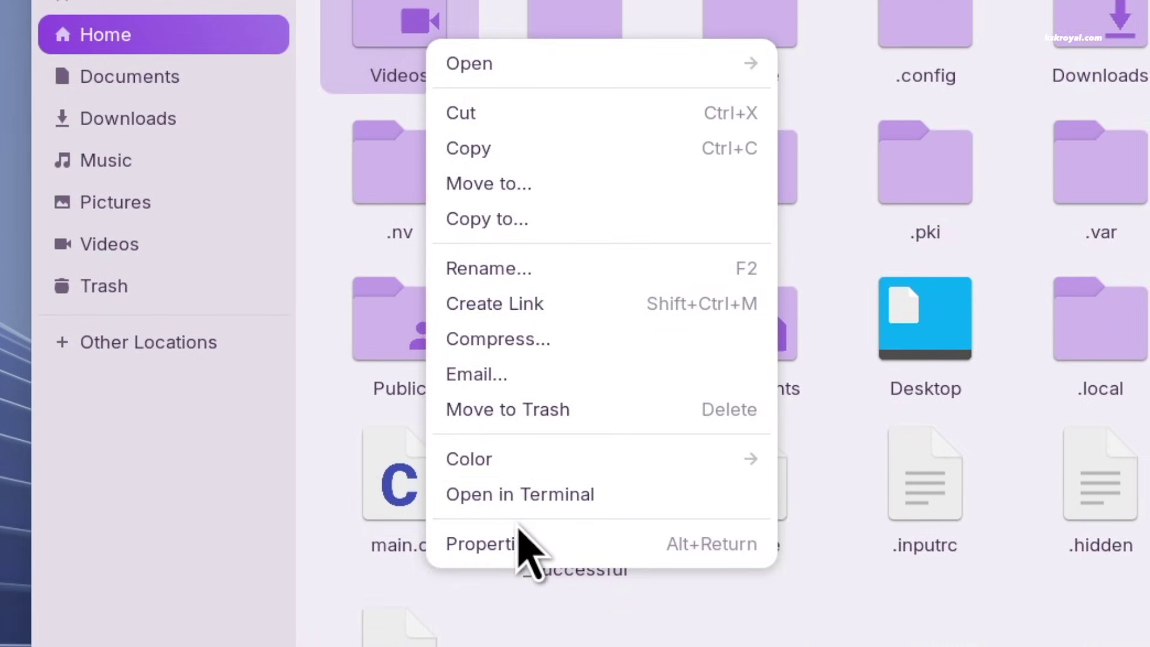
Step: Check the Videos folder's size and dates in its Properties dialog
{"action": "left_click", "coordinate": [482, 544]}
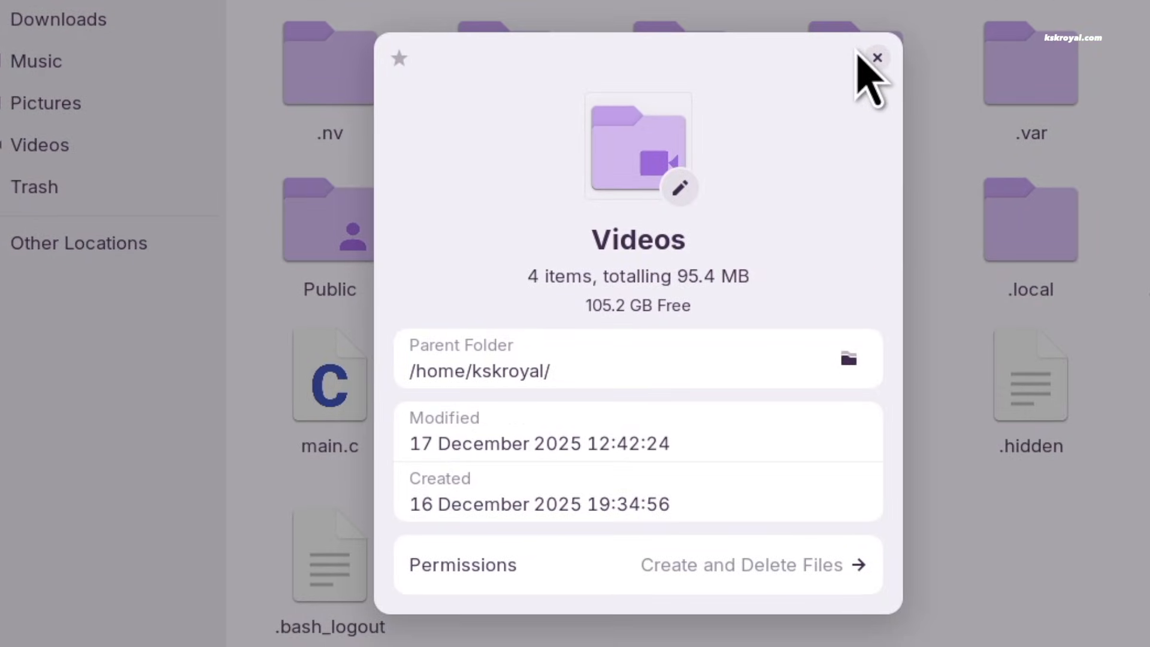
{"action": "left_click", "coordinate": [877, 58]}
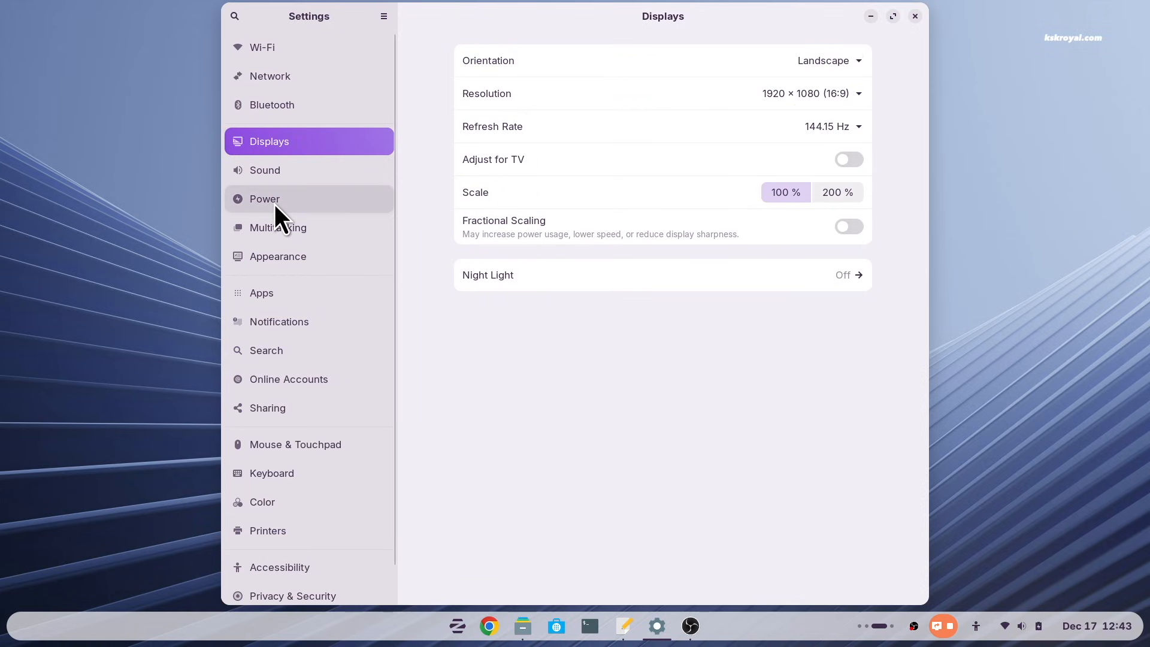
Step: Show the Multitasking settings for hot corner and workspaces
{"action": "left_click", "coordinate": [278, 228]}
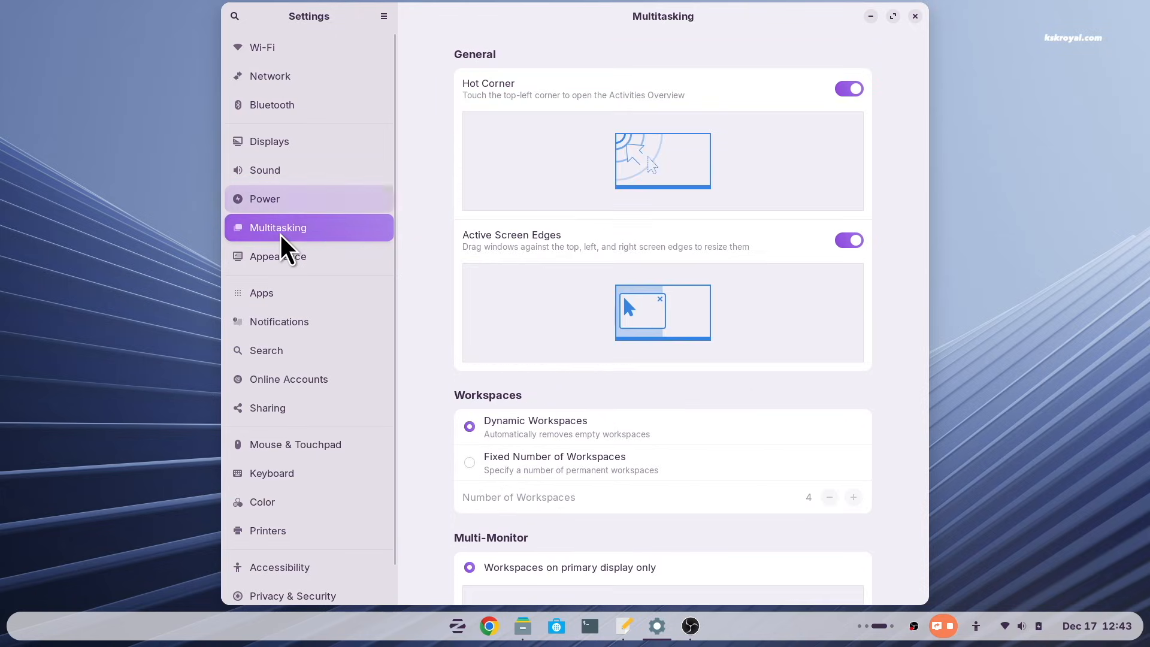
{"action": "scroll", "scroll_direction": "down", "scroll_amount": 3}
{"action": "type", "text": "cal"}
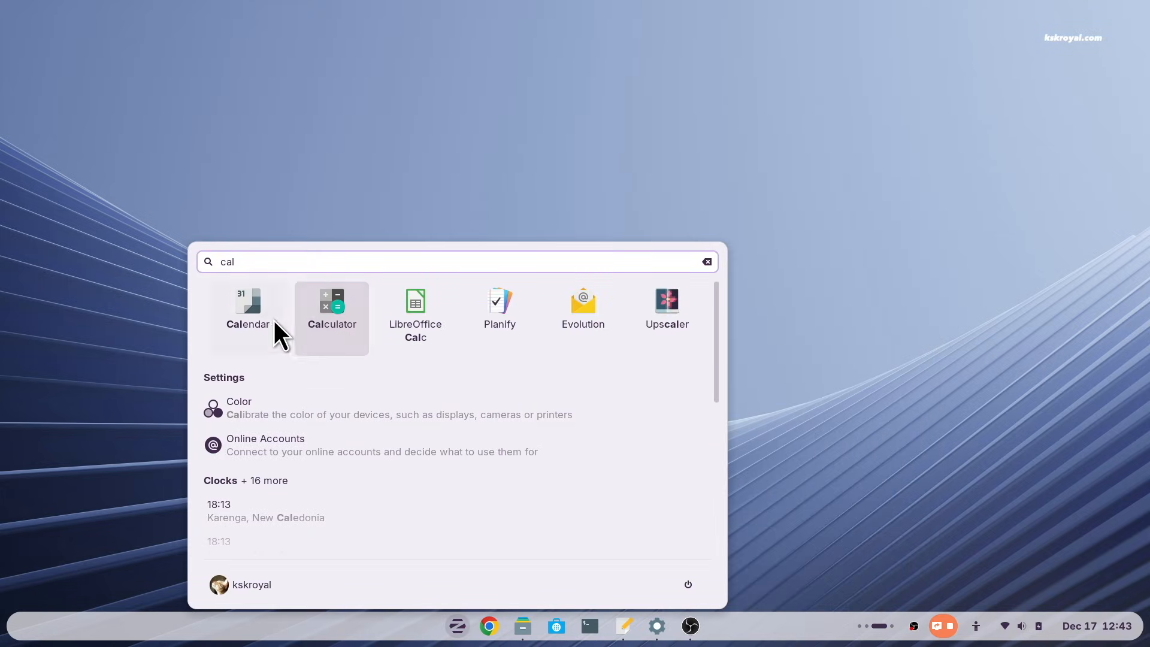
Step: Launch Calendar, compare the week view with the December–January month view, then show its main menu
{"action": "left_click", "coordinate": [247, 308]}
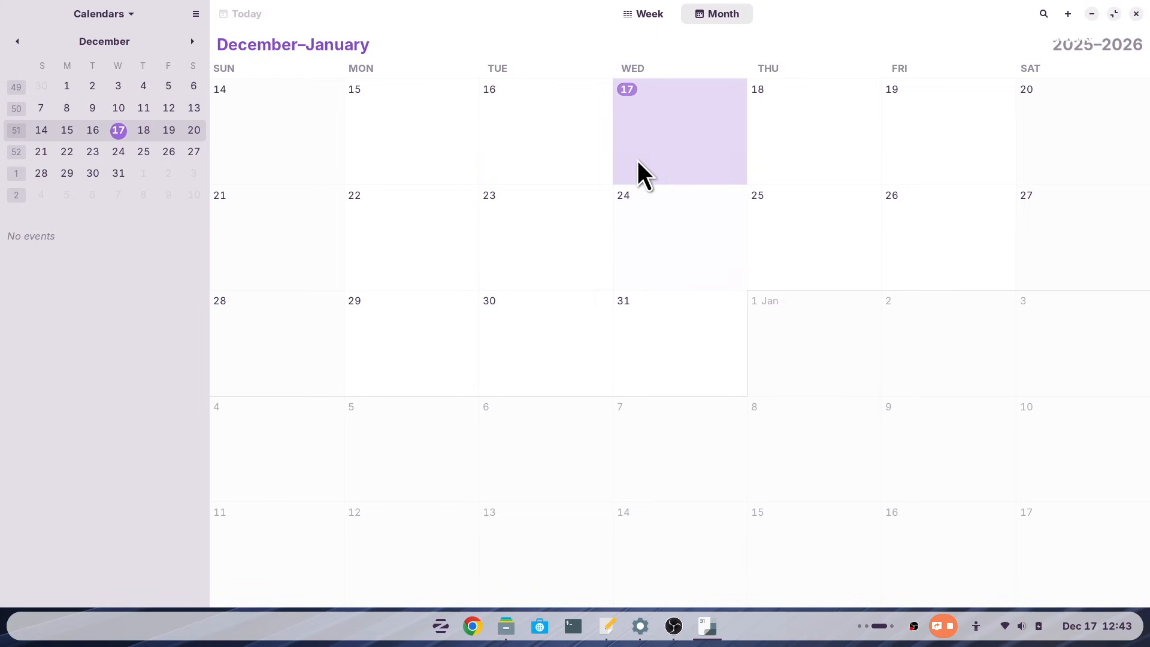
{"action": "left_click", "coordinate": [649, 13]}
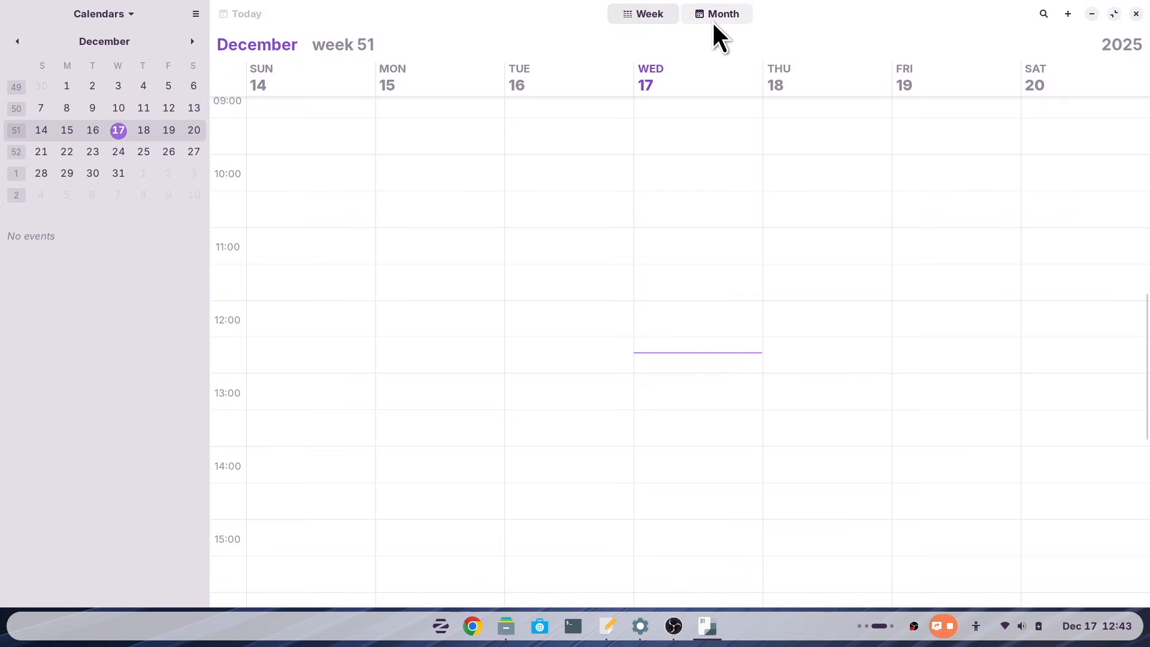
{"action": "left_click", "coordinate": [722, 14]}
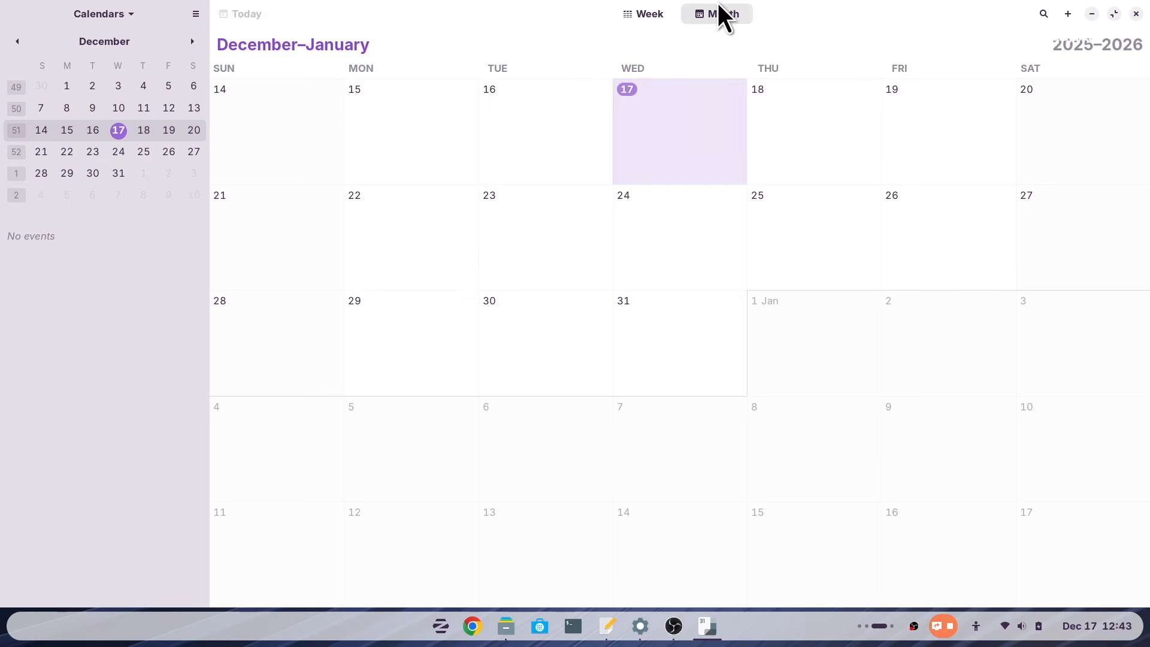
{"action": "left_click", "coordinate": [195, 13]}
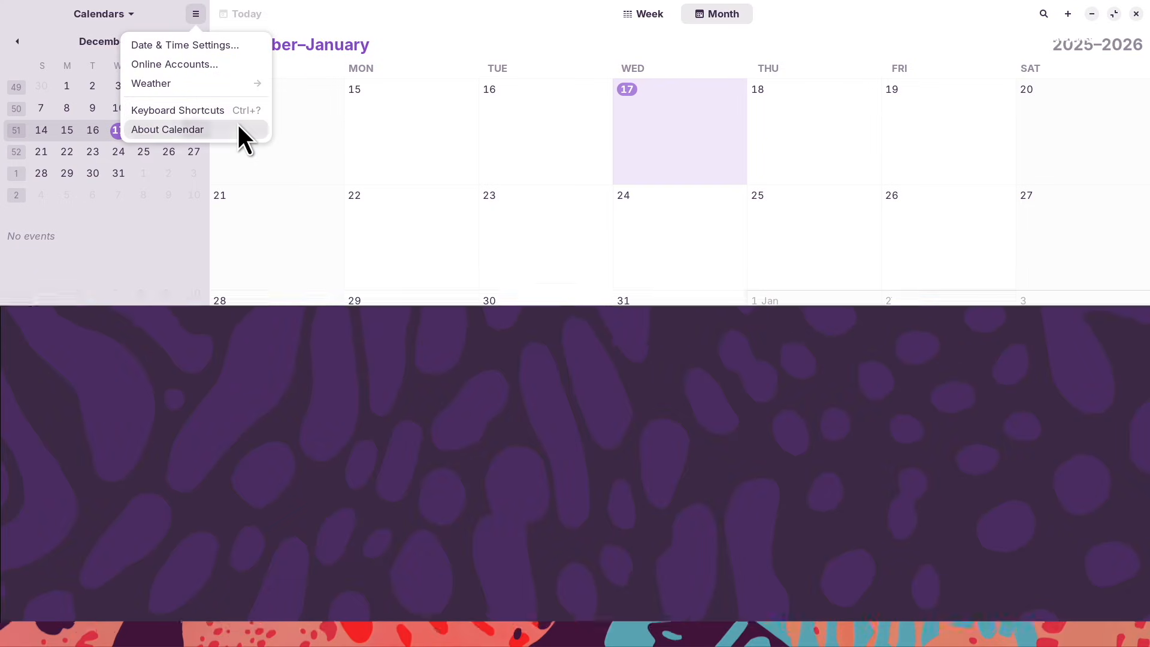
Step: Turn on Dark Style from the quick settings panel so every open window turns dark
{"action": "left_click", "coordinate": [168, 129]}
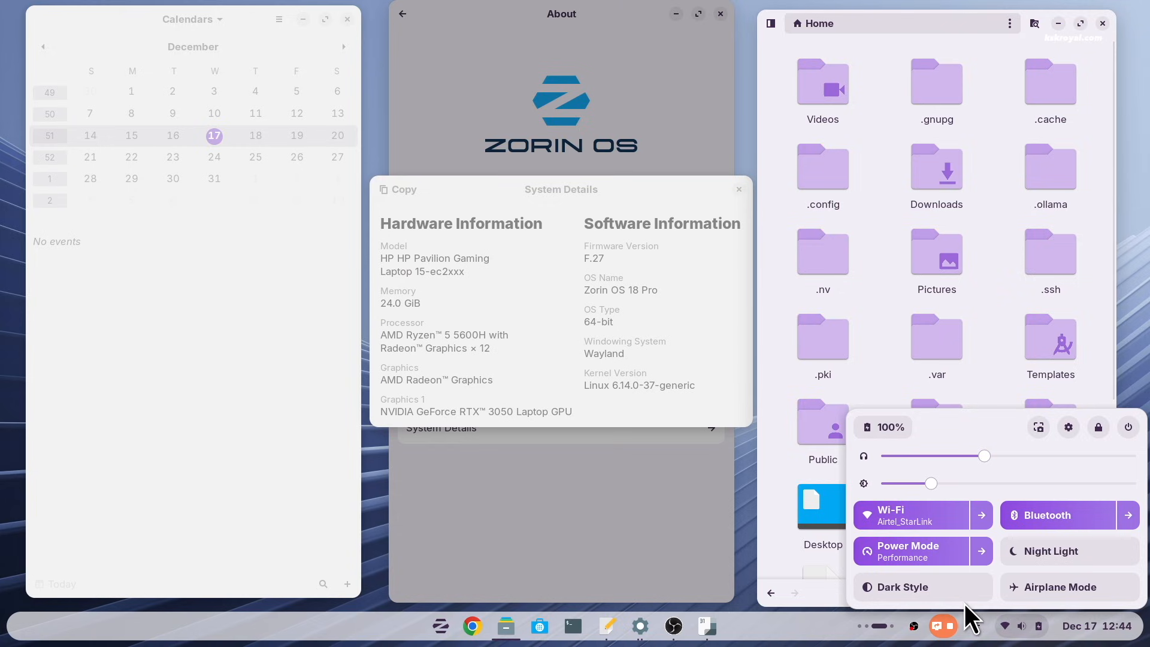
{"action": "left_click", "coordinate": [902, 587]}
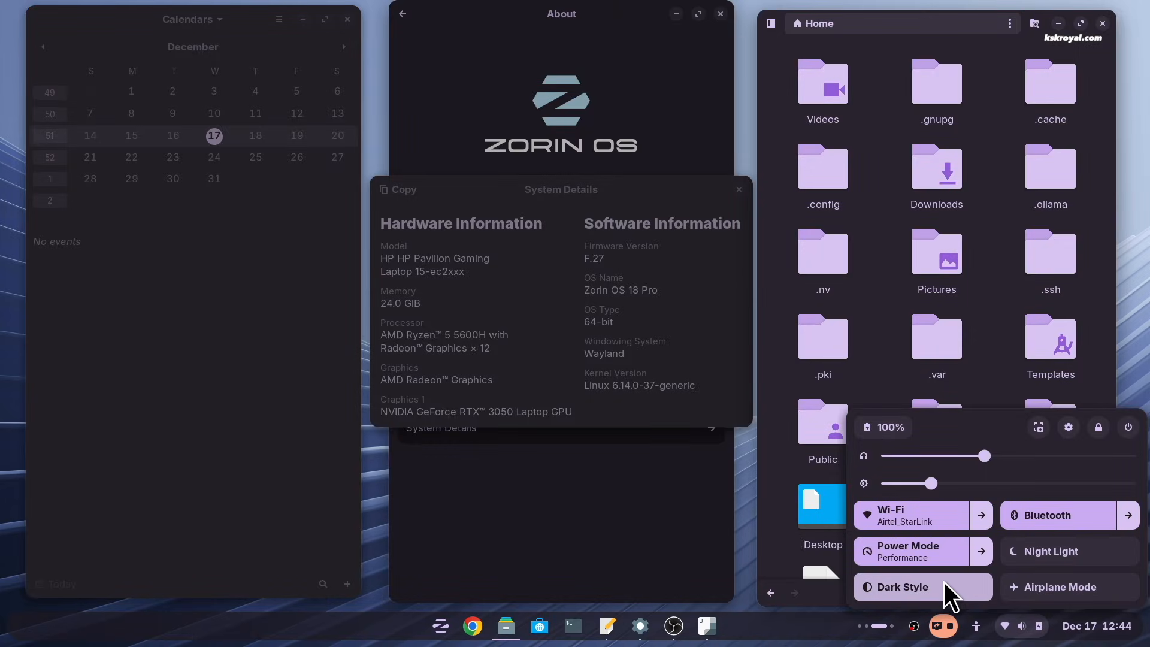
{"action": "left_click", "coordinate": [674, 436]}
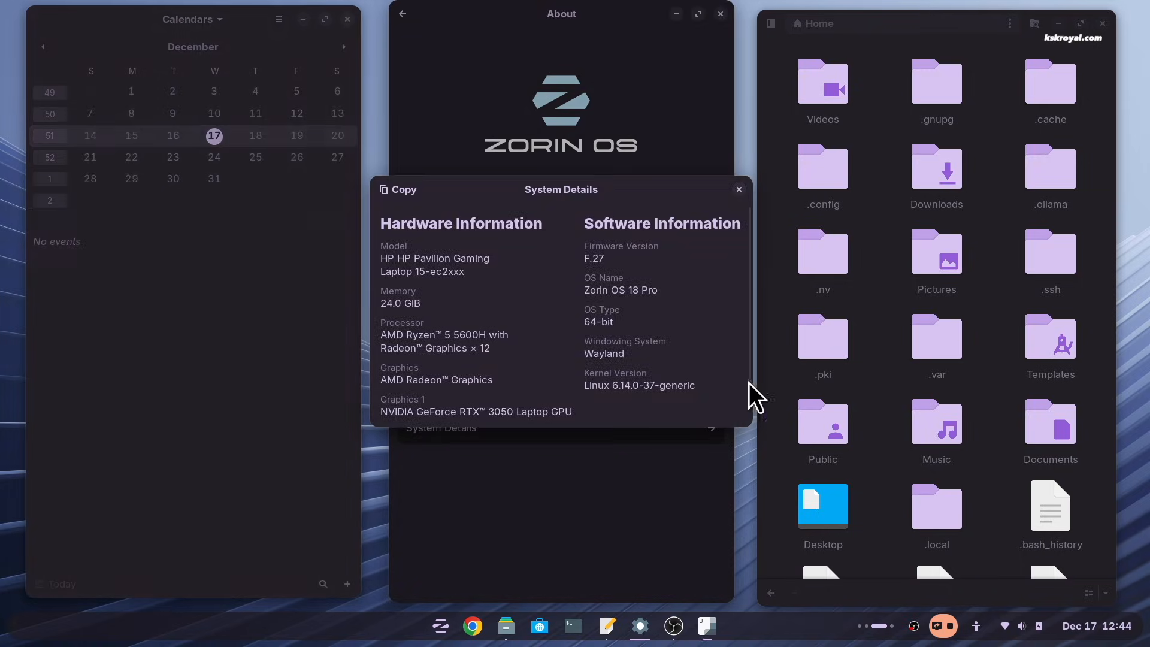
{"action": "left_click", "coordinate": [555, 626]}
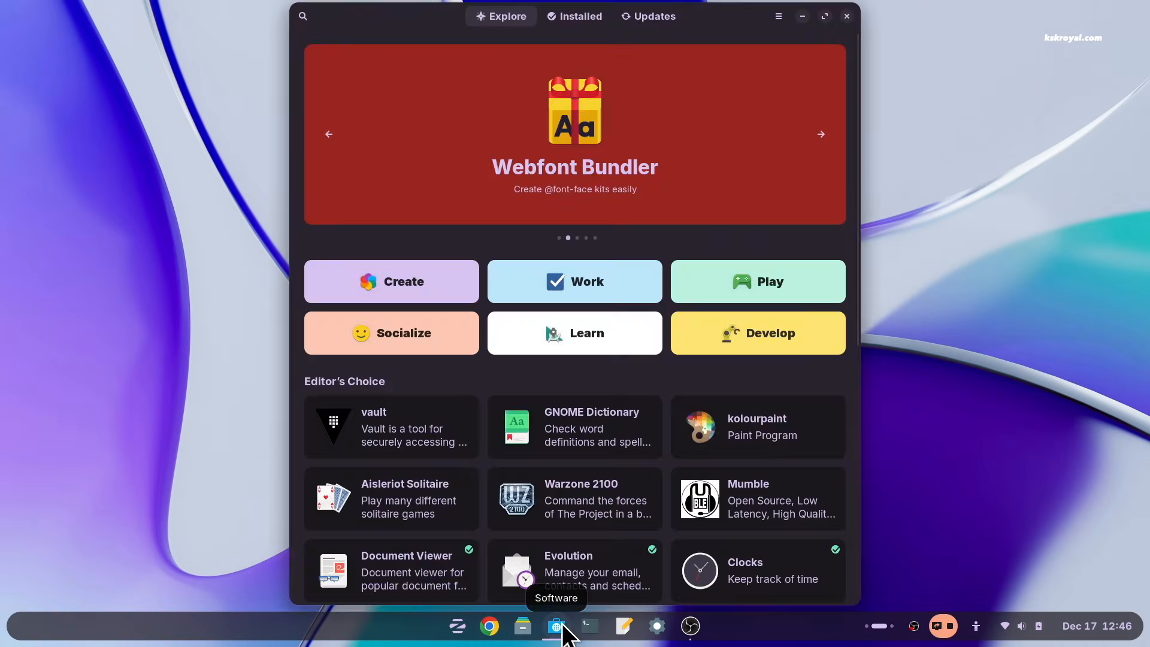
Step: Bring up GNOME Software on its Explore page with featured and Editor's Choice apps
{"action": "left_click", "coordinate": [522, 625]}
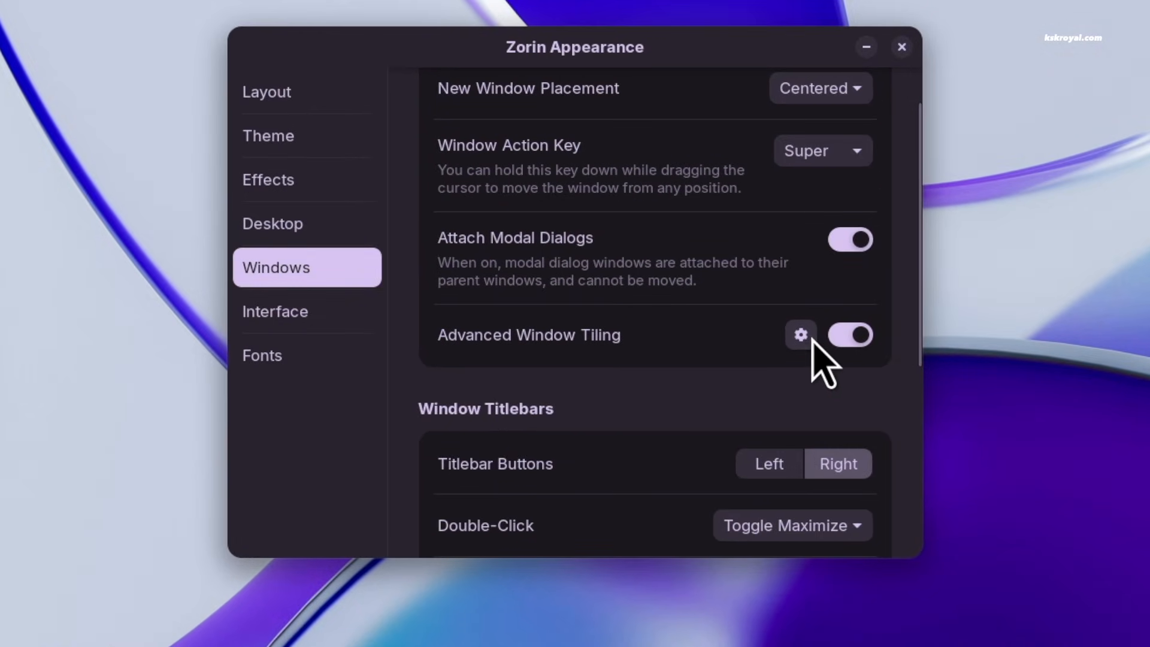
Step: In Advanced Window Tiling settings, switch Show Indicator on and review the Behaviour options
{"action": "left_click", "coordinate": [800, 336]}
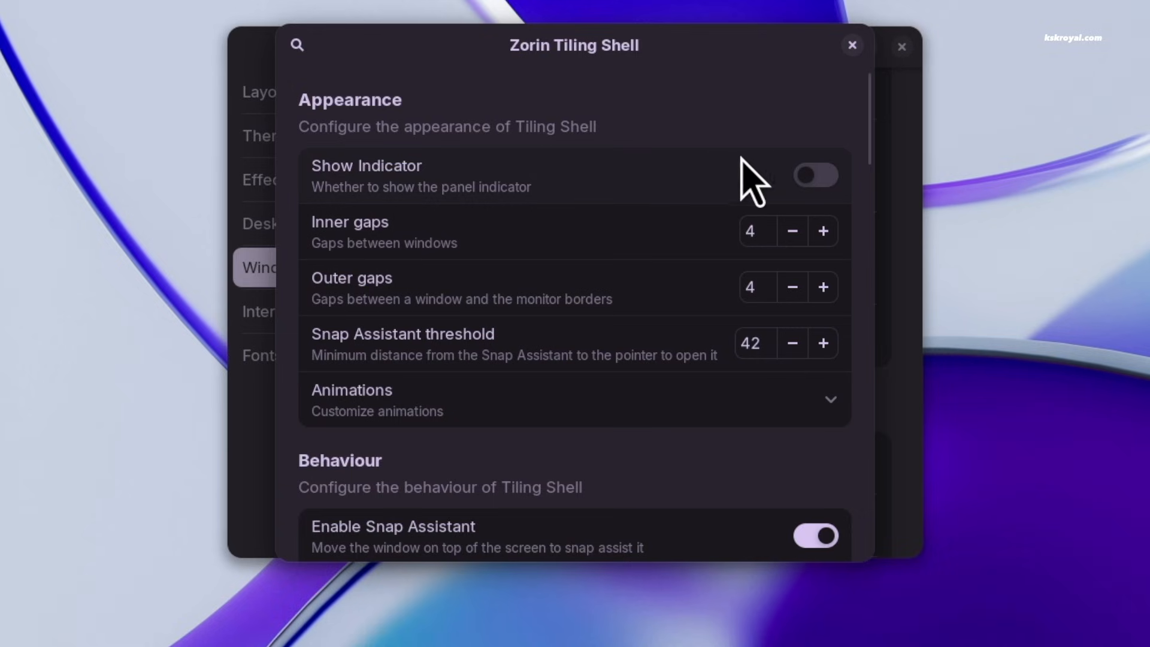
{"action": "left_click", "coordinate": [816, 175]}
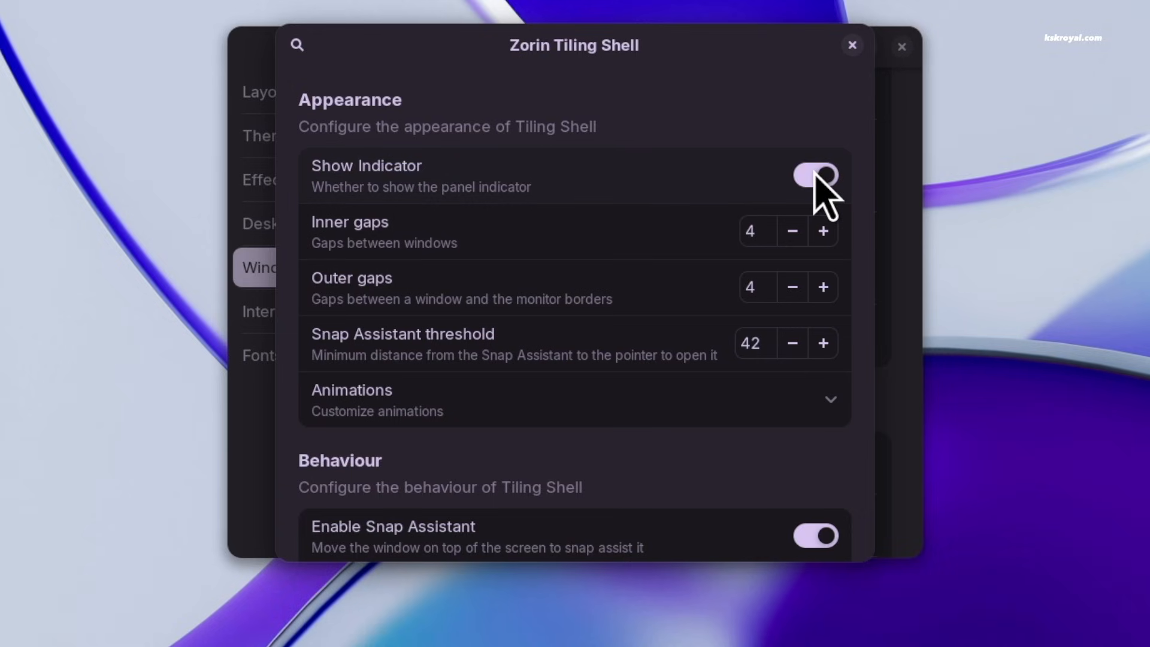
{"action": "scroll", "scroll_direction": "down", "scroll_amount": 3}
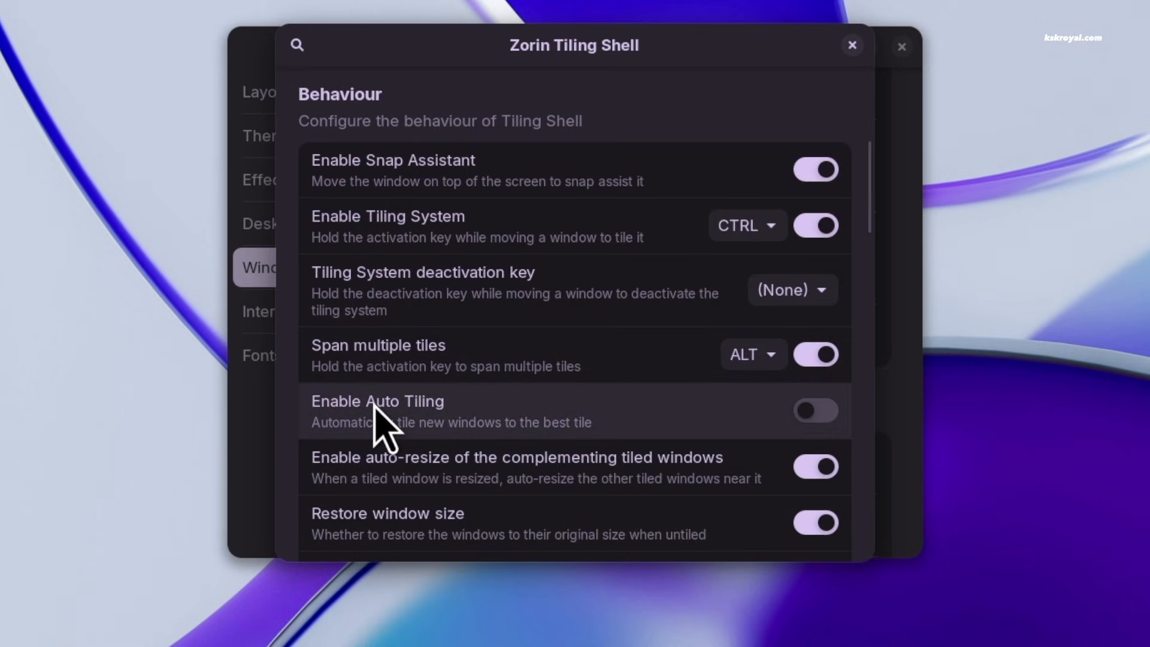
{"action": "left_click", "coordinate": [815, 410]}
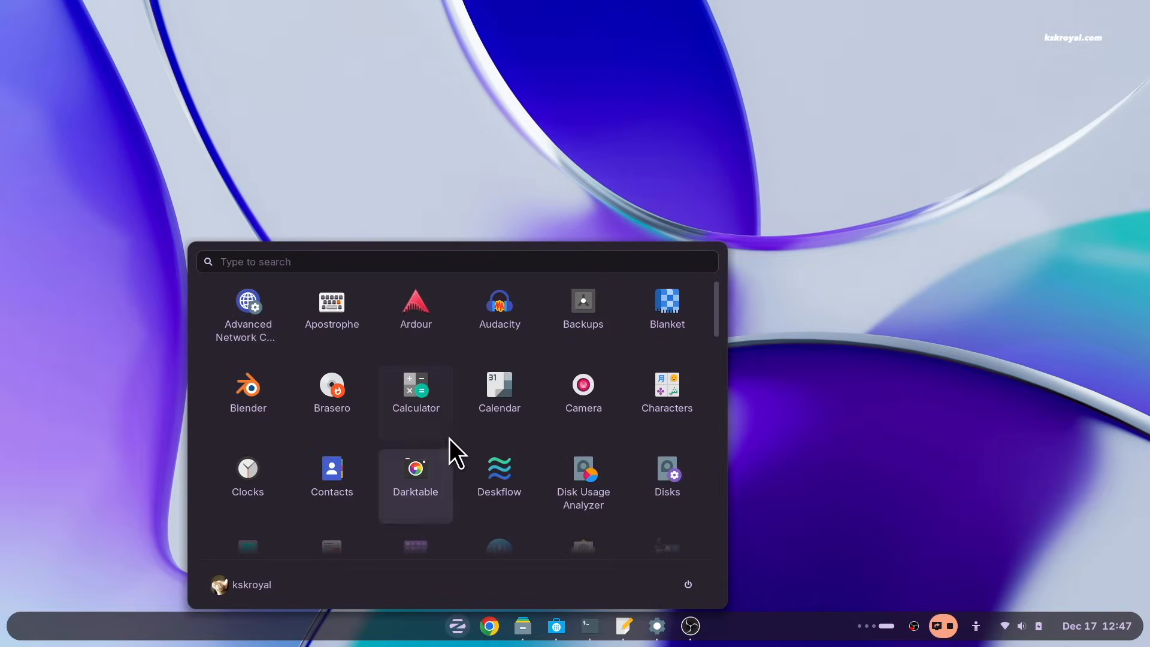
Step: Launch Calculator from the app grid, then bring the grid back and start Calendar
{"action": "left_click", "coordinate": [416, 387]}
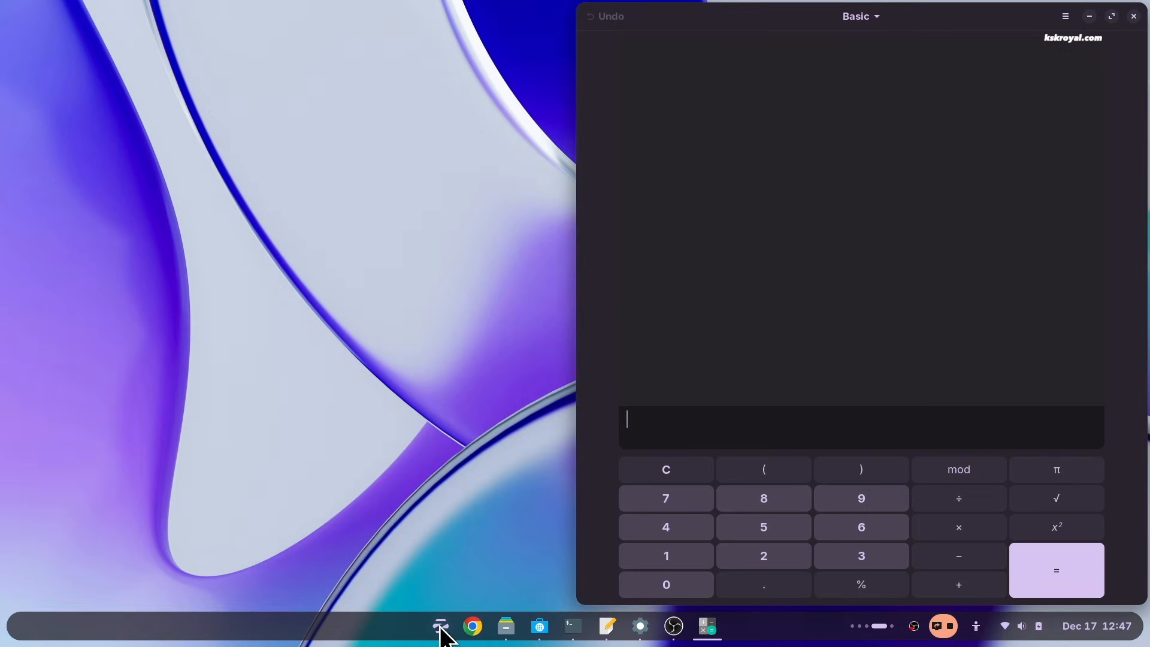
{"action": "left_click", "coordinate": [439, 631]}
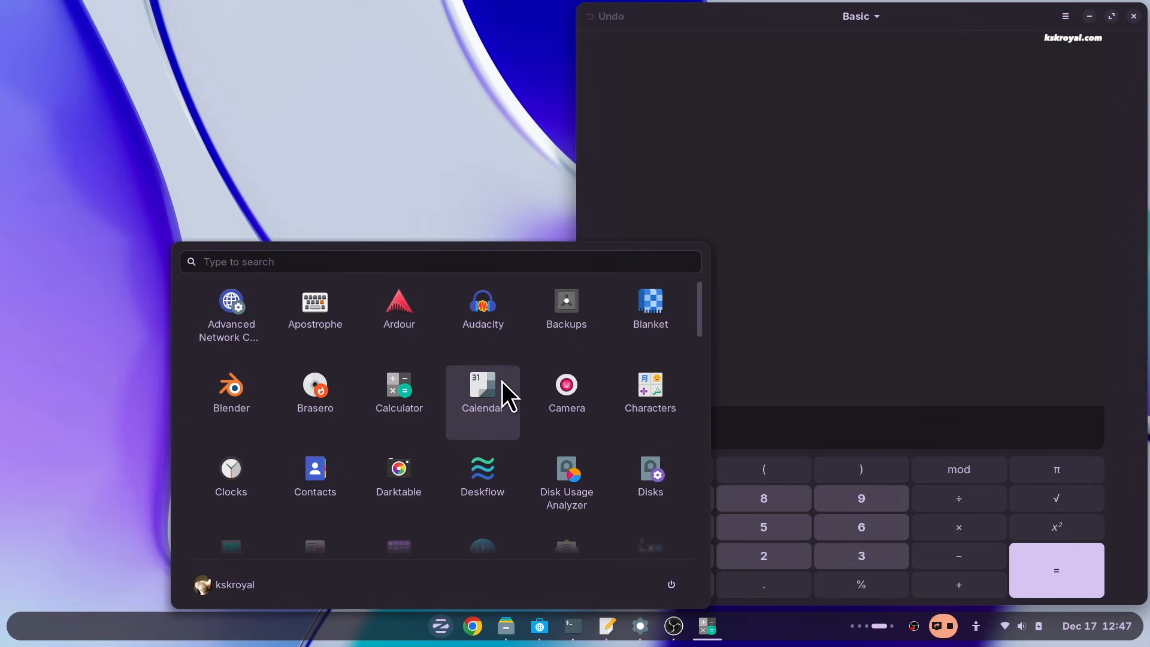
{"action": "left_click", "coordinate": [483, 387]}
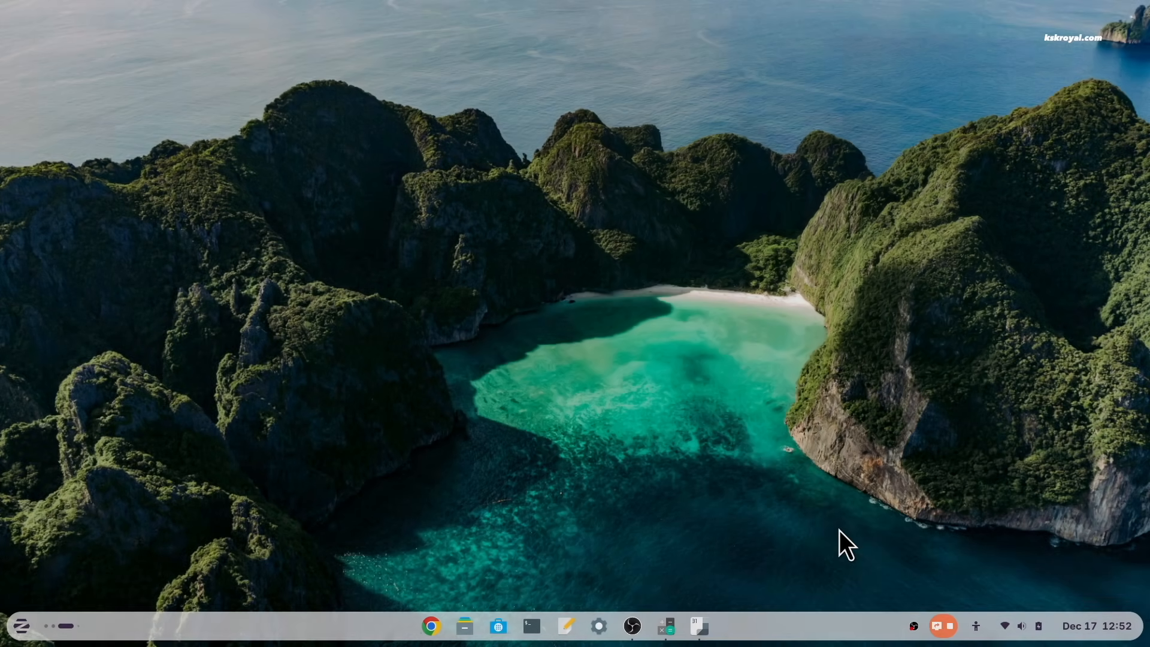
Step: On the Theme page, try the Light and Dark styles and pick the brown accent colour
{"action": "left_click", "coordinate": [724, 625]}
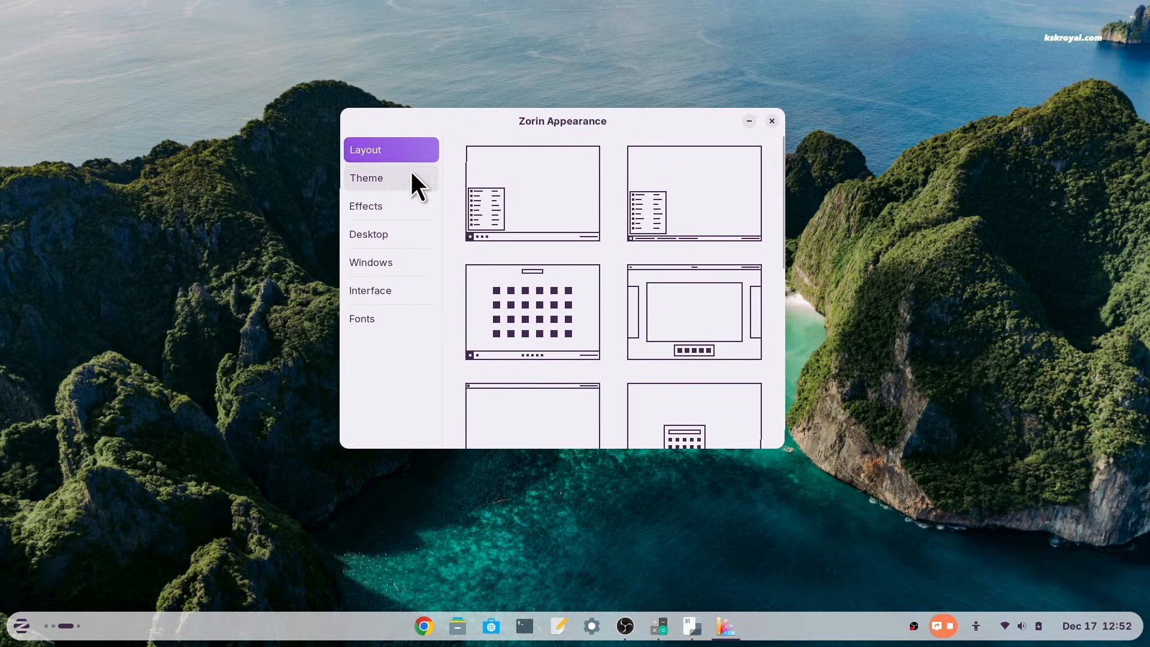
{"action": "left_click", "coordinate": [367, 177]}
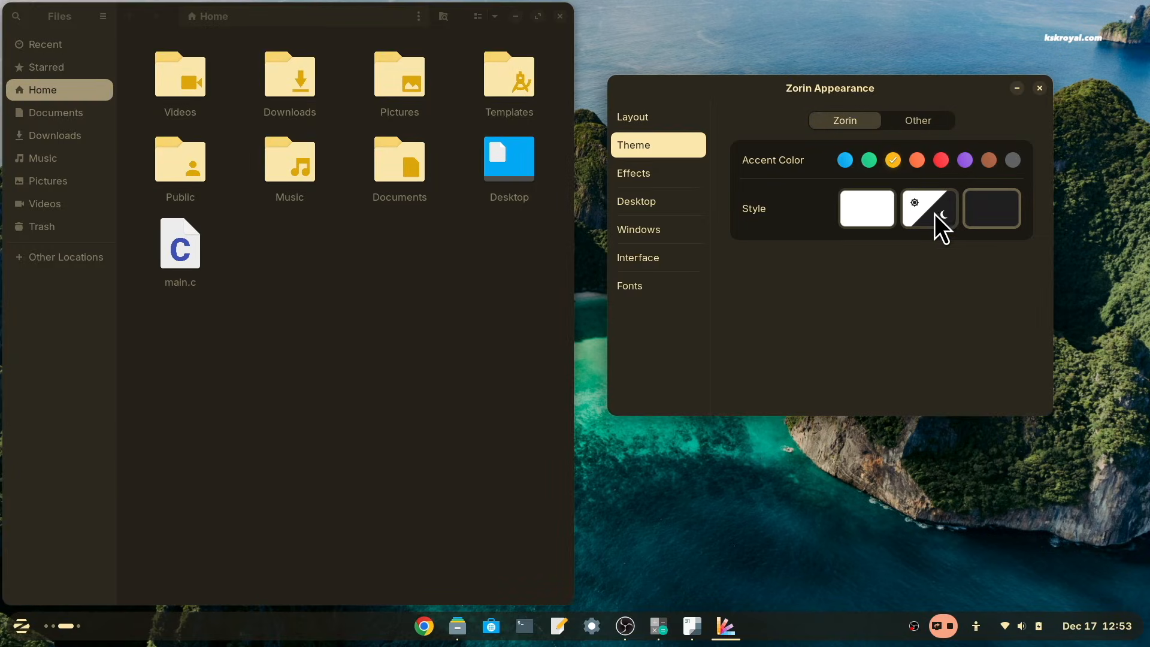
{"action": "left_click", "coordinate": [866, 208]}
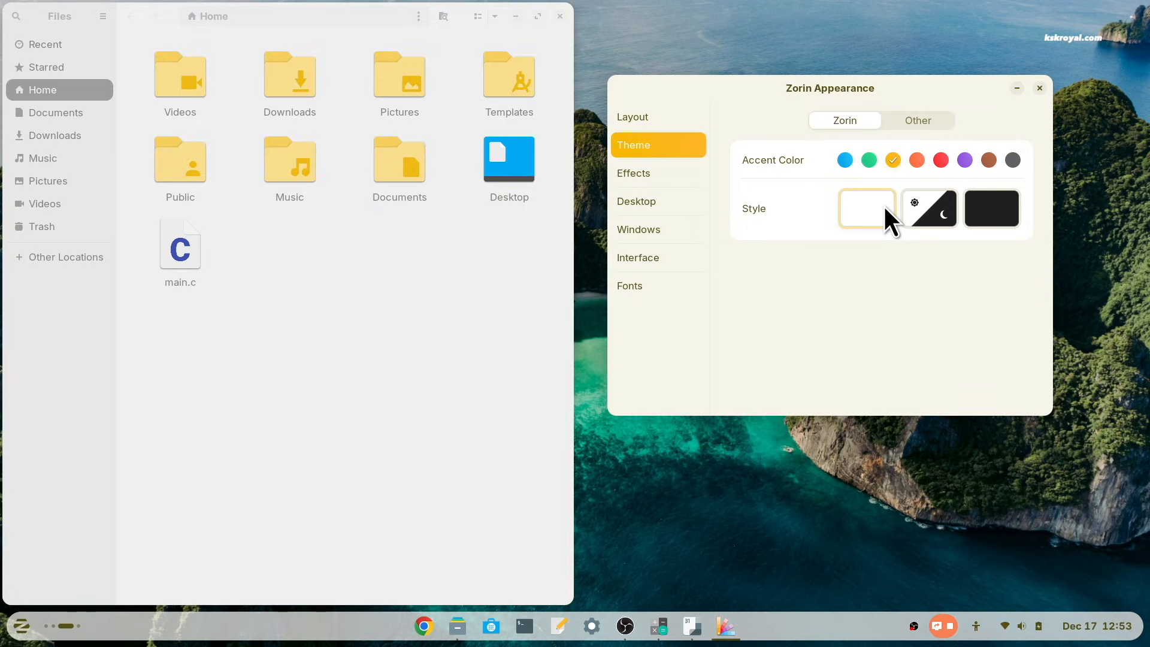
{"action": "left_click", "coordinate": [991, 208]}
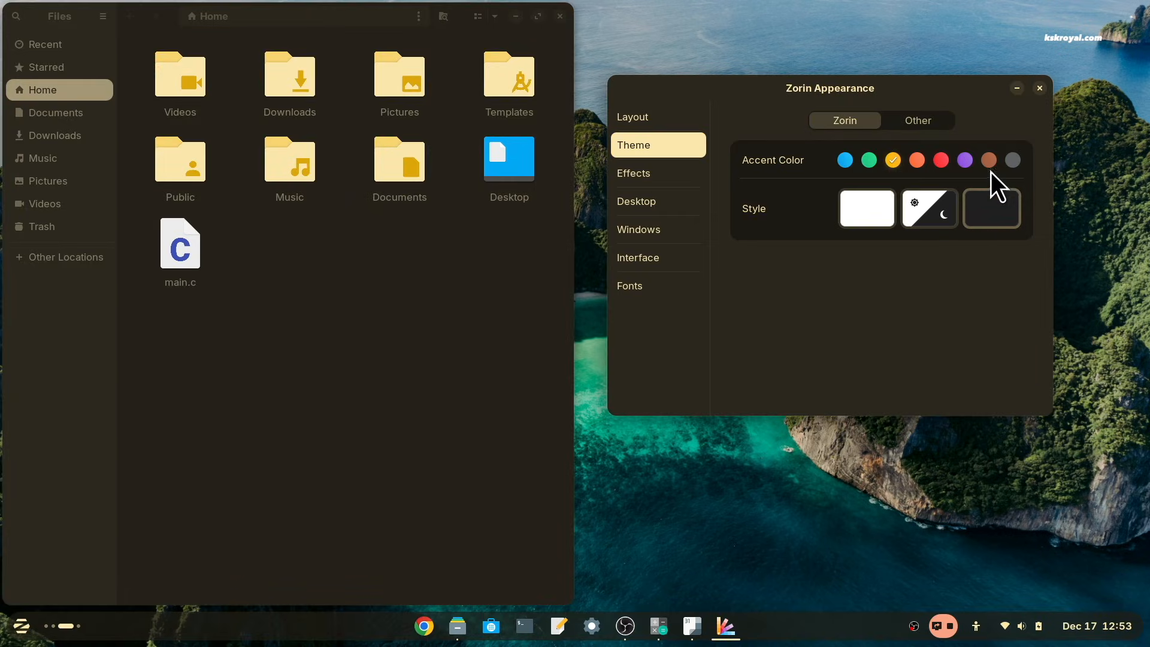
{"action": "left_click", "coordinate": [988, 159]}
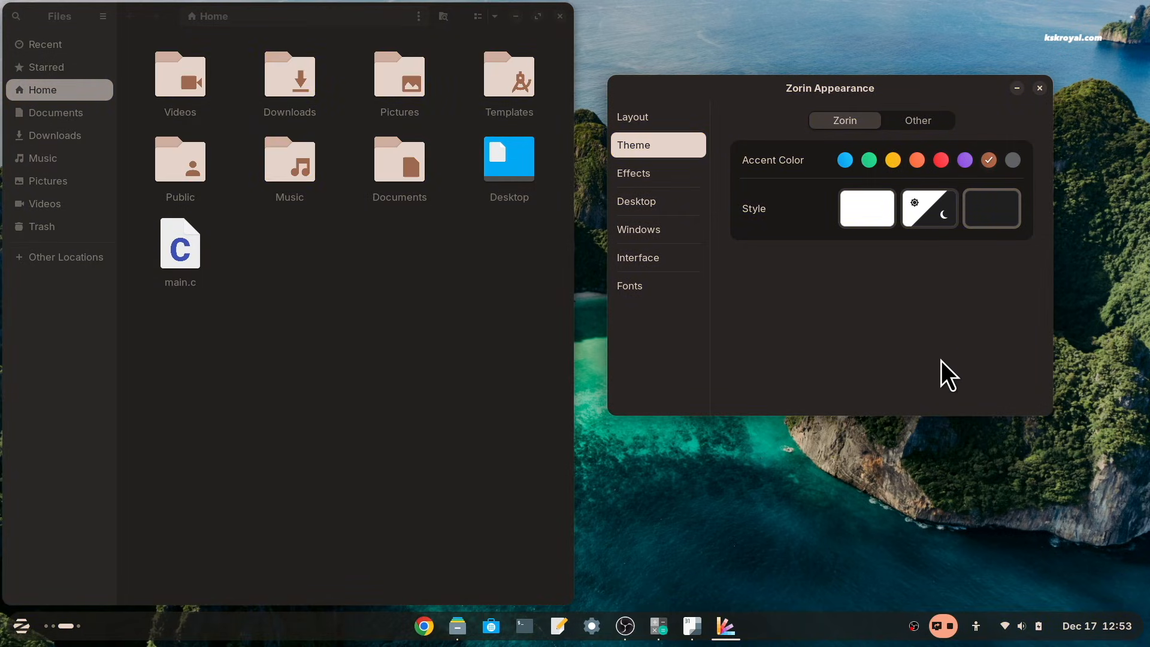
{"action": "mouse_move", "coordinate": [865, 249]}
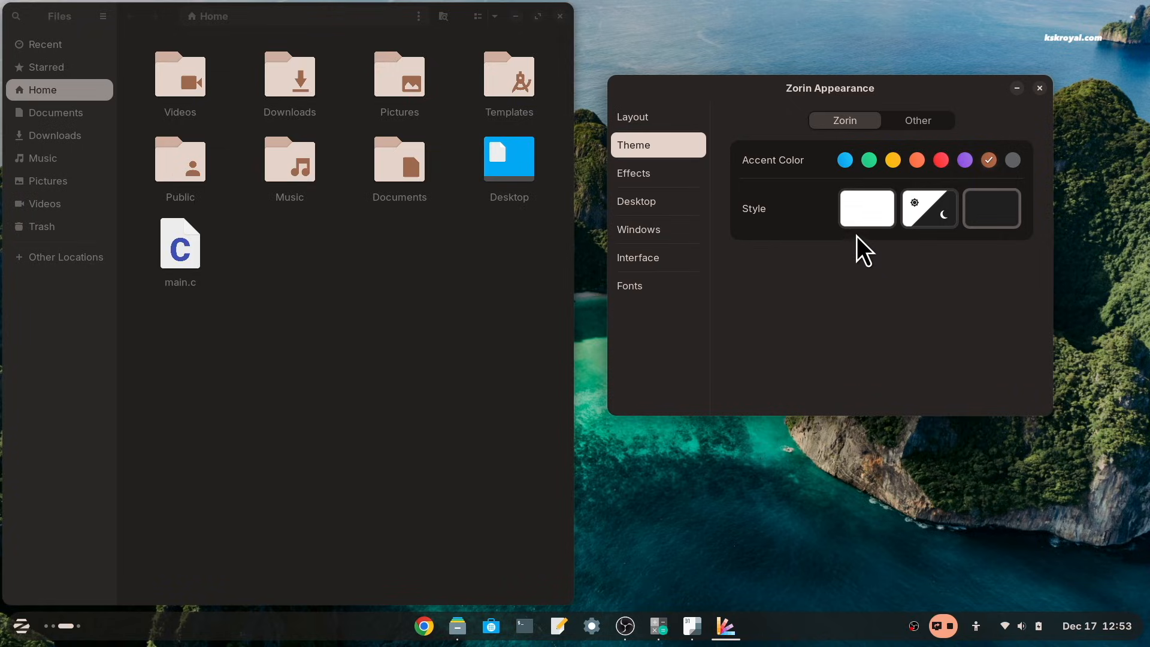
{"action": "left_click", "coordinate": [991, 209]}
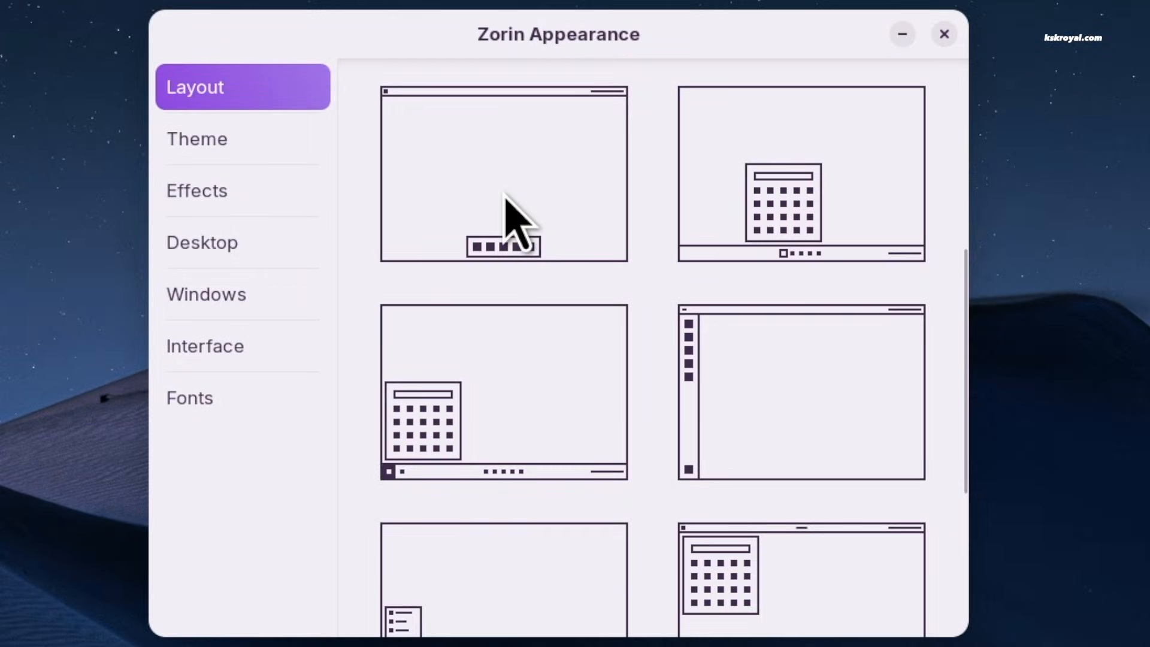
Step: Apply the layout with a bottom taskbar and classic categorised app menu
{"action": "scroll", "scroll_direction": "down", "scroll_amount": 3}
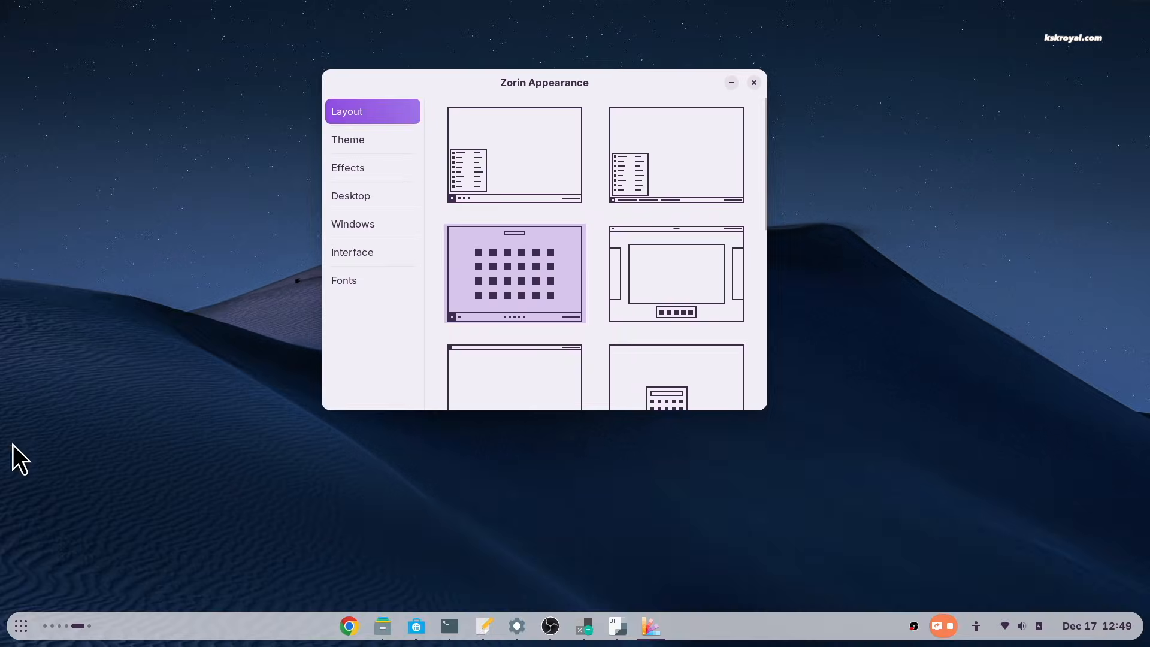
{"action": "left_click", "coordinate": [20, 625]}
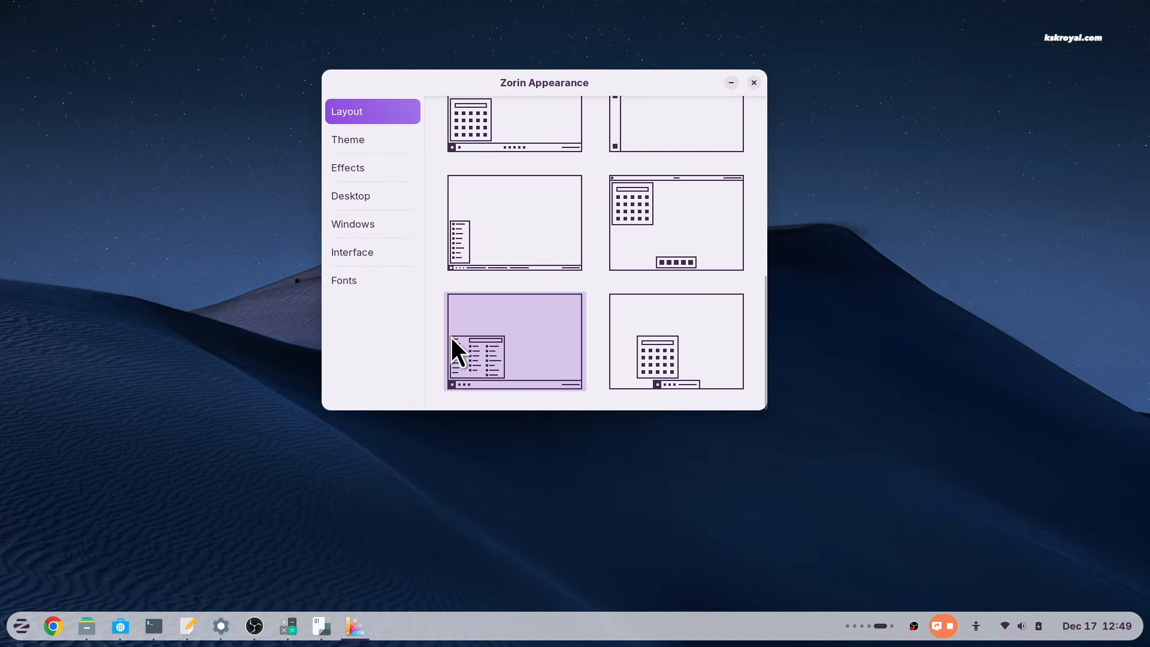
Step: Browse the Graphics category of the categorised app menu (Blender, GIMP, Krita)
{"action": "left_click", "coordinate": [20, 625]}
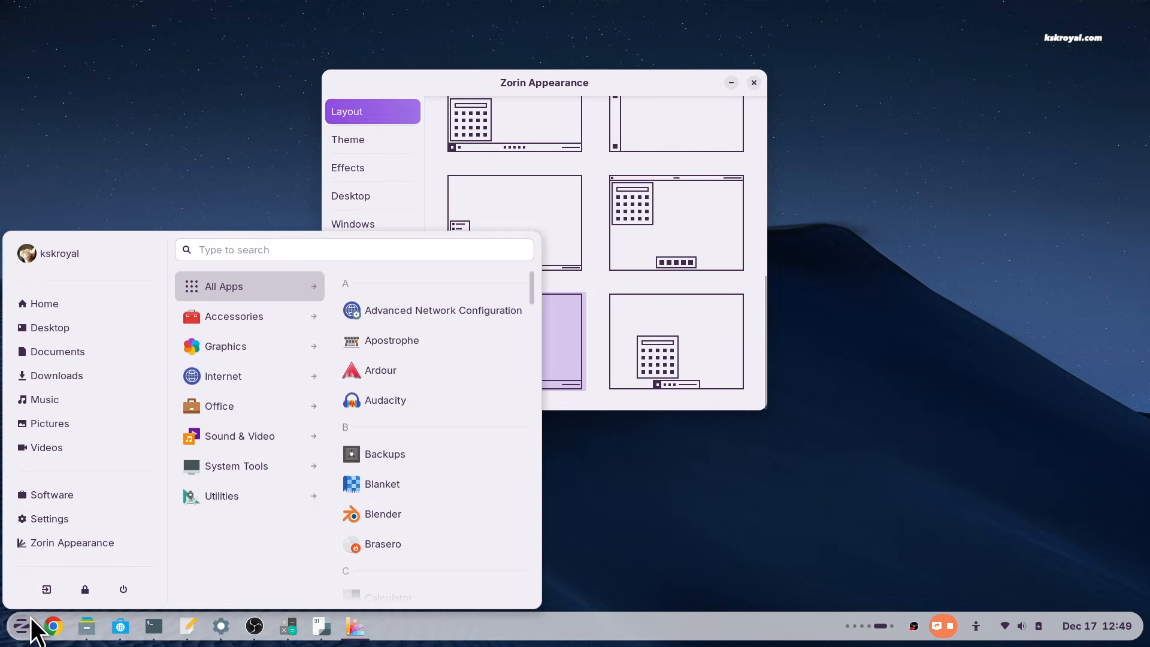
{"action": "left_click", "coordinate": [225, 345]}
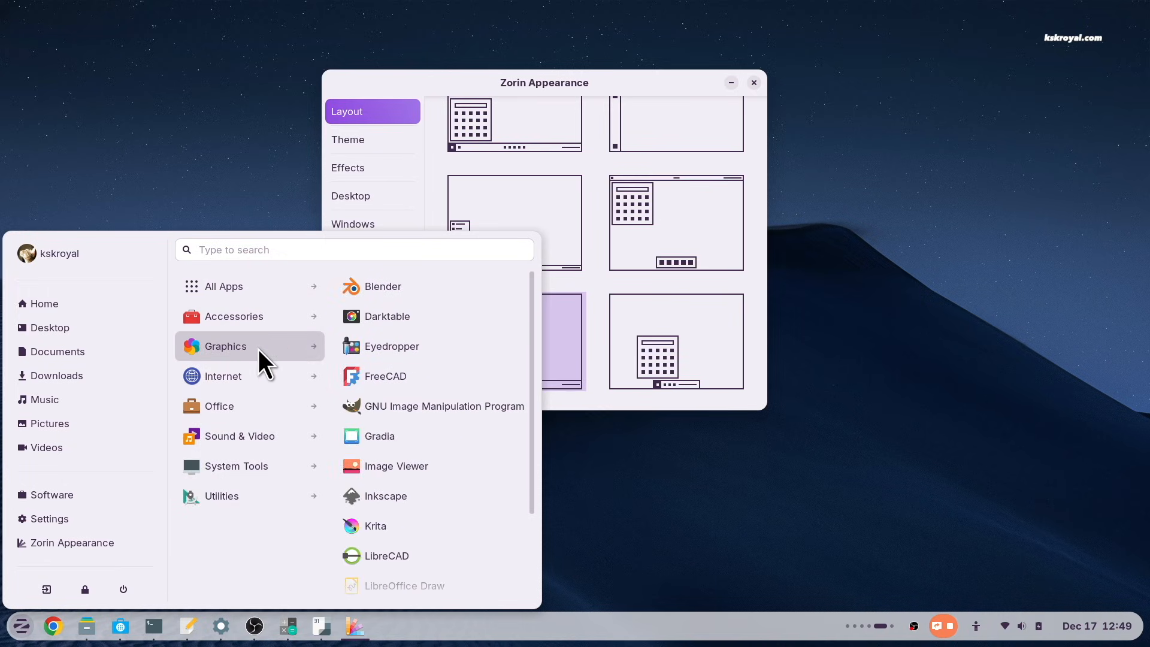
{"action": "mouse_move", "coordinate": [560, 88]}
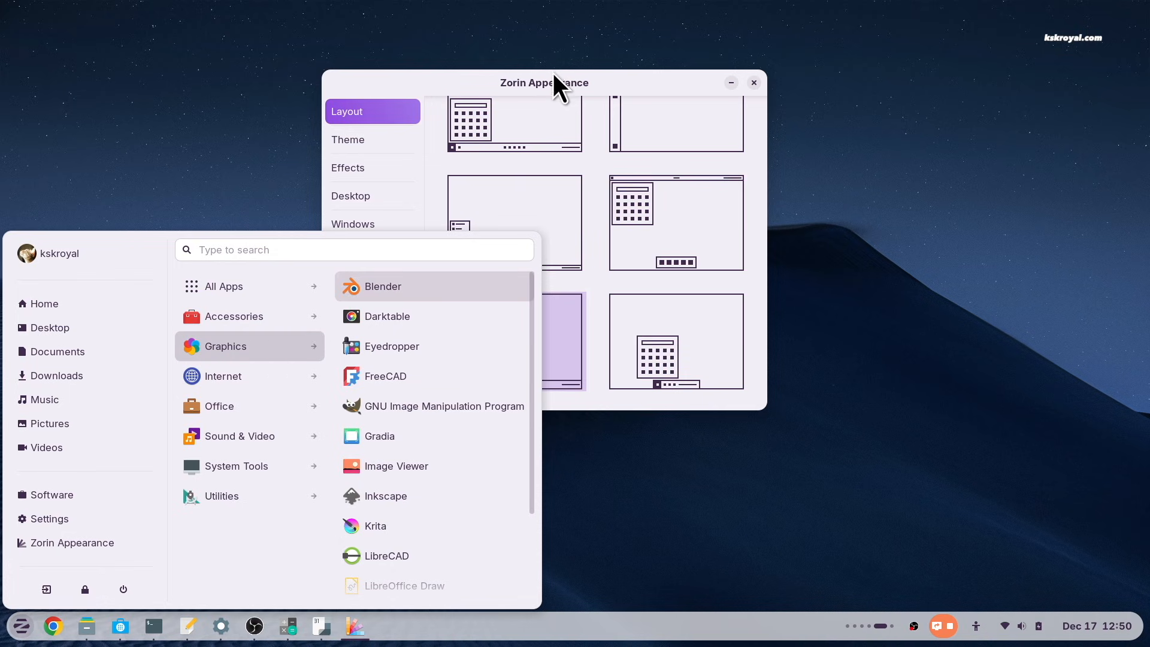
Step: Apply the top bar and centred bottom dock layout and scroll through its full app grid
{"action": "left_click", "coordinate": [674, 223]}
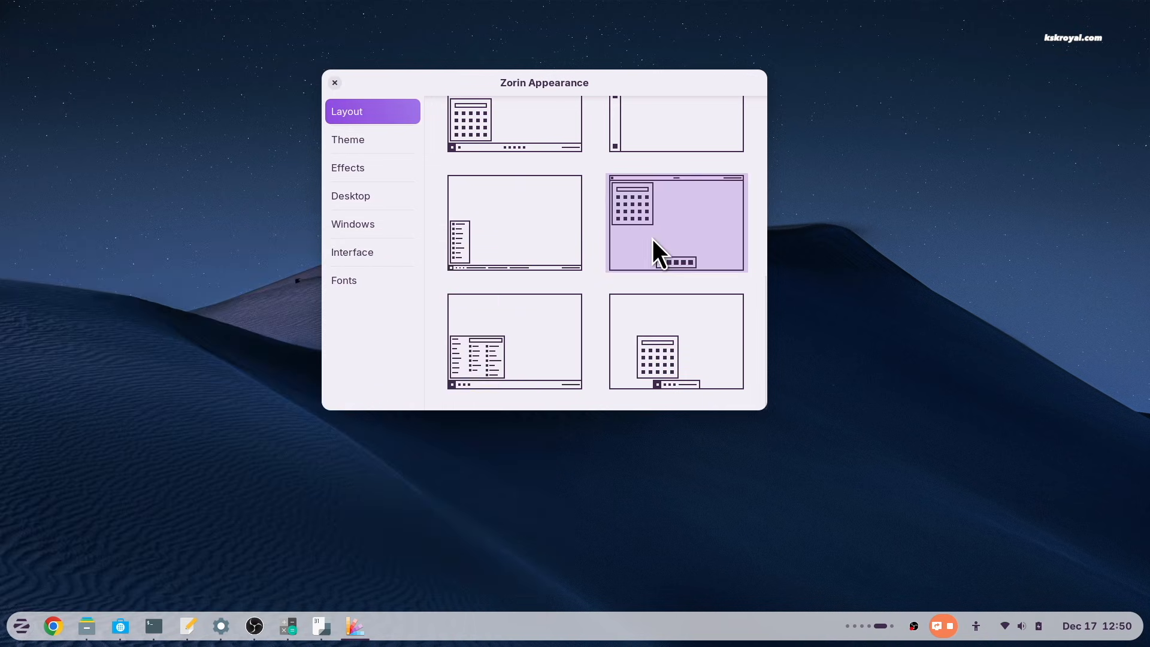
{"action": "left_click", "coordinate": [675, 223]}
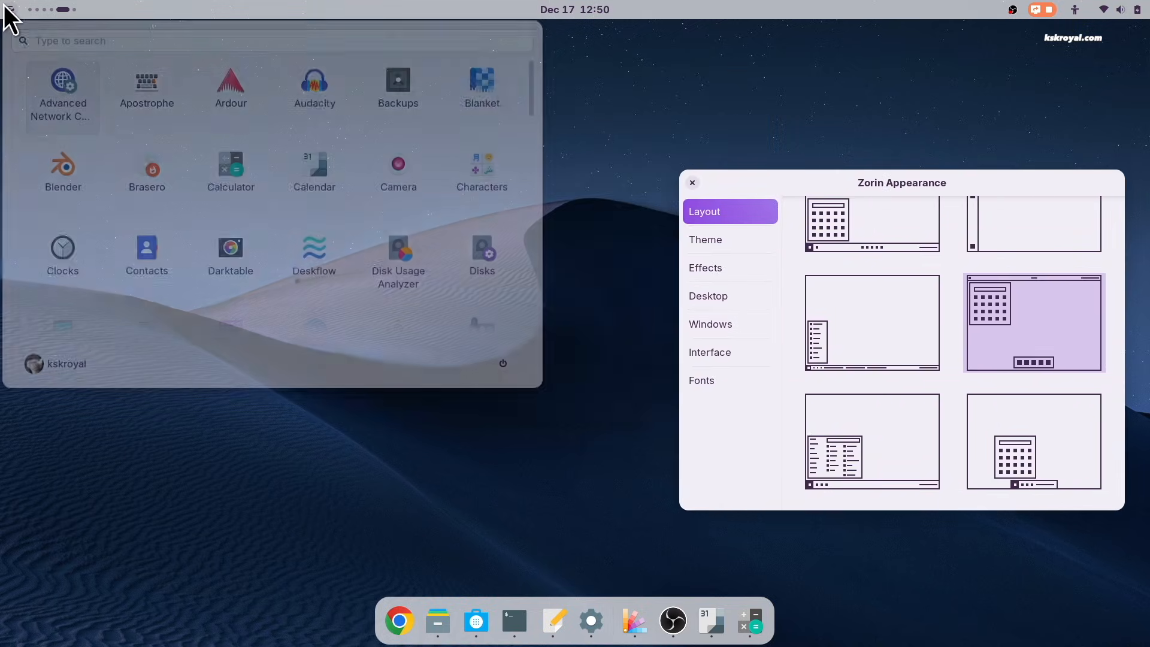
{"action": "scroll", "scroll_direction": "down", "scroll_amount": 3}
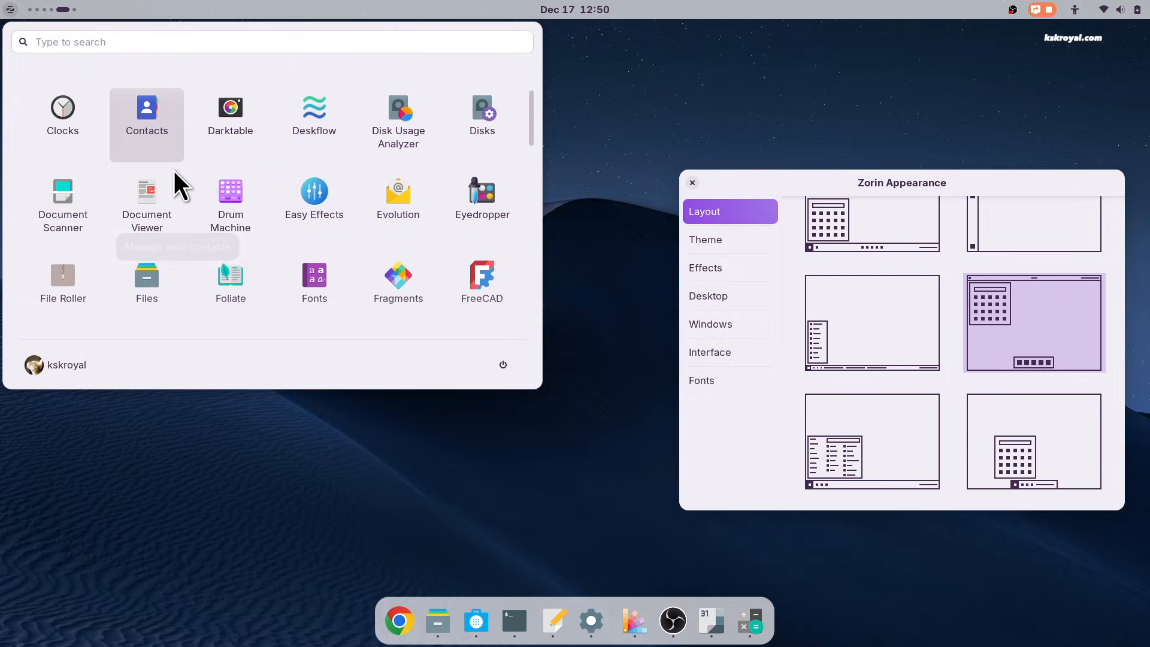
{"action": "scroll", "scroll_direction": "down", "scroll_amount": 3}
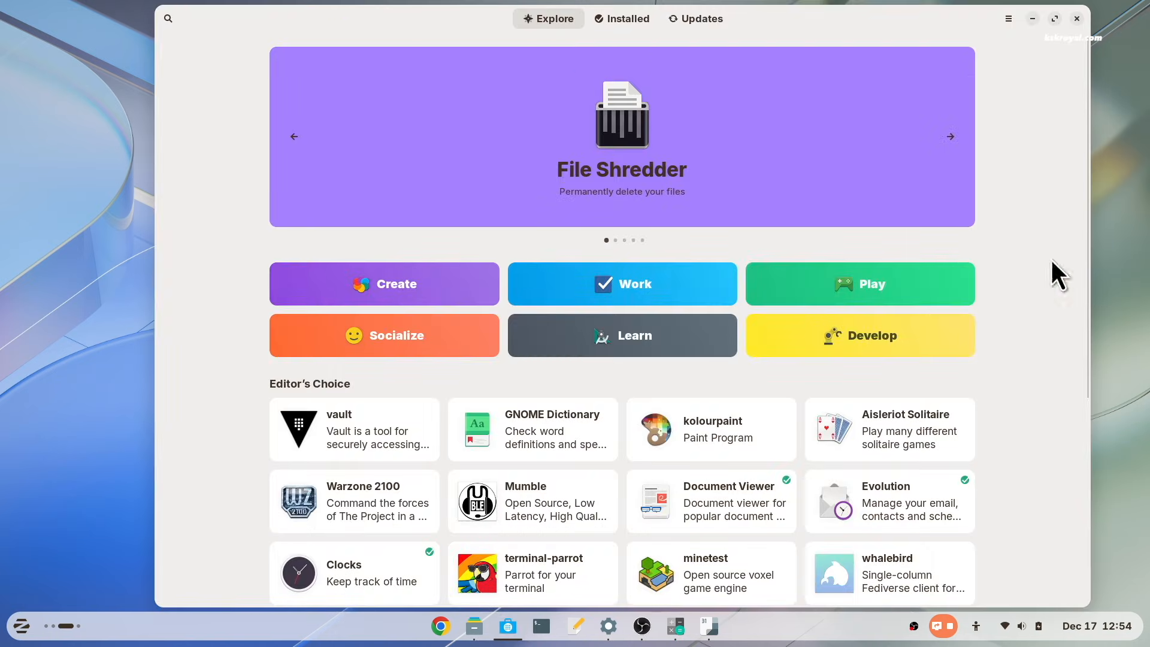
Step: View the Software store's version information from its main menu and dismiss it
{"action": "left_click", "coordinate": [1008, 18]}
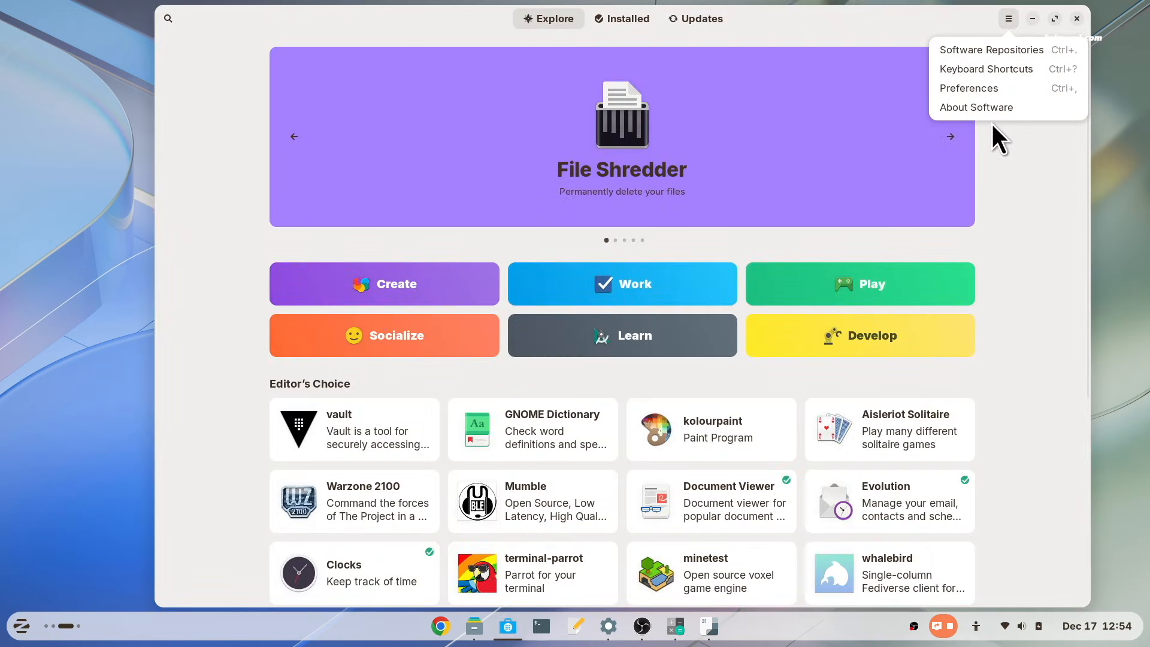
{"action": "left_click", "coordinate": [976, 106]}
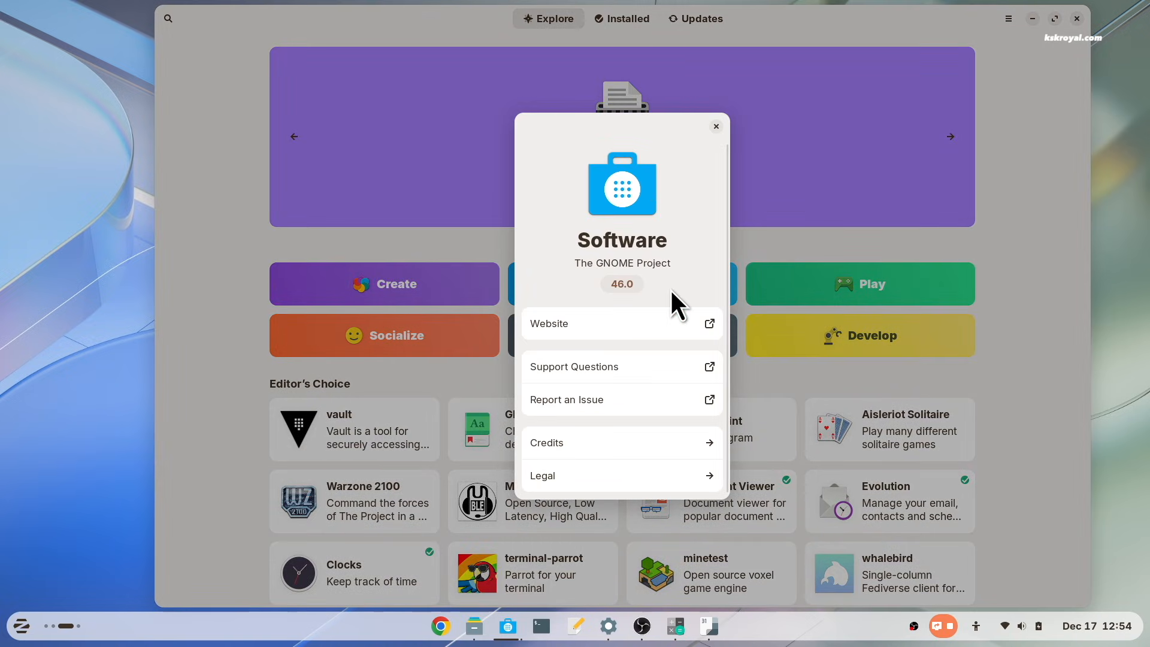
{"action": "left_click", "coordinate": [715, 126]}
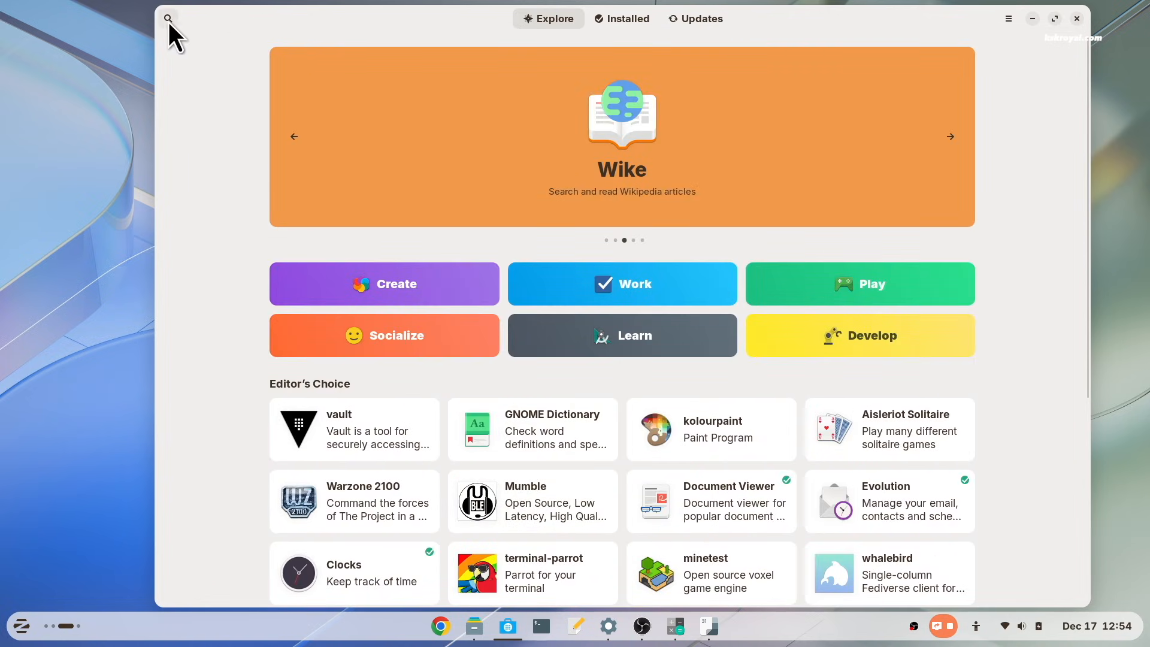
Step: Search 'vs code', install Visual Studio Code, launch it and close its window
{"action": "type", "text": "vs code"}
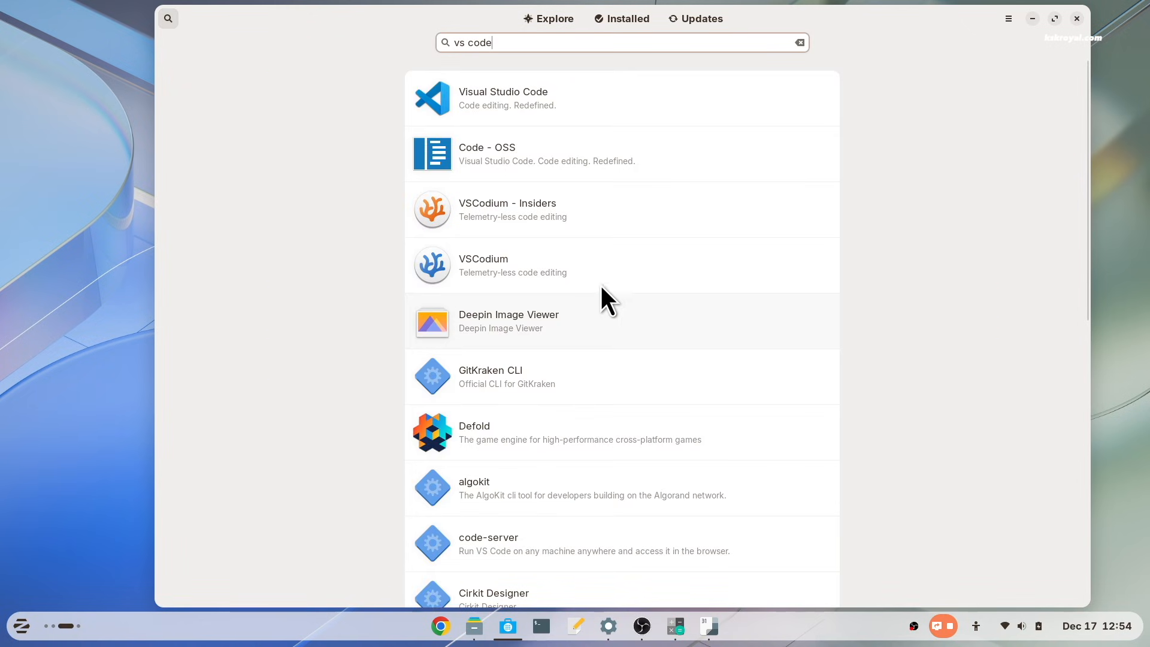
{"action": "left_click", "coordinate": [503, 97]}
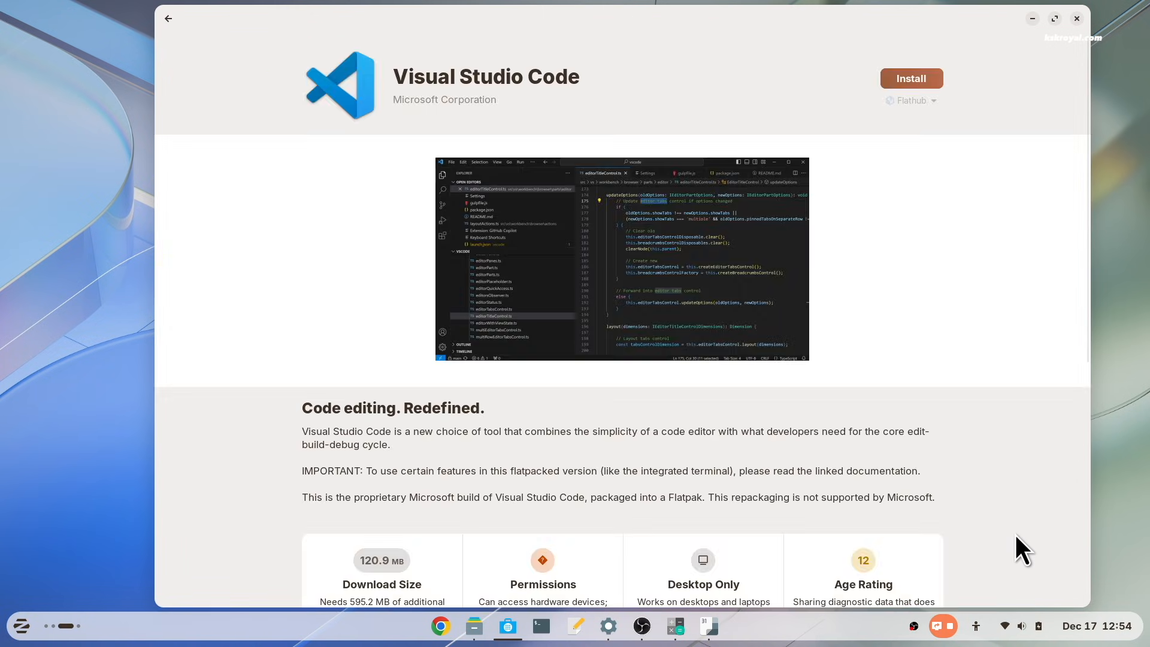
{"action": "left_click", "coordinate": [910, 101]}
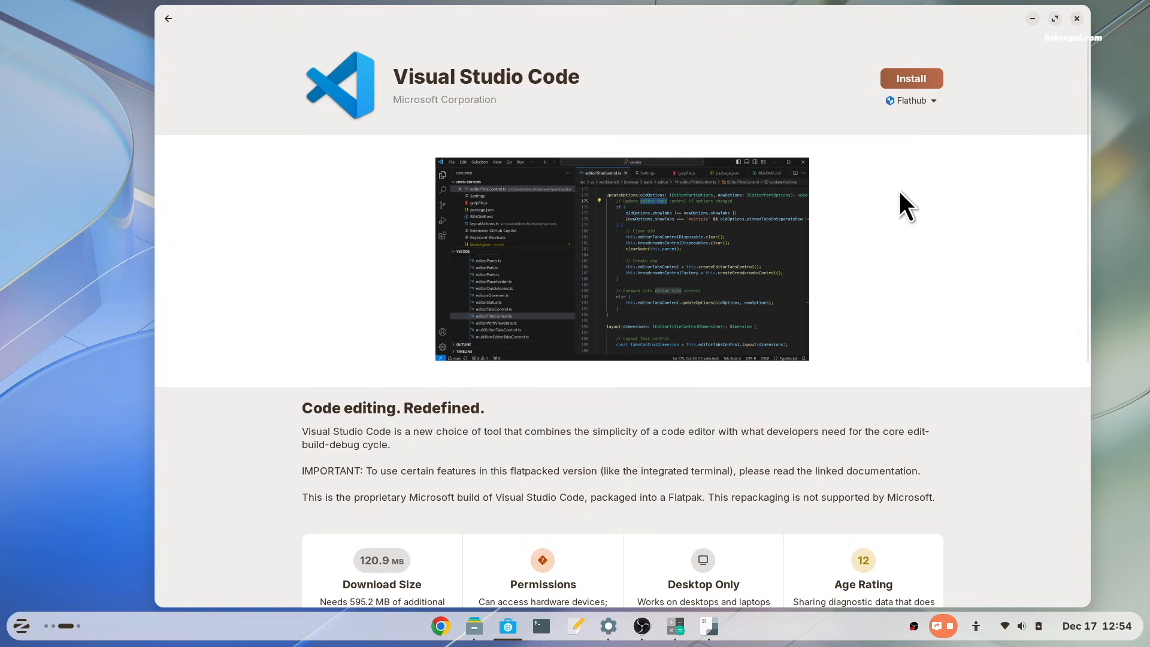
{"action": "left_click", "coordinate": [911, 79]}
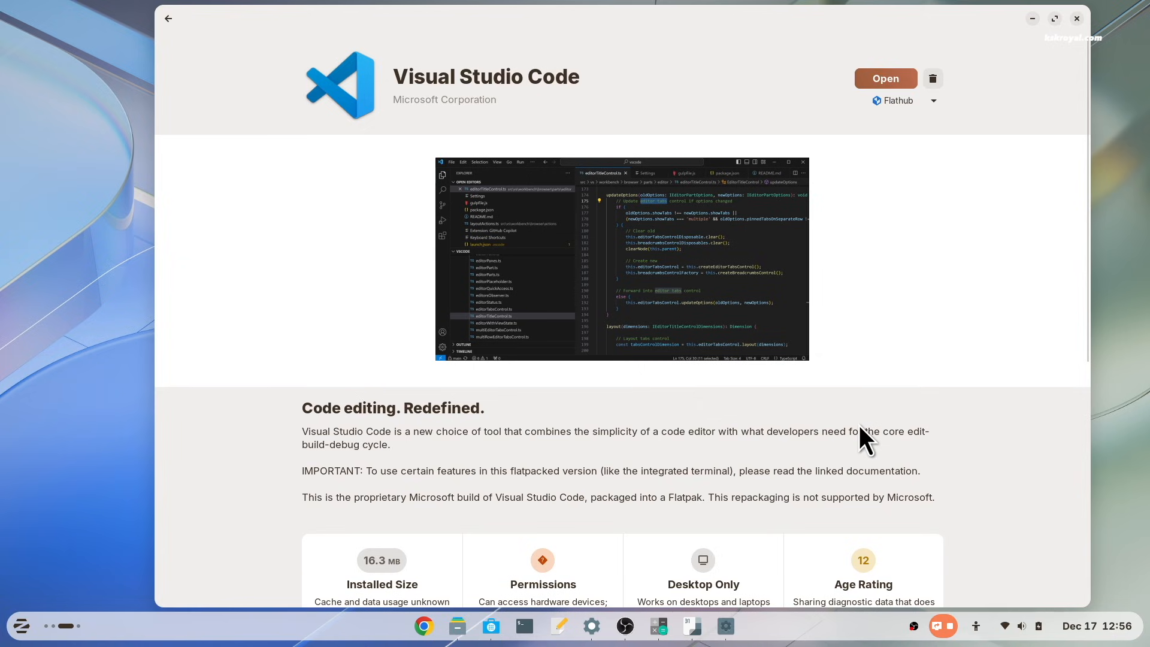
{"action": "left_click", "coordinate": [884, 79]}
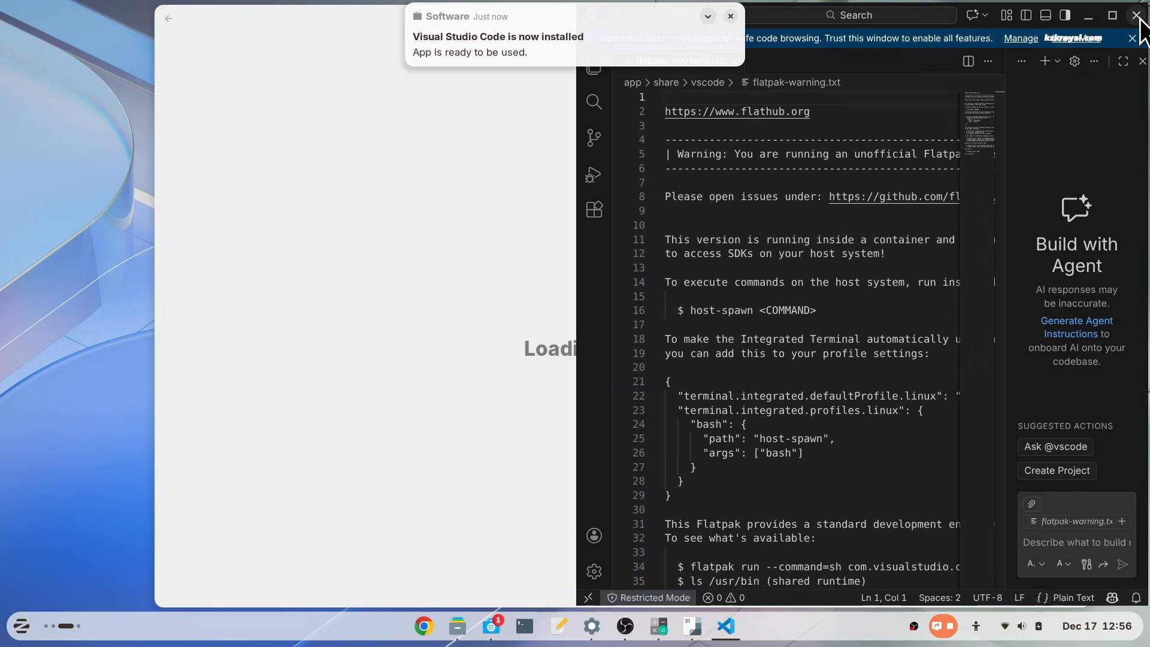
{"action": "left_click", "coordinate": [1139, 15]}
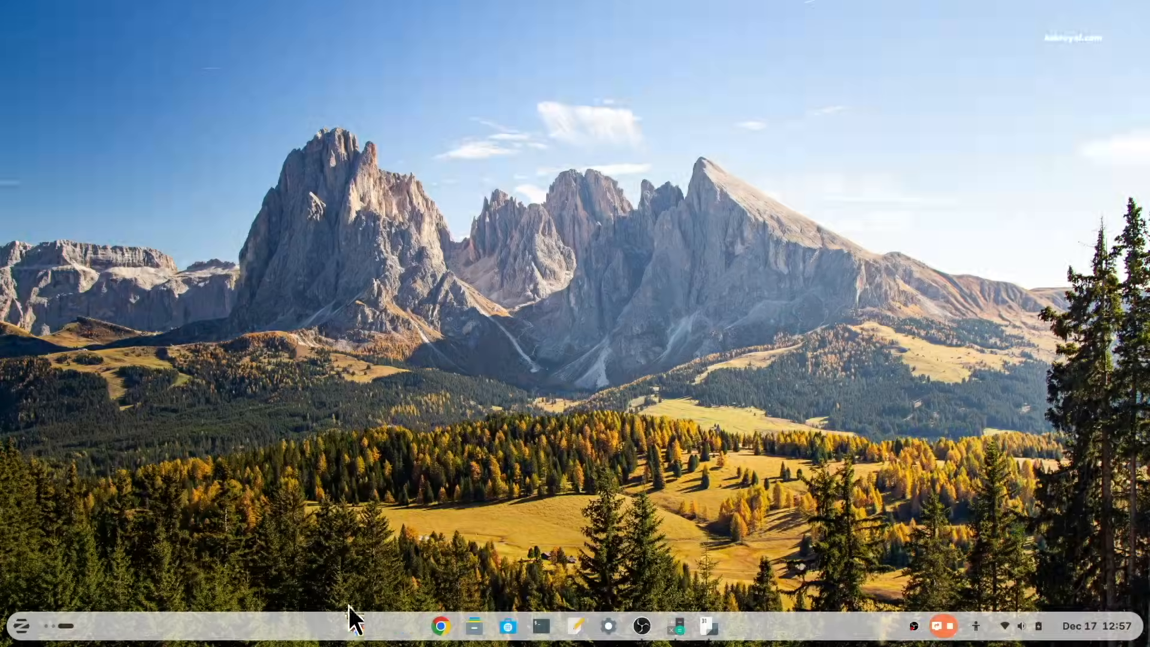
Step: Launch GIMP from the Zorin menu's installed applications list
{"action": "left_click", "coordinate": [20, 626]}
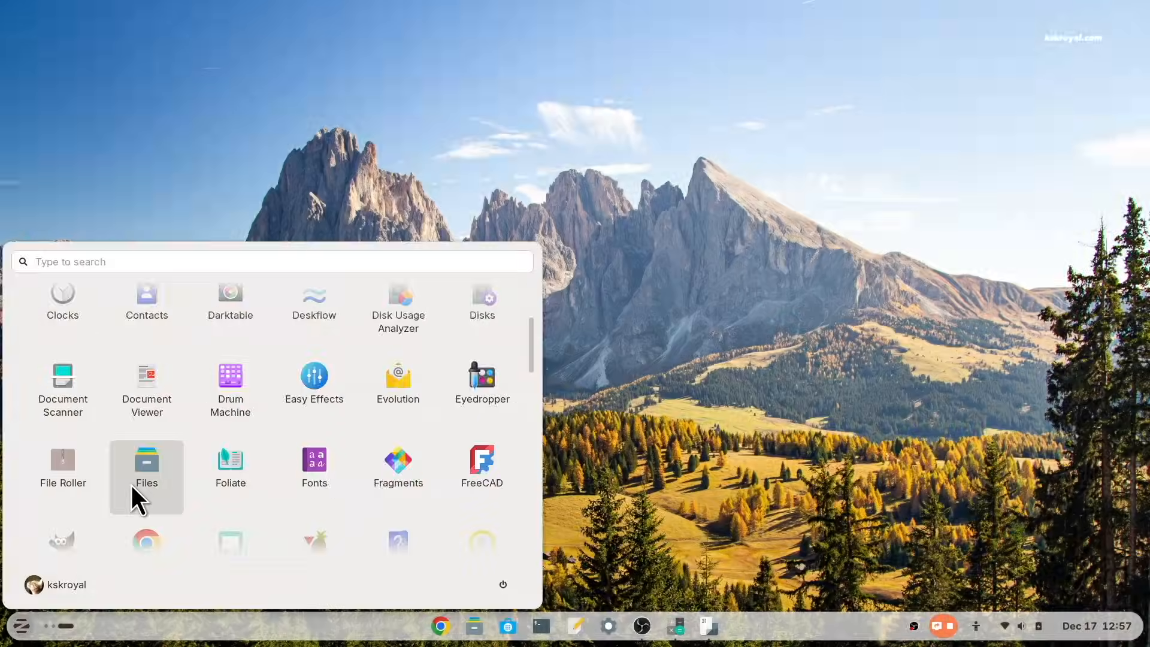
{"action": "scroll", "scroll_direction": "down", "scroll_amount": 3}
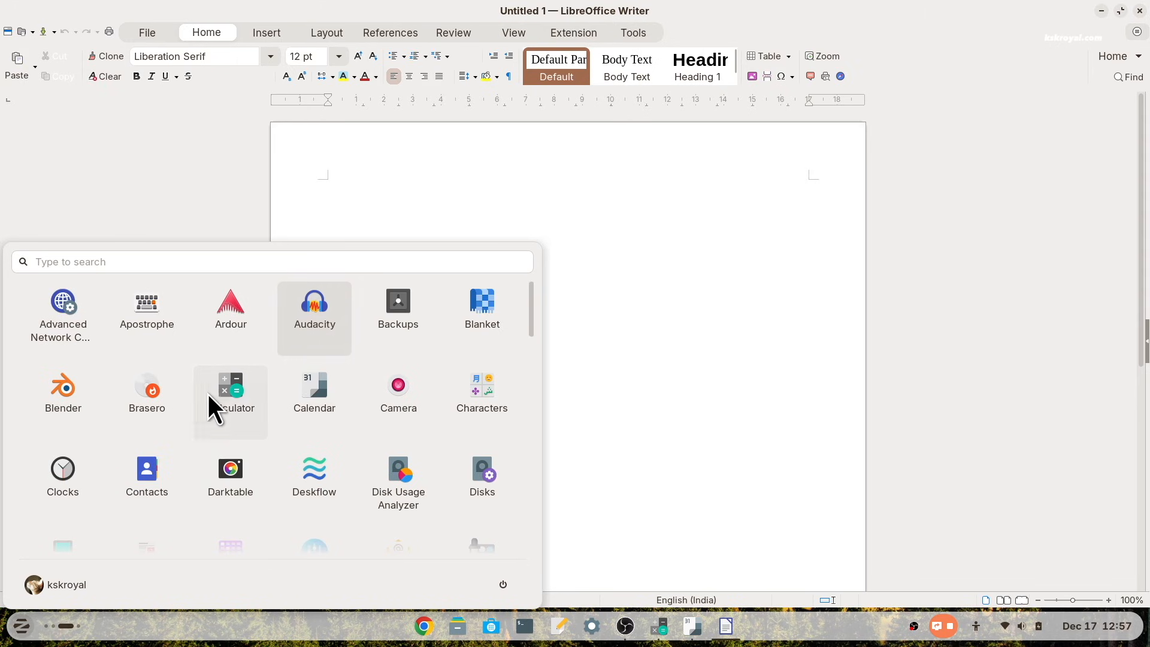
{"action": "mouse_move", "coordinate": [62, 403]}
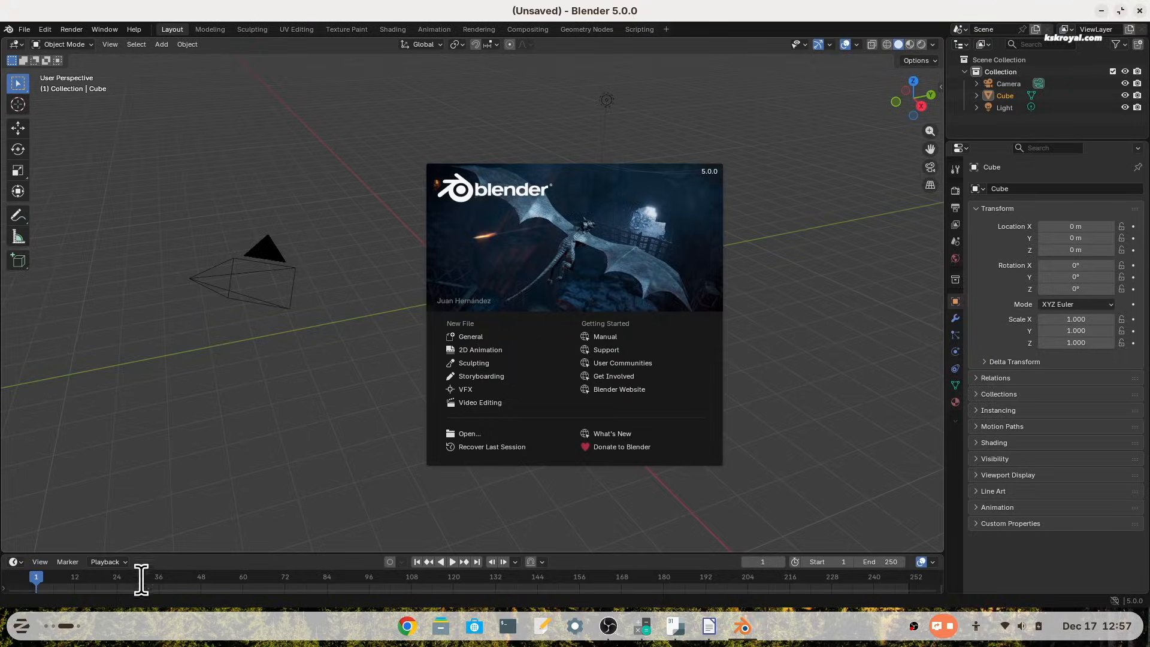
{"action": "left_click", "coordinate": [20, 625]}
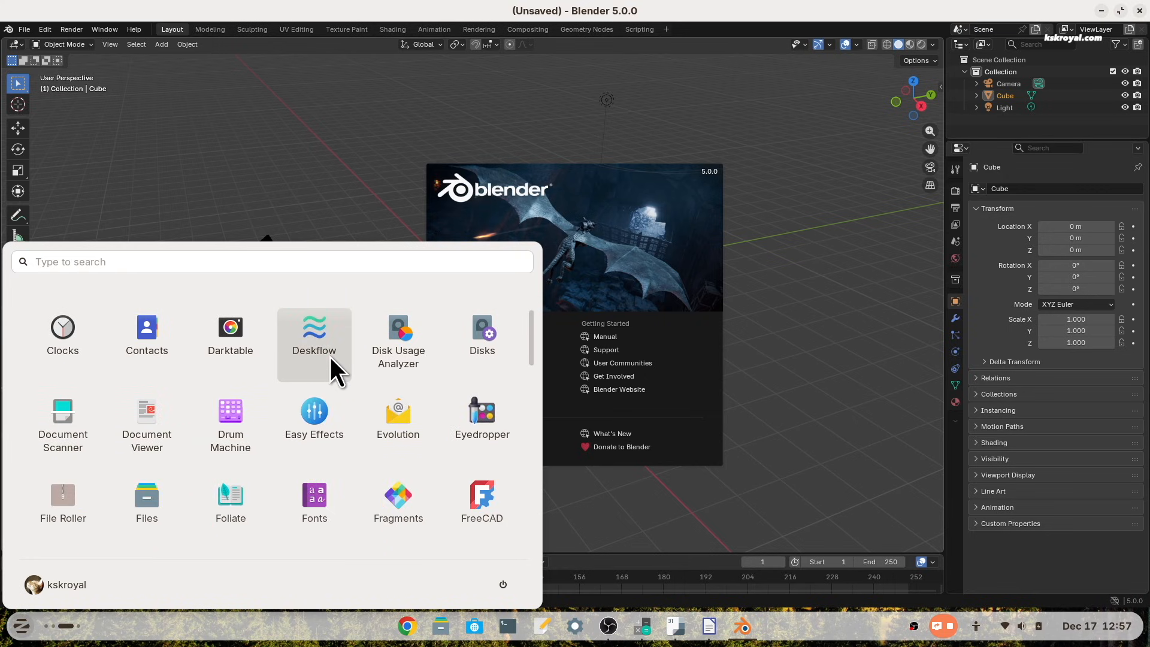
{"action": "scroll", "scroll_direction": "down", "scroll_amount": 3}
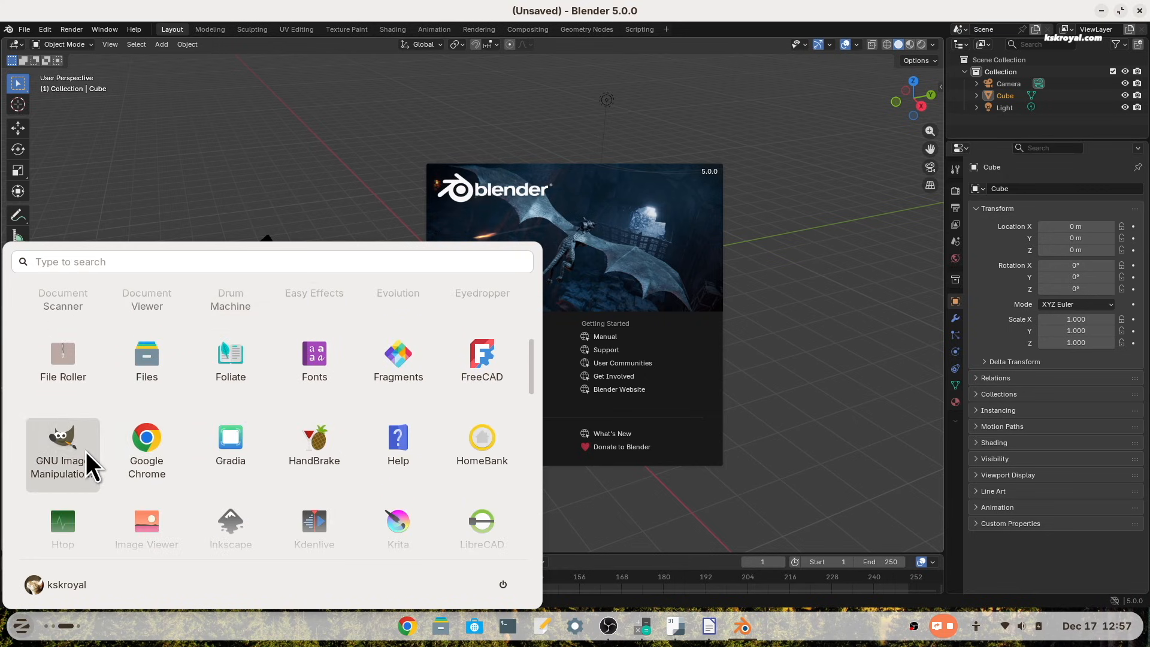
{"action": "left_click", "coordinate": [62, 437]}
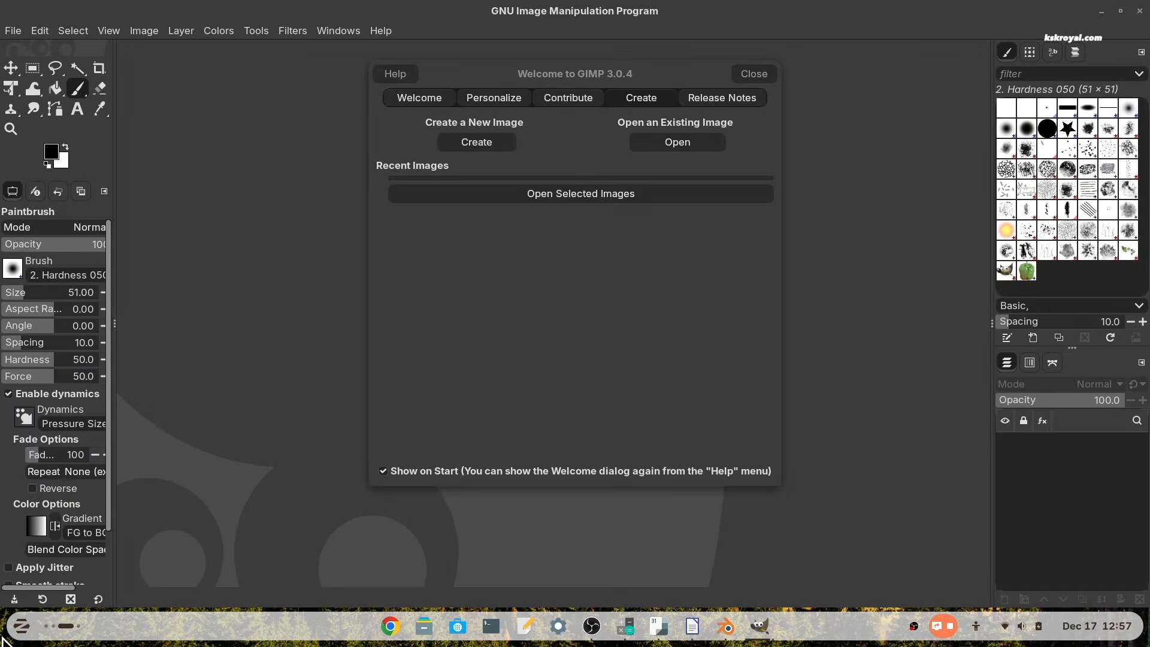
Step: Browse further down the Zorin menu's application list for more preinstalled apps
{"action": "left_click", "coordinate": [21, 625]}
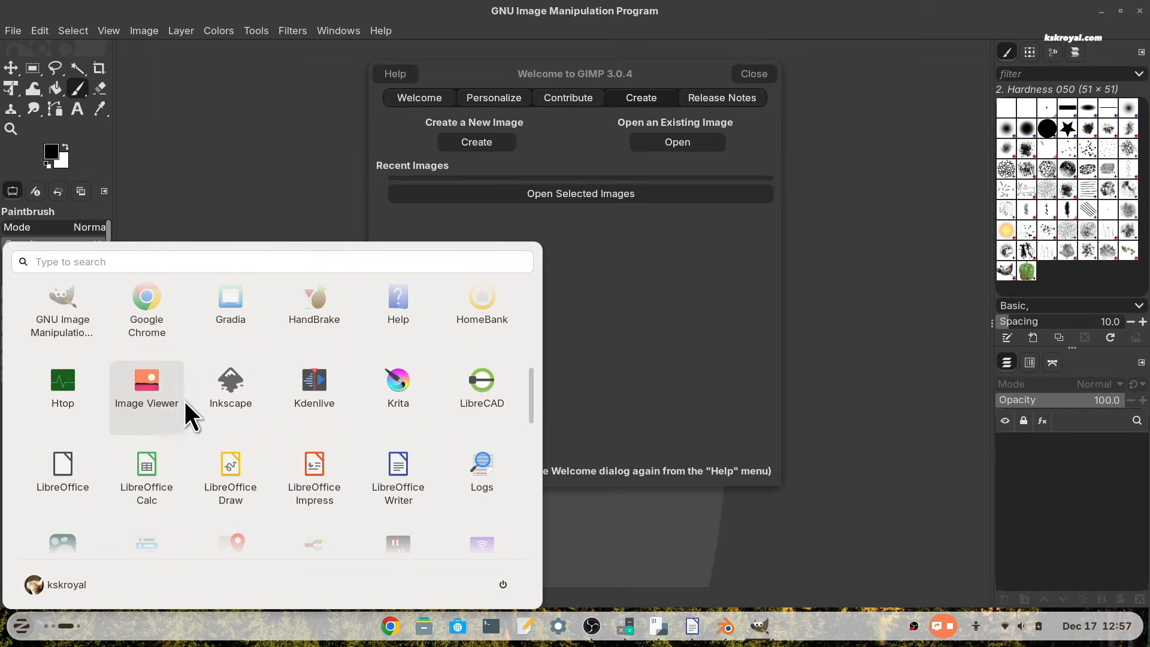
{"action": "scroll", "scroll_direction": "down", "scroll_amount": 3}
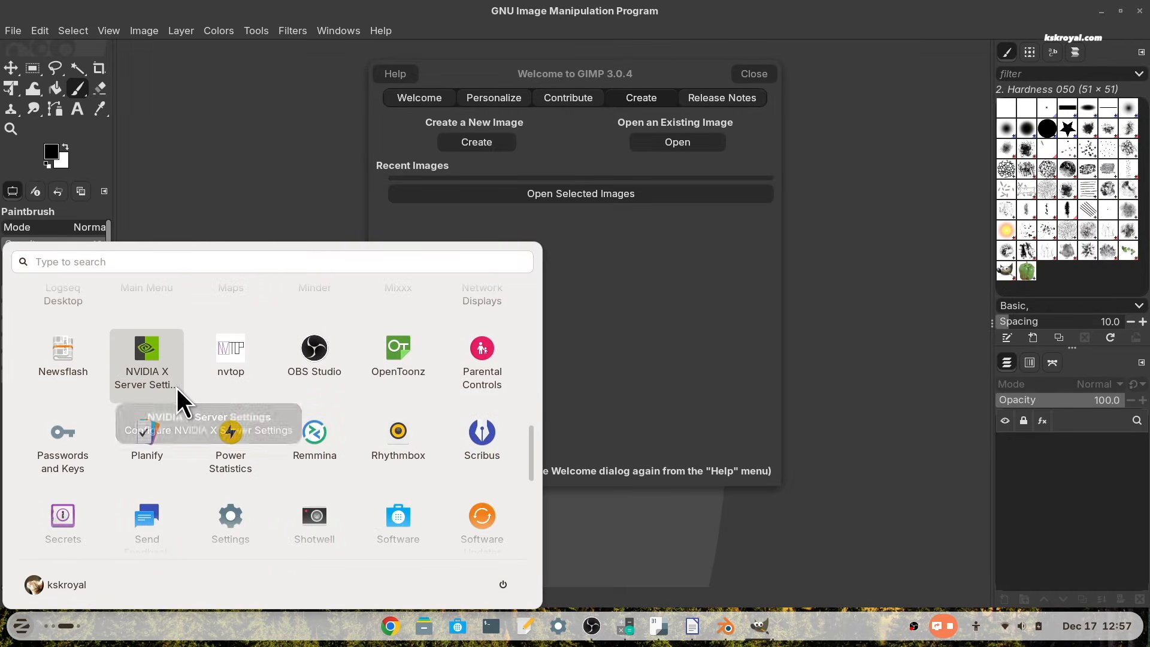
{"action": "scroll", "scroll_direction": "down", "scroll_amount": 3}
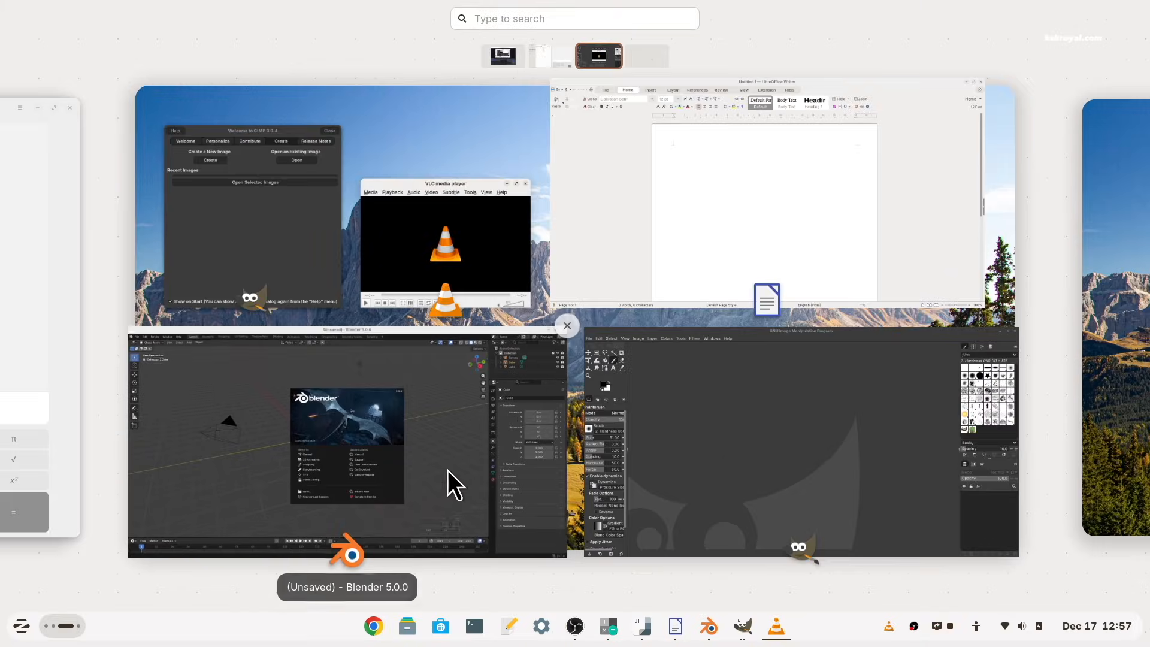
Step: Show the neofetch specs in Terminal, then enter nvidia-smi at the prompt
{"action": "left_click", "coordinate": [646, 57]}
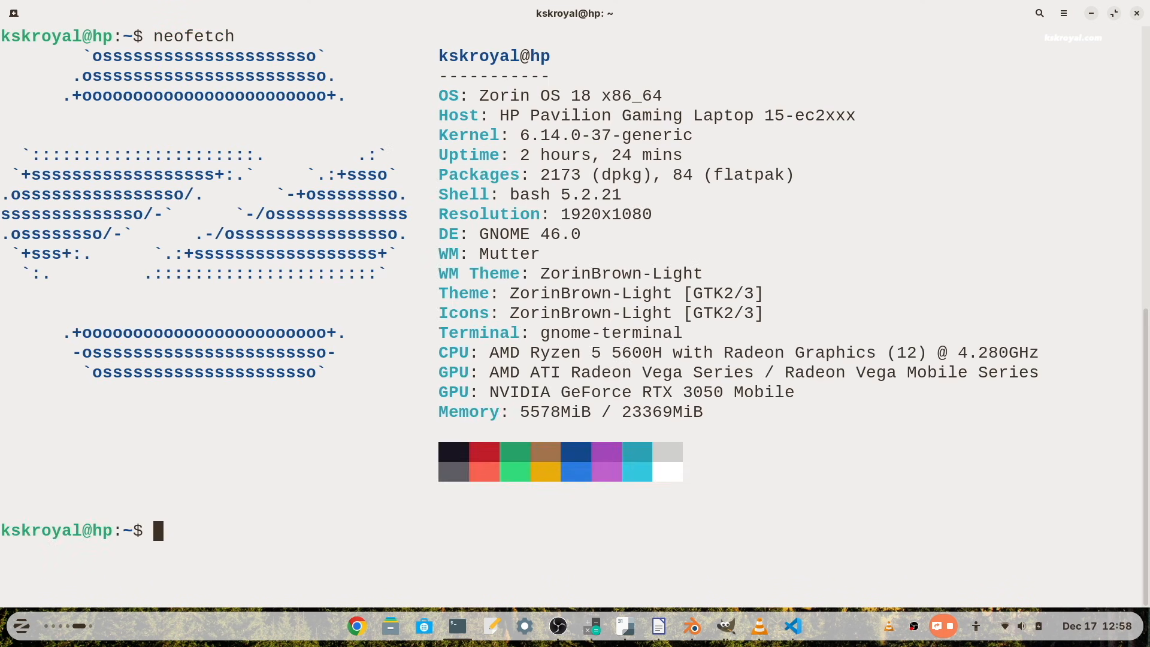
{"action": "mouse_move", "coordinate": [716, 418]}
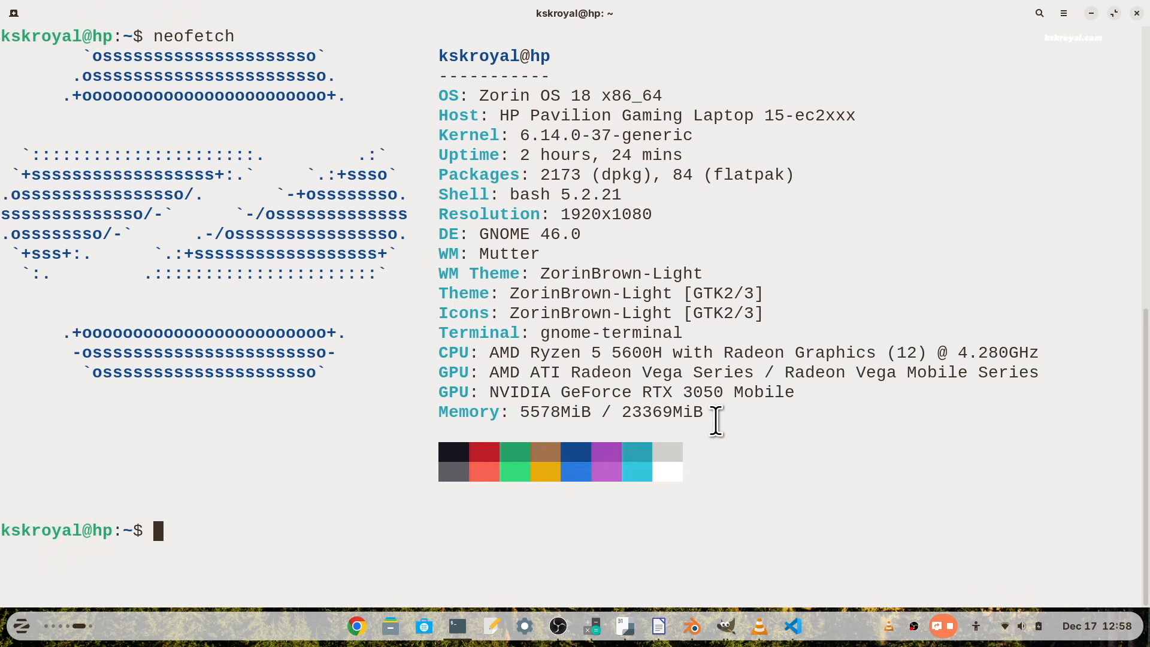
{"action": "mouse_move", "coordinate": [587, 223]}
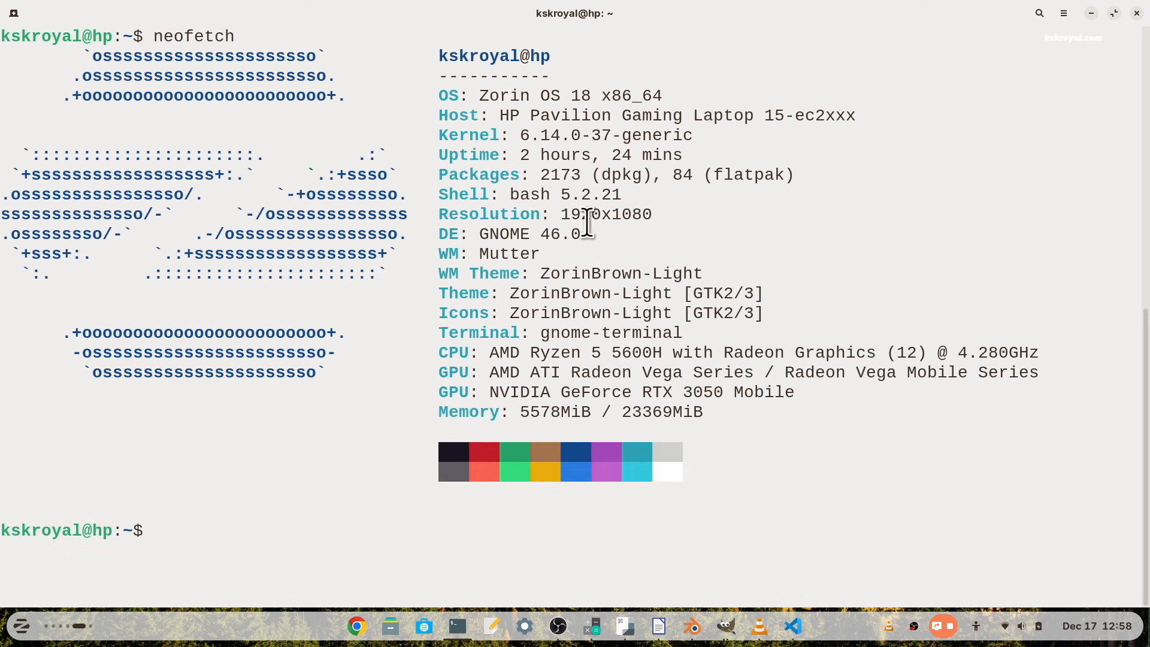
{"action": "type", "text": "nvidia-smi"}
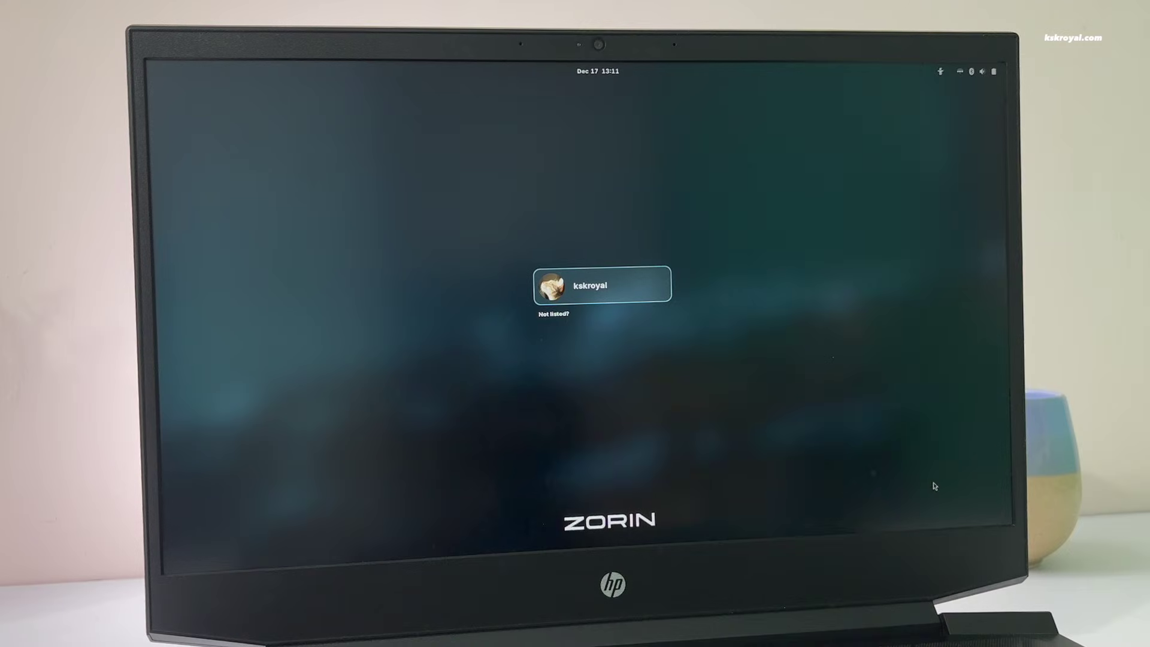
Step: Select the user account and choose the Zorin Desktop on Wayland session
{"action": "left_click", "coordinate": [601, 283]}
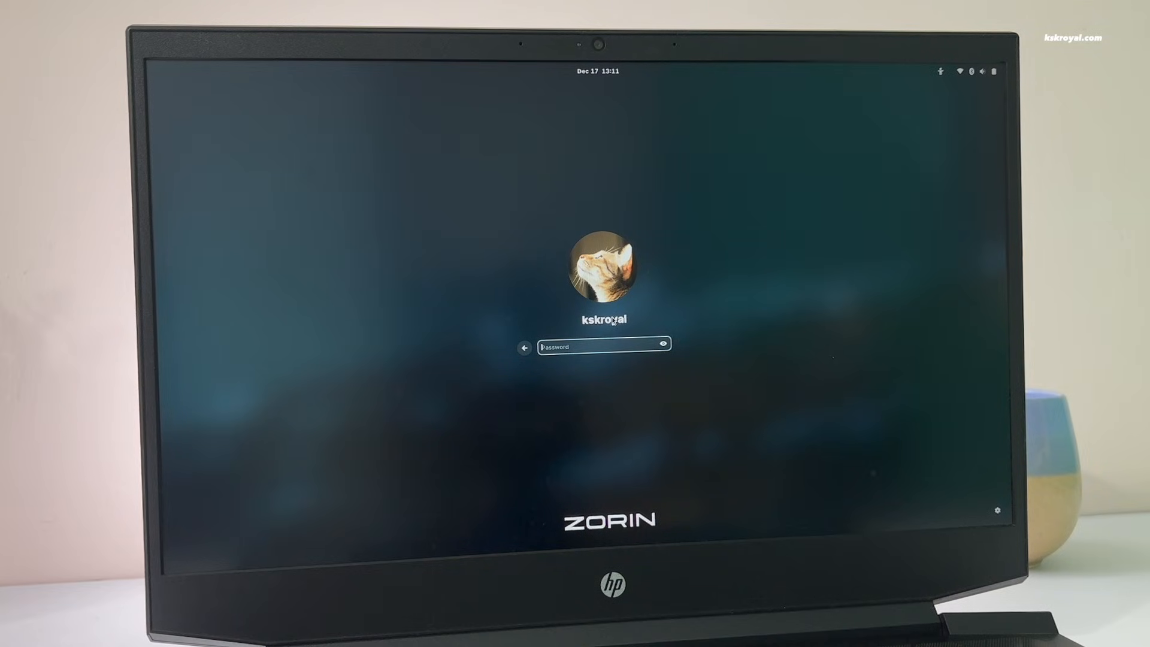
{"action": "left_click", "coordinate": [998, 512]}
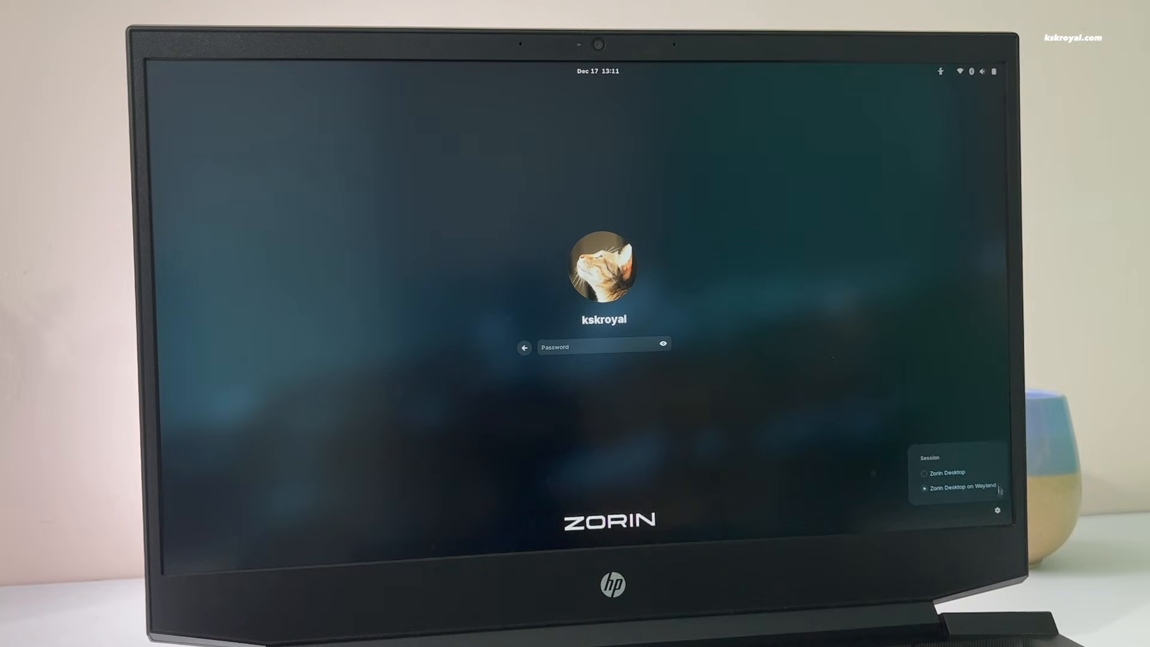
{"action": "mouse_move", "coordinate": [961, 486]}
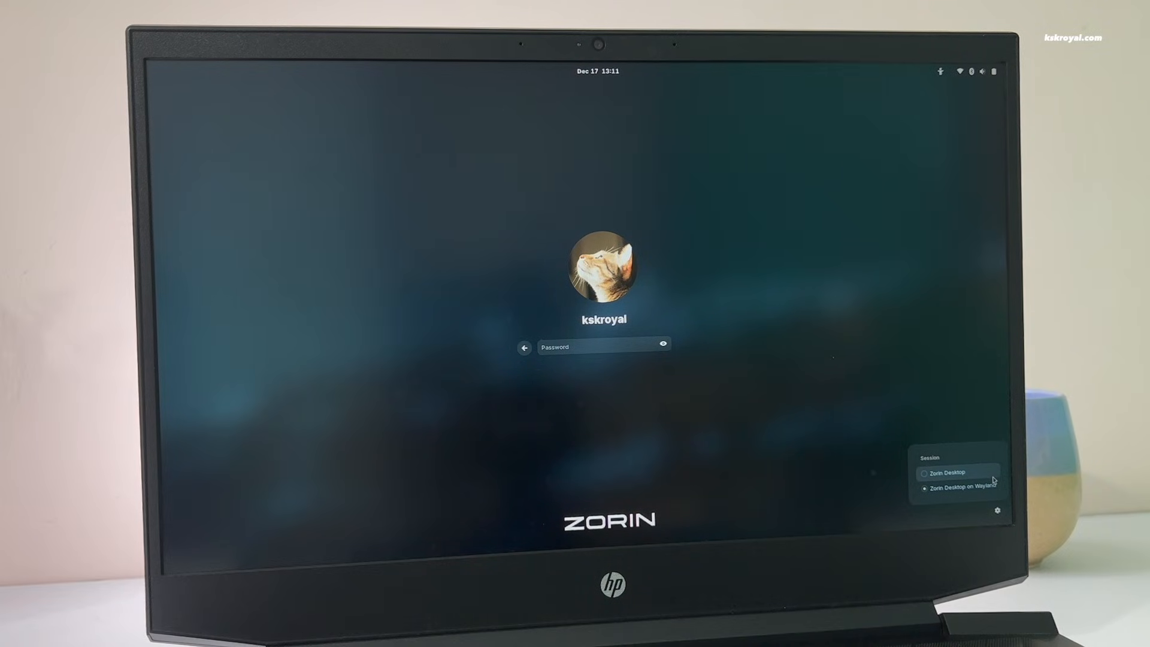
{"action": "left_click", "coordinate": [946, 472]}
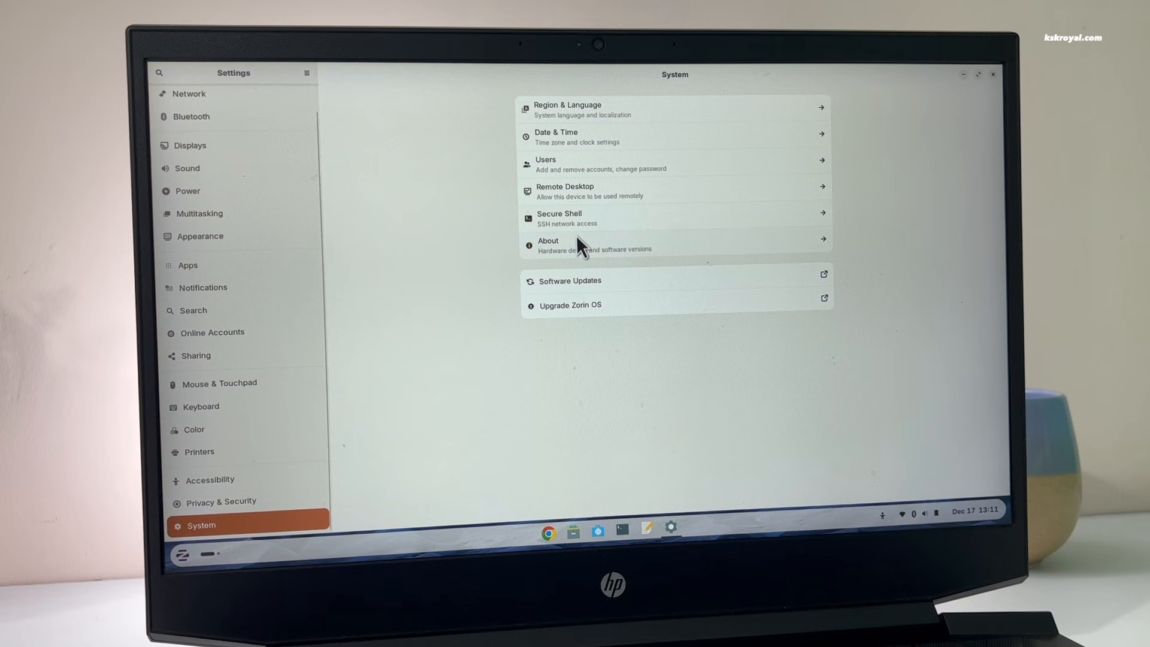
Step: View the About page's System Details confirming Wayland, then dismiss them
{"action": "left_click", "coordinate": [547, 245]}
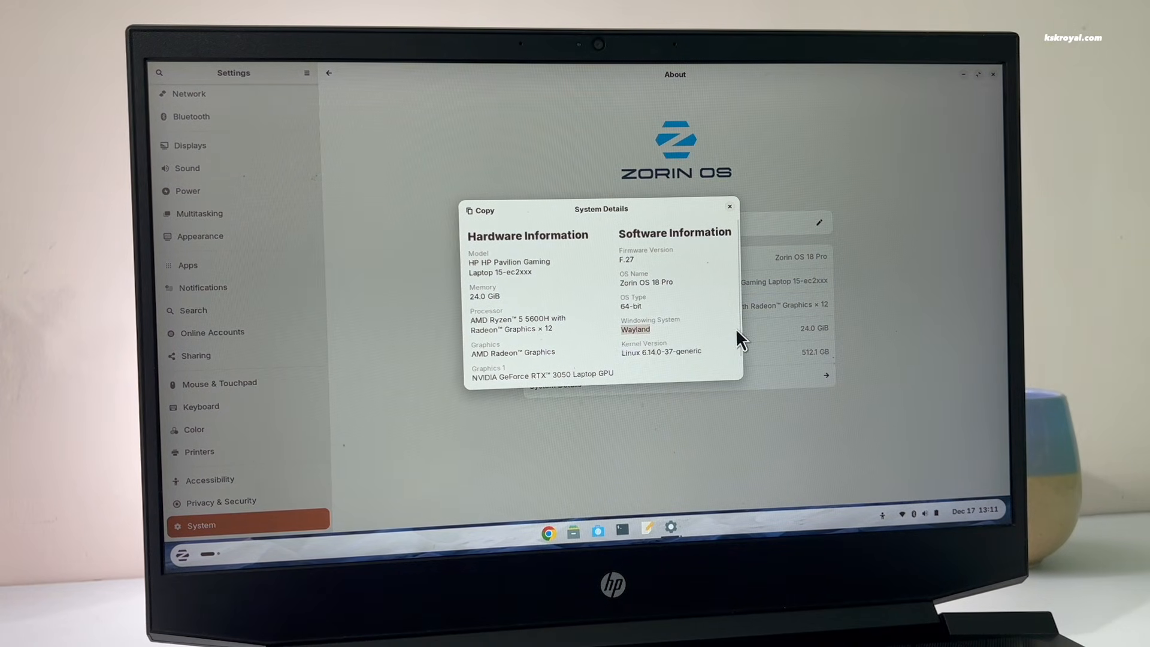
{"action": "mouse_move", "coordinate": [736, 213]}
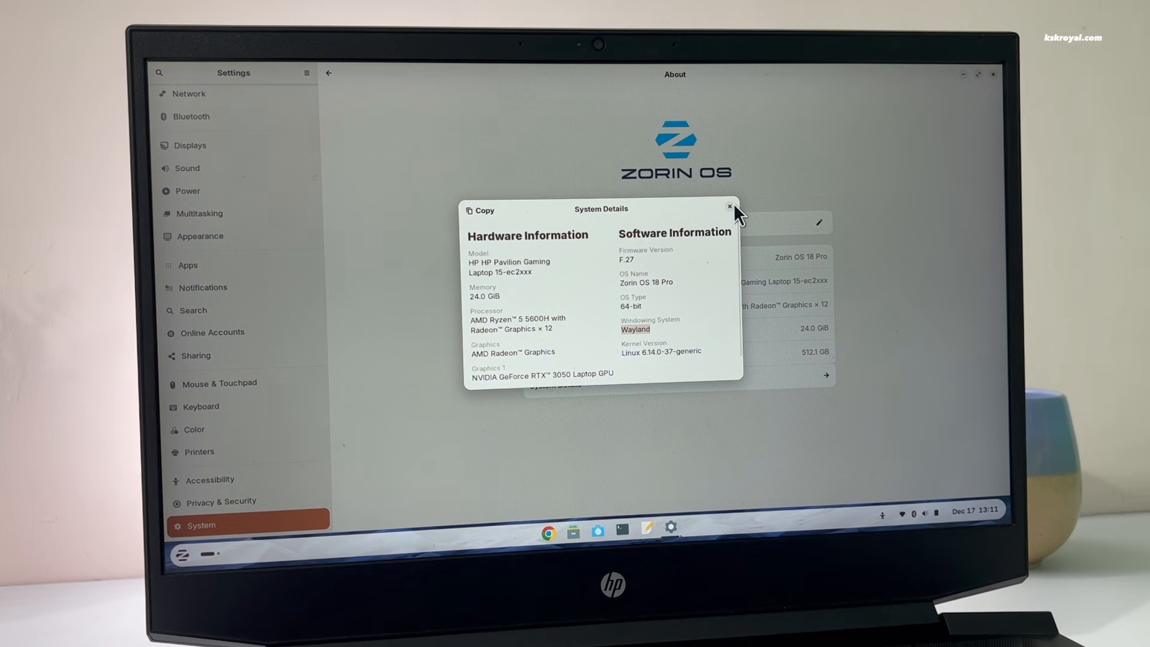
{"action": "left_click", "coordinate": [730, 206]}
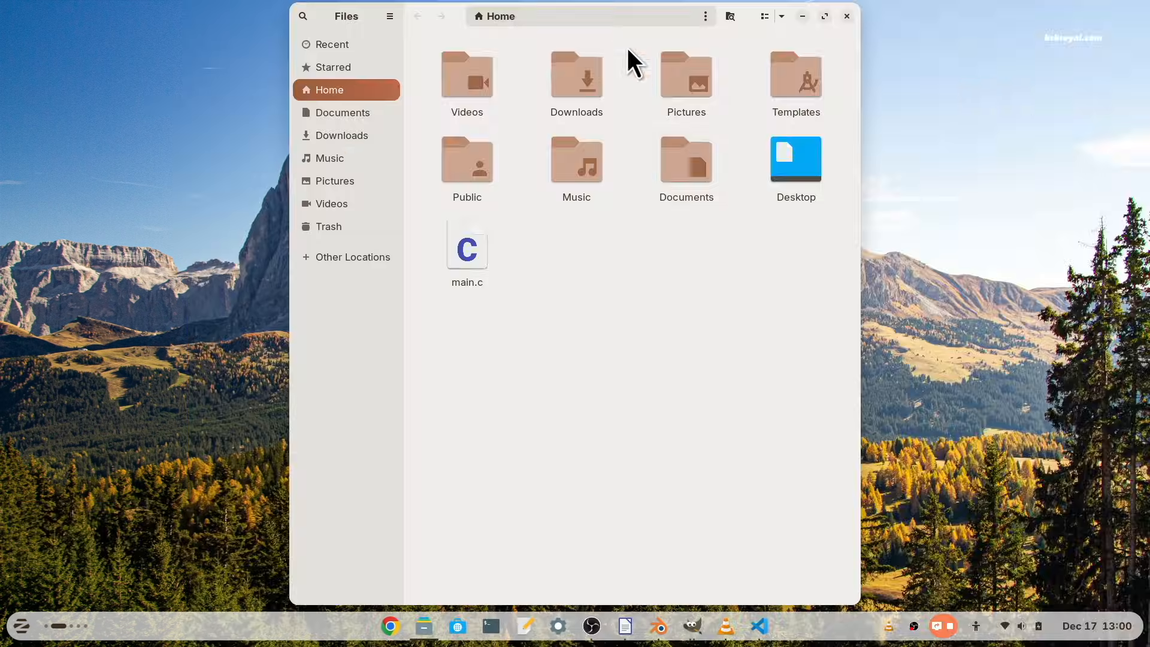
Step: Move the Files window aside and close it
{"action": "left_click_drag", "start_coordinate": [514, 15], "coordinate": [466, 77]}
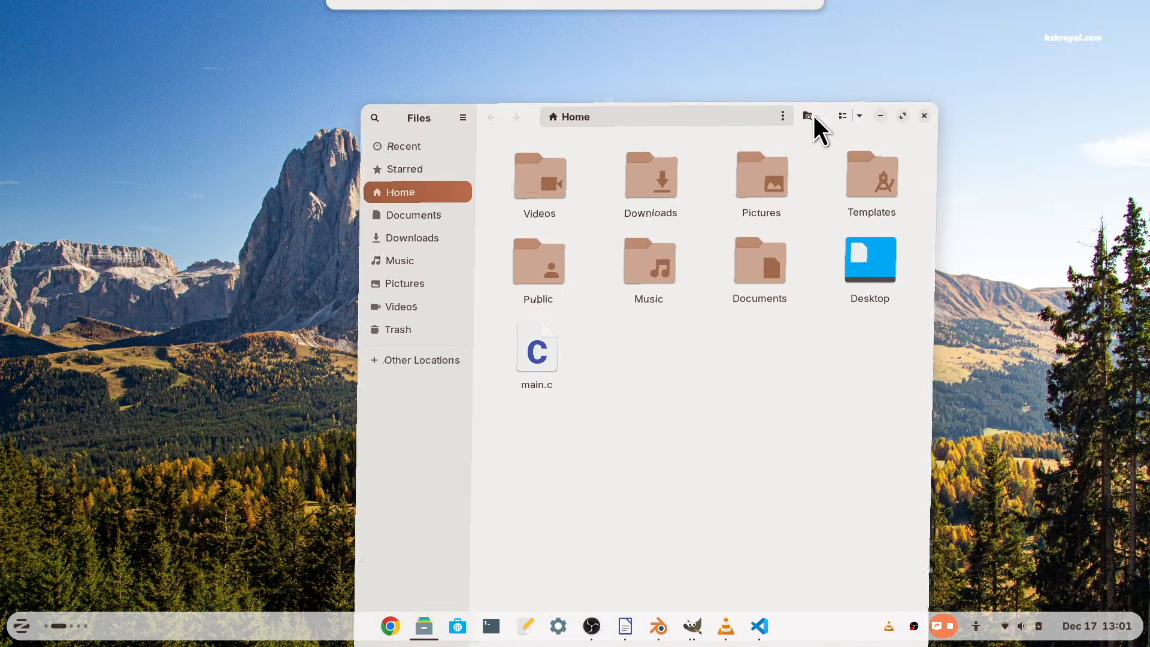
{"action": "left_click", "coordinate": [923, 116]}
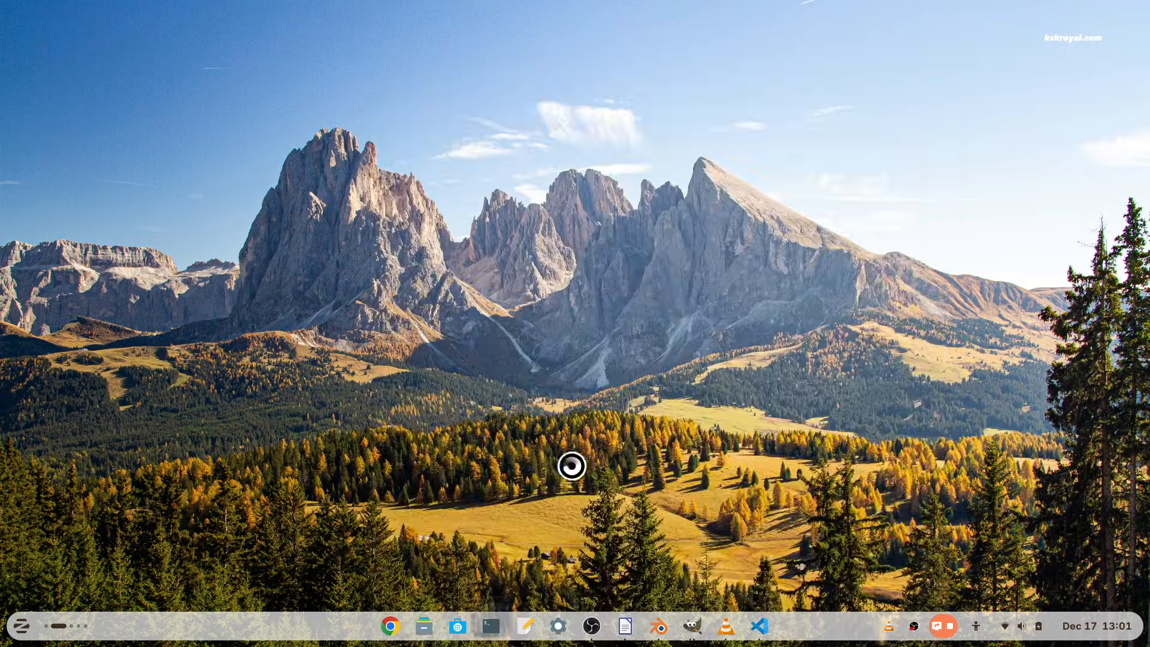
Step: Launch System Monitor from the taskbar's right-click menu to list running processes
{"action": "left_click", "coordinate": [489, 626]}
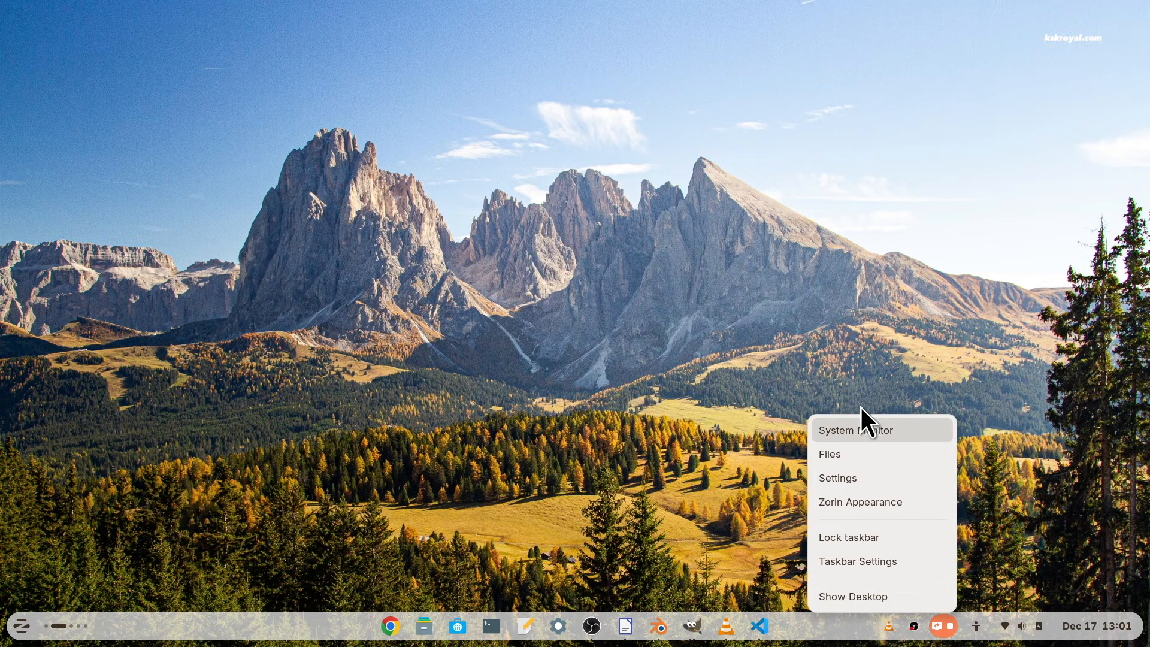
{"action": "left_click", "coordinate": [855, 431]}
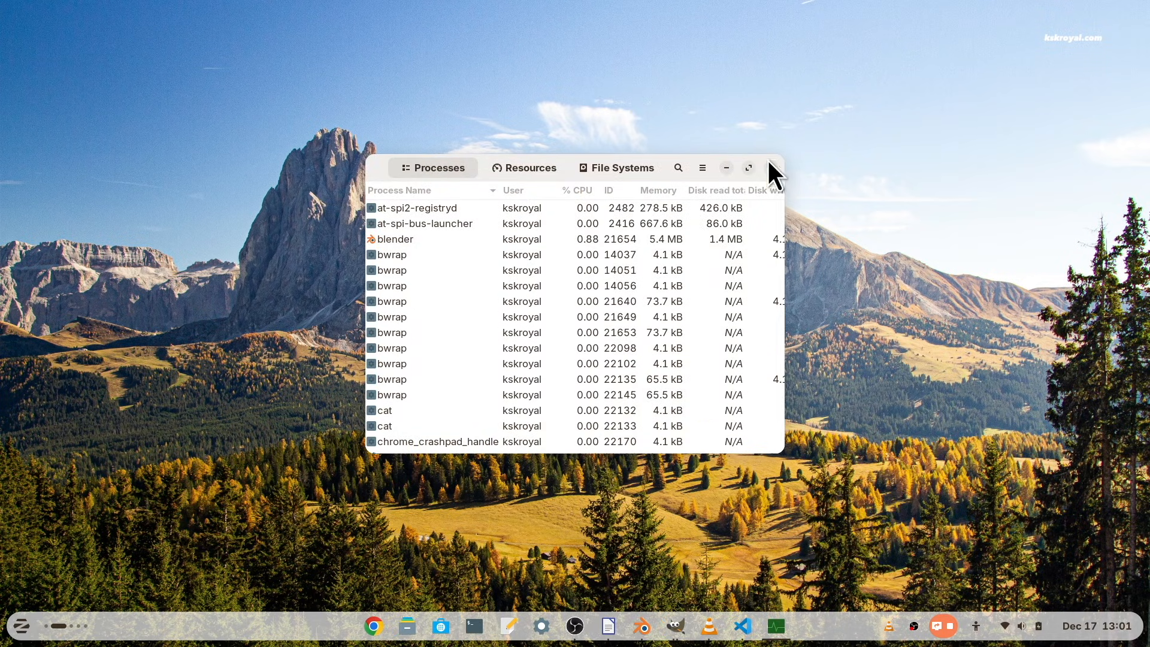